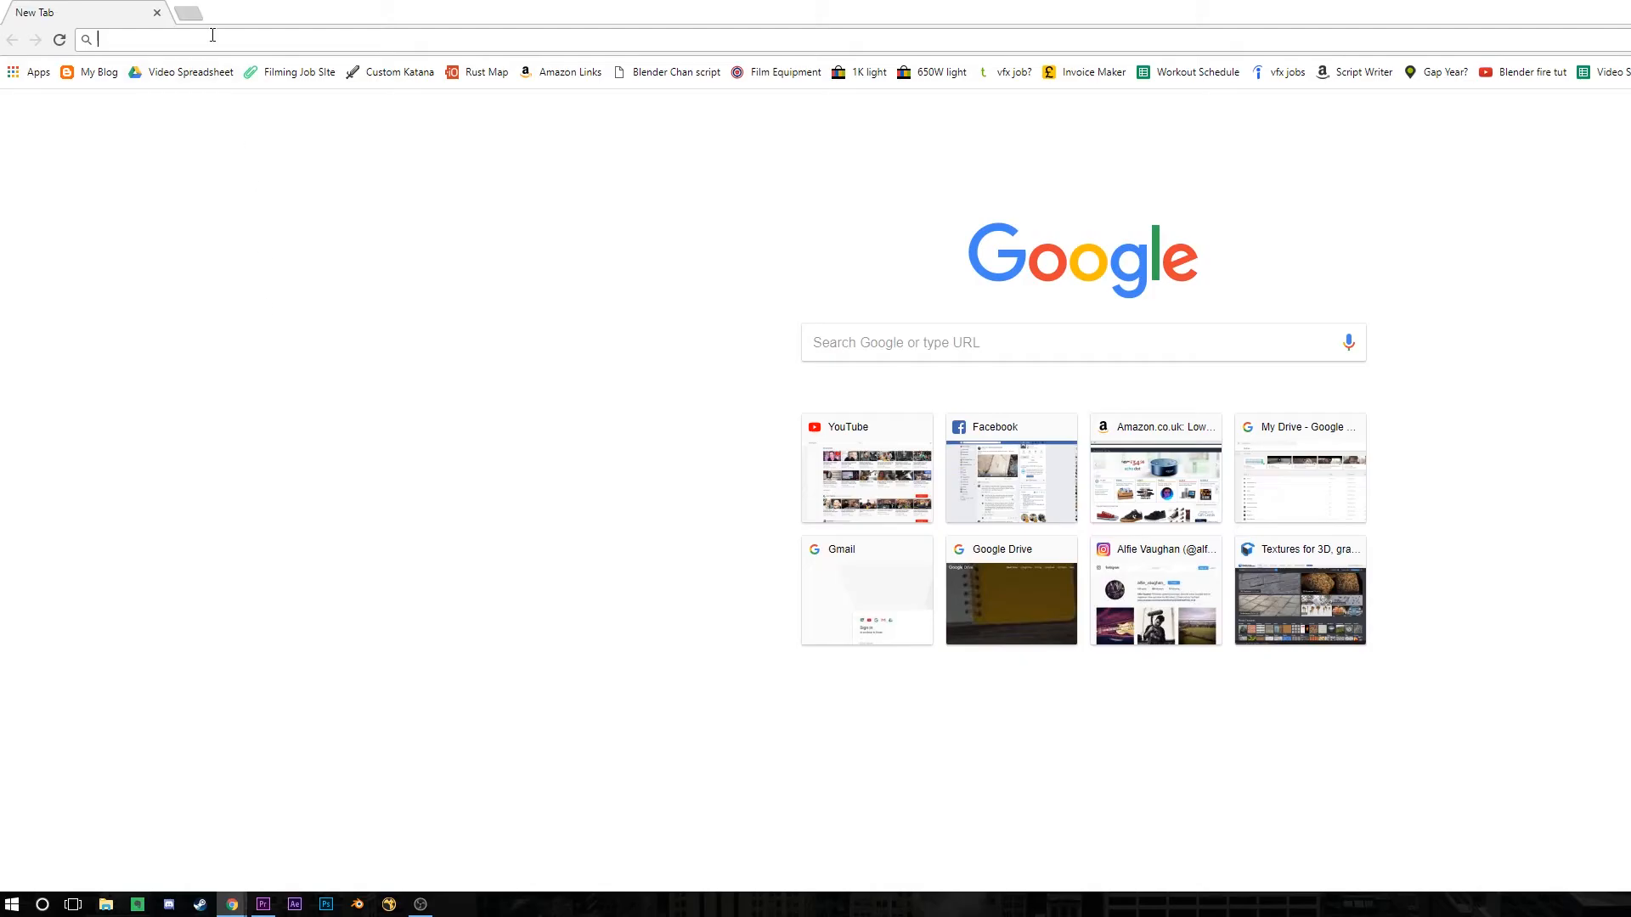
On free3d.com, search the free 3D models for 'robot' and narrow the results to Obj format.
text(free3d.com)
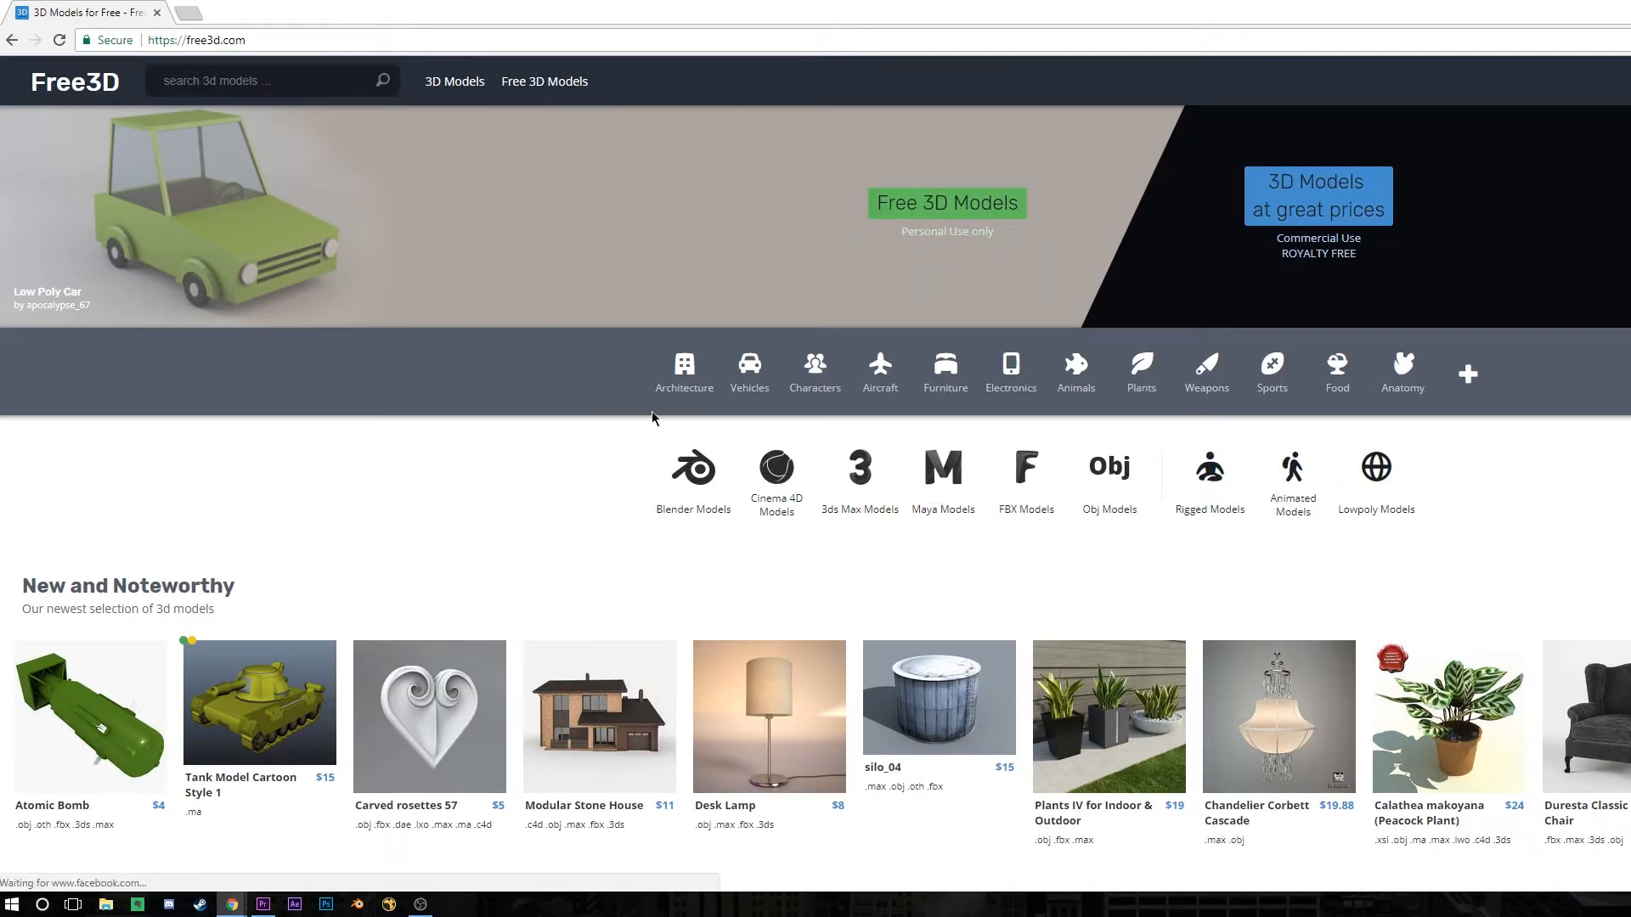
click(544, 82)
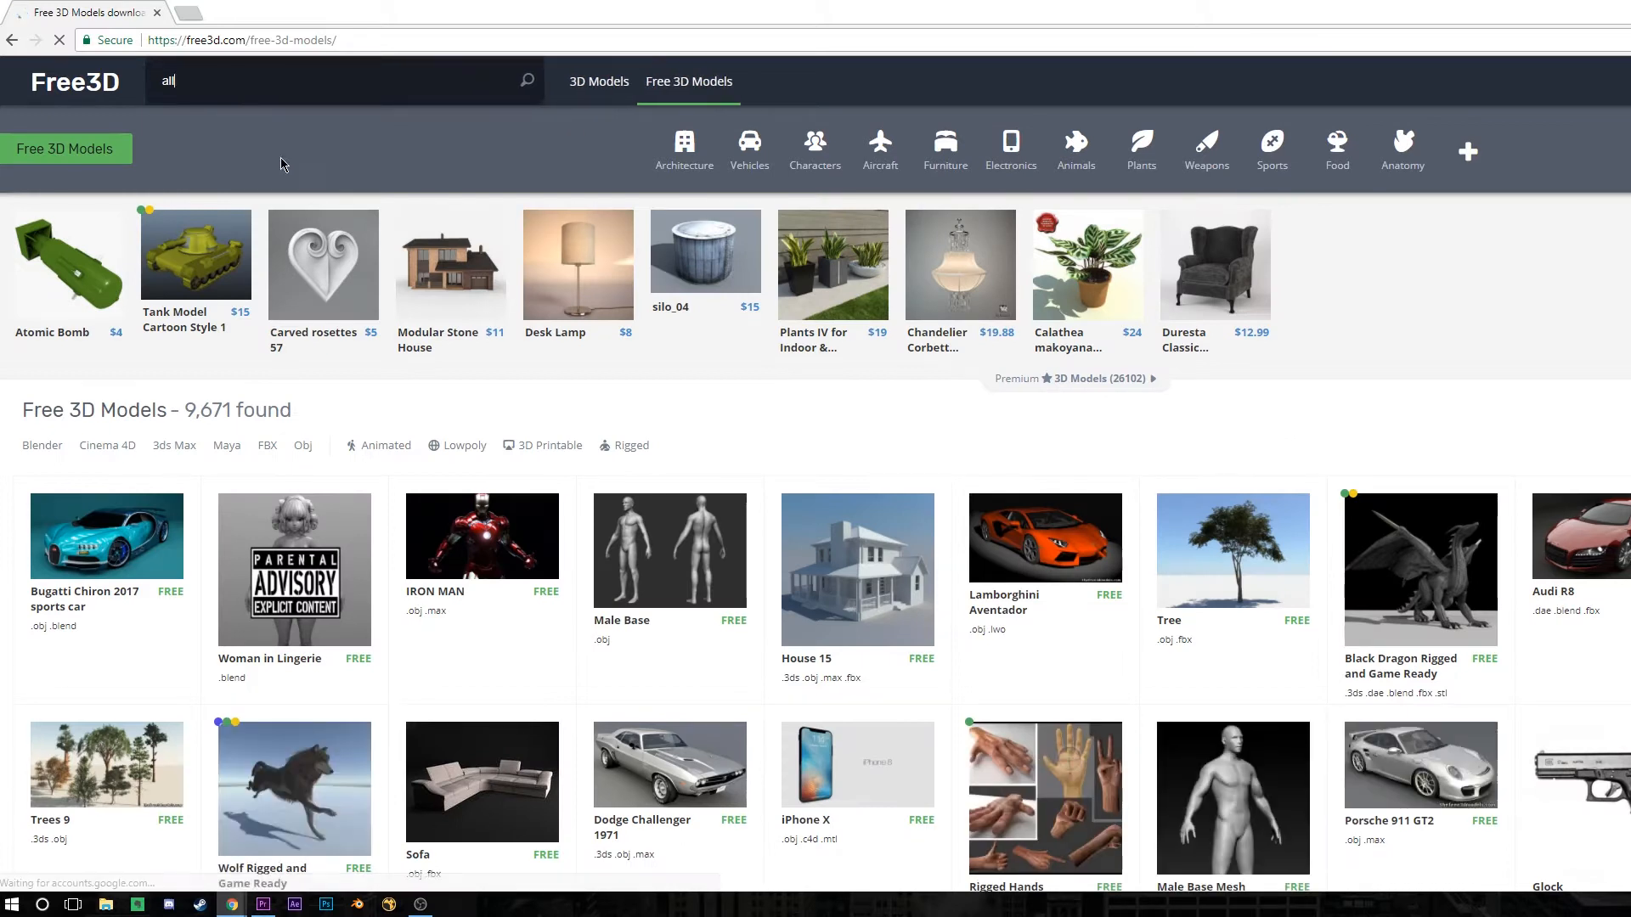
text(robot)
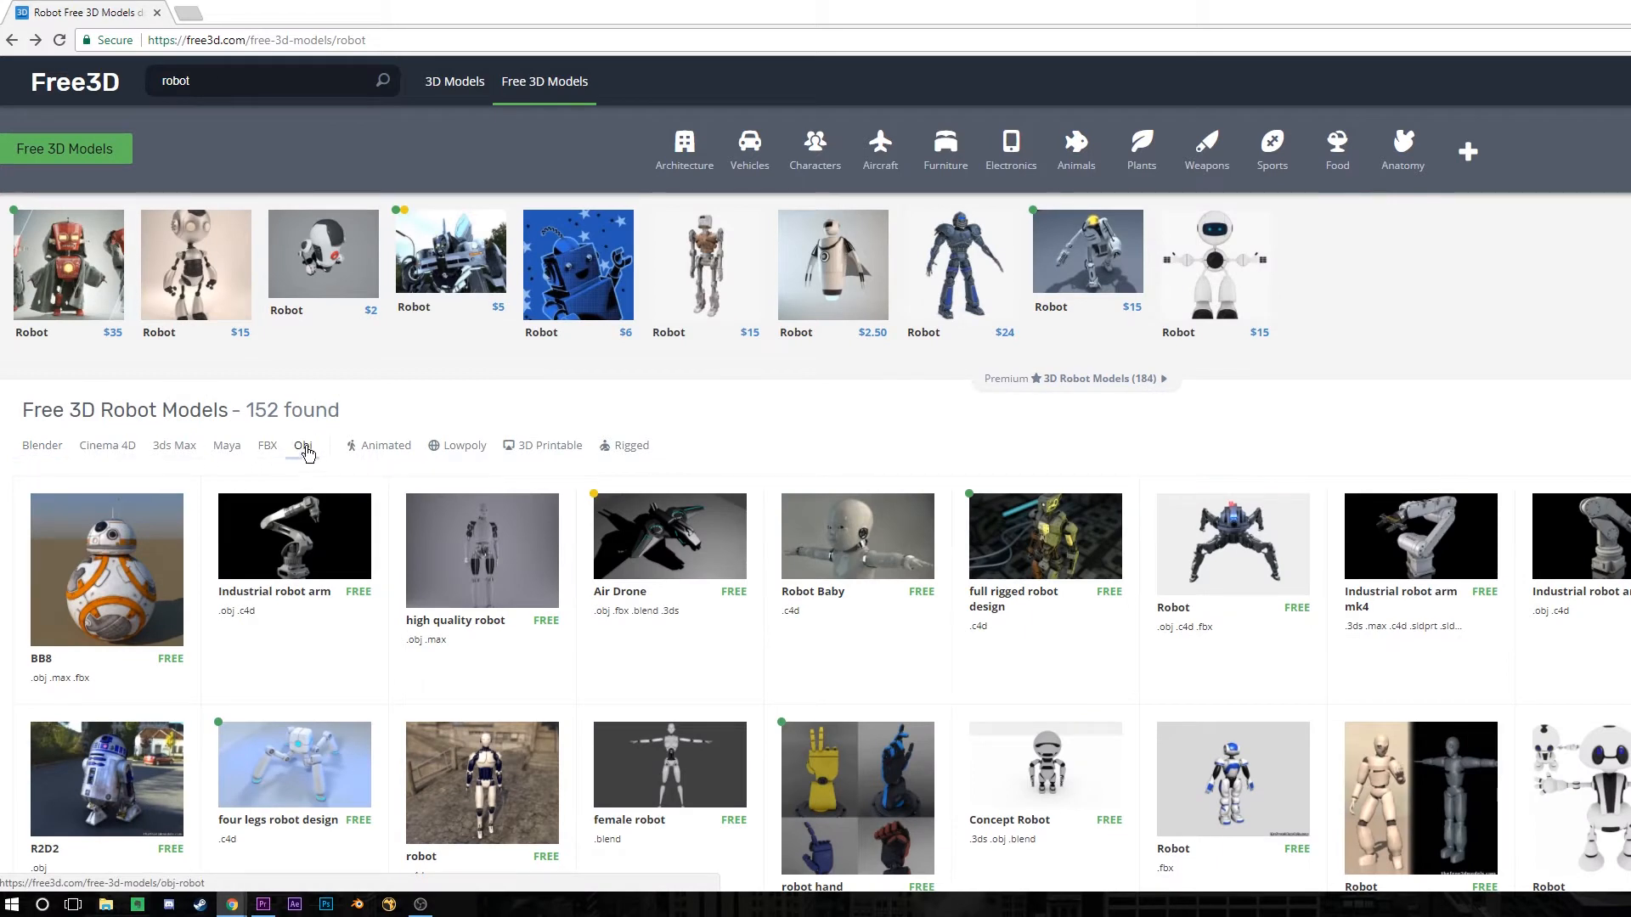
click(303, 445)
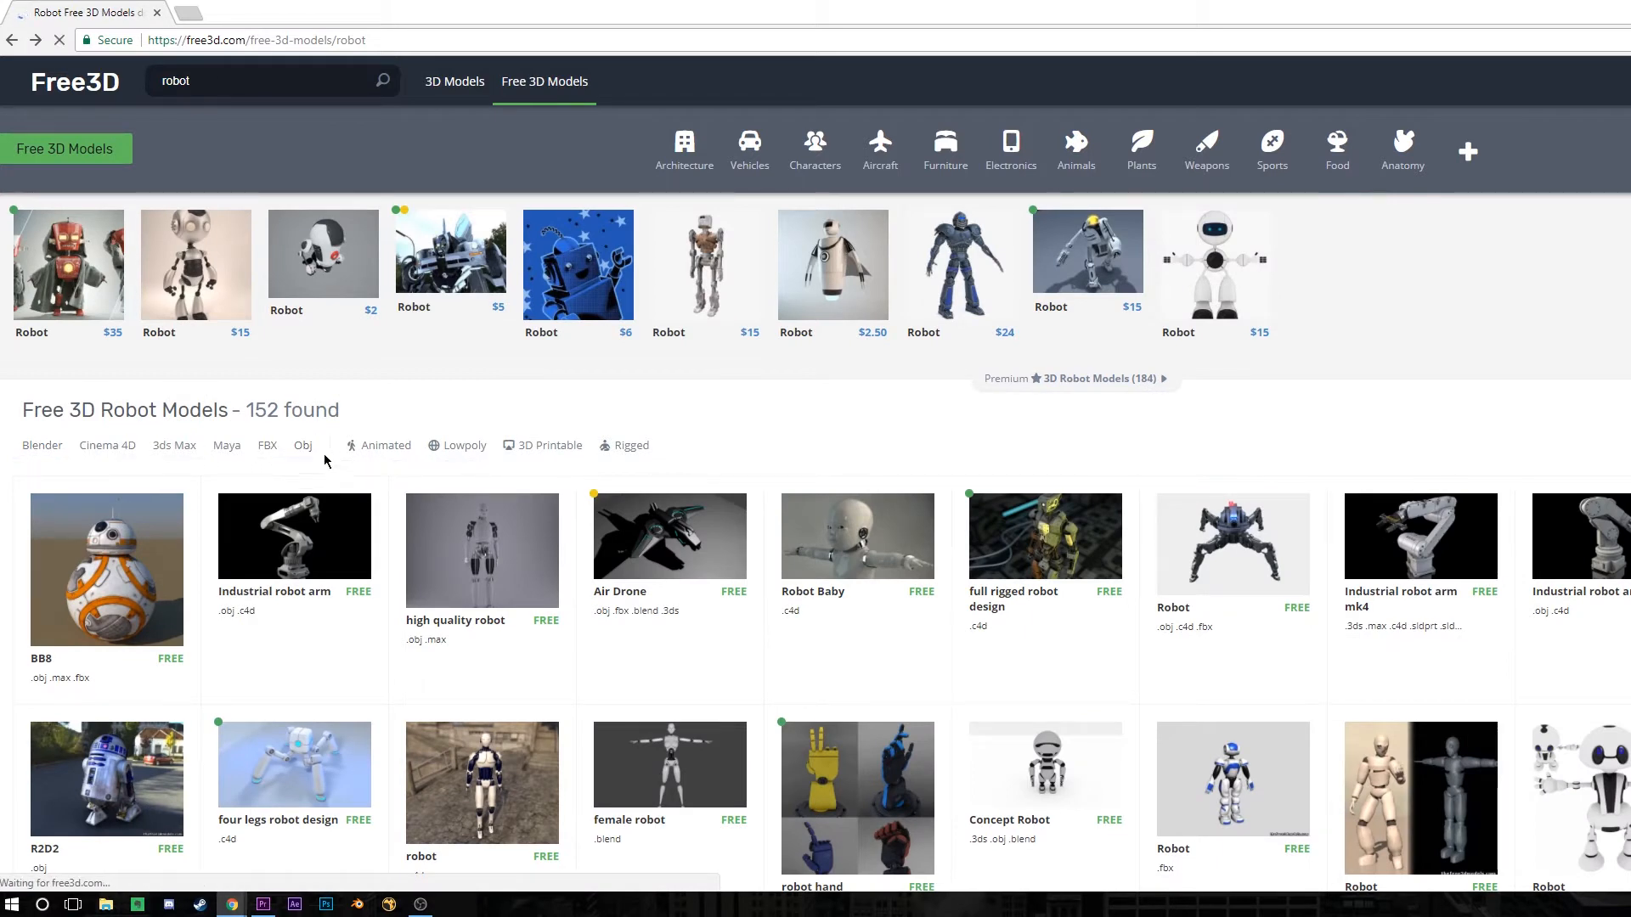
click(302, 445)
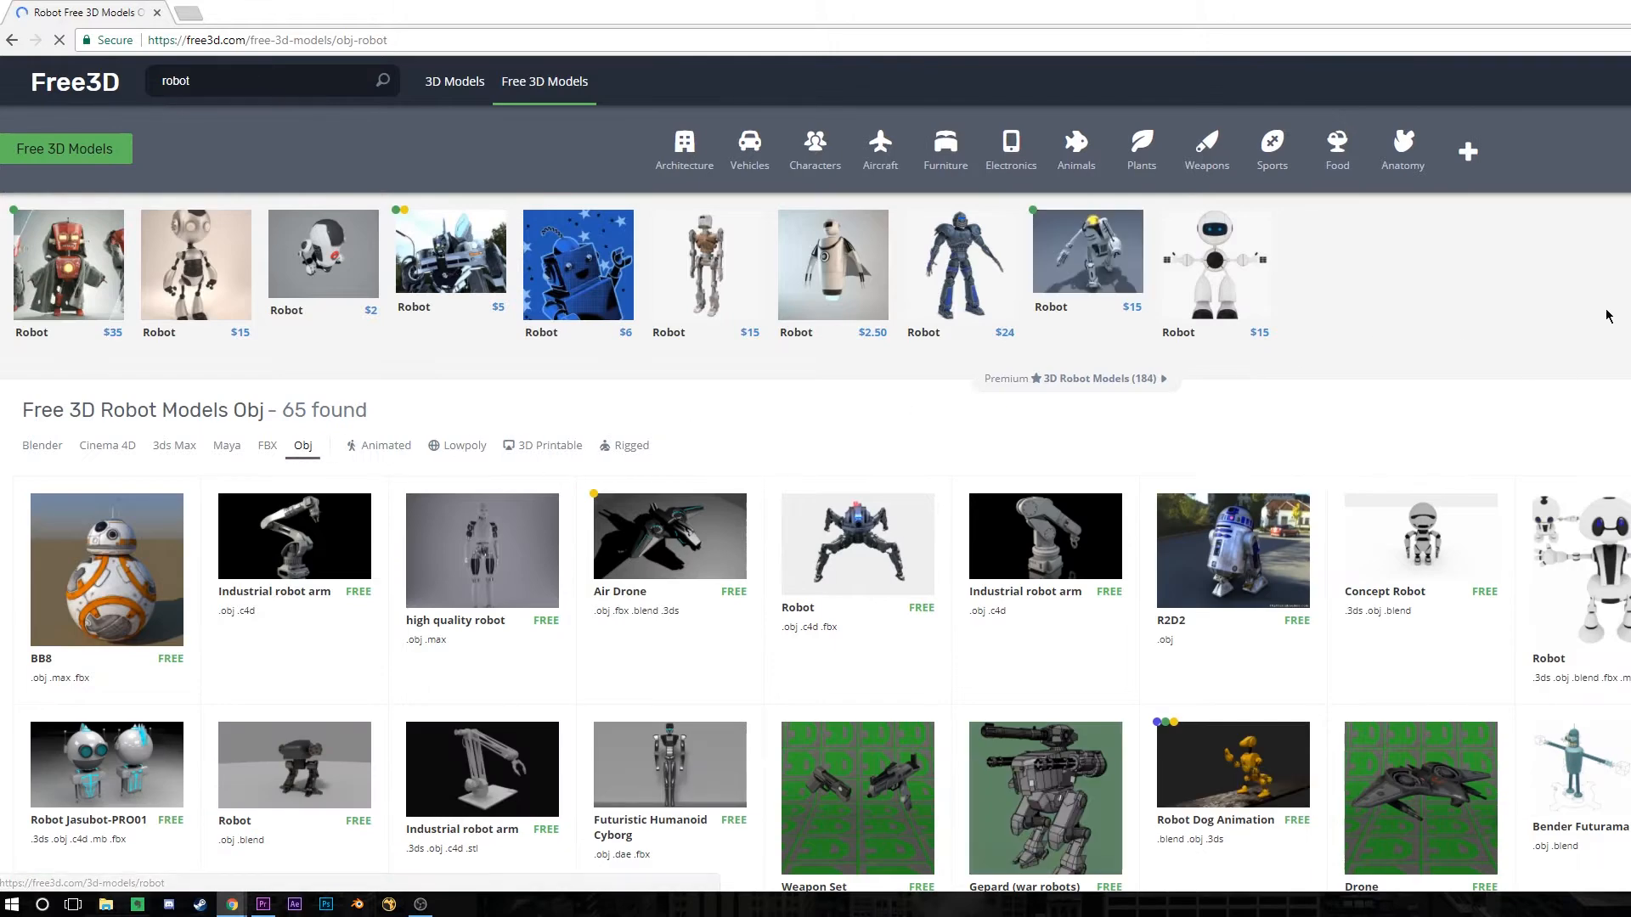
Locate the Clank model in the results and show its download files.
scroll(down, 3)
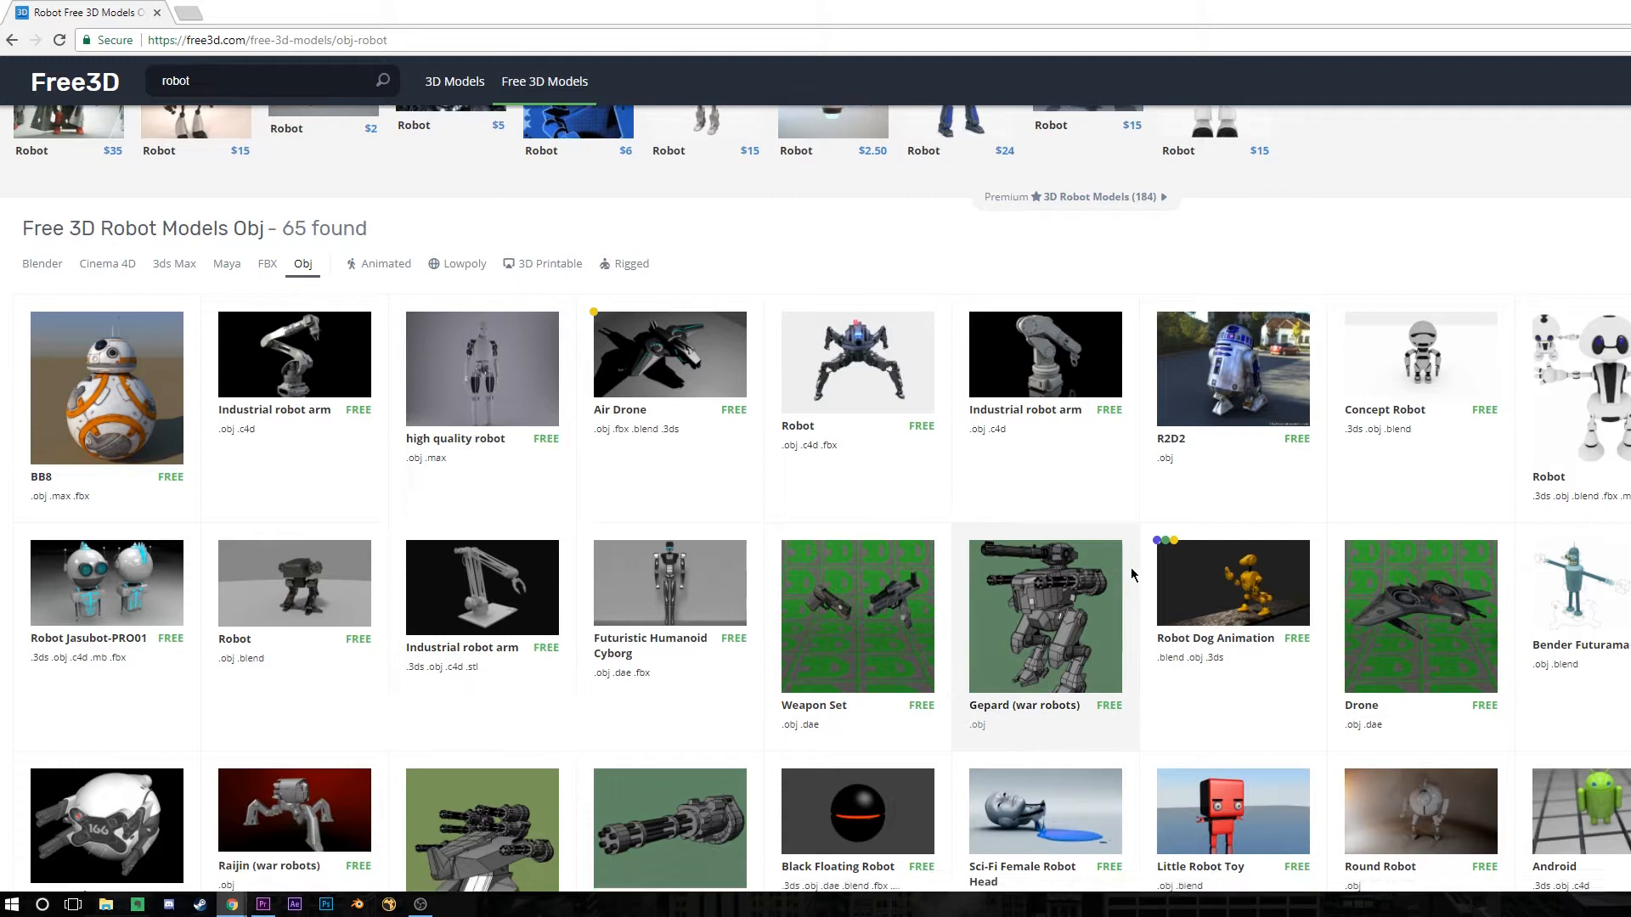
scroll(down, 3)
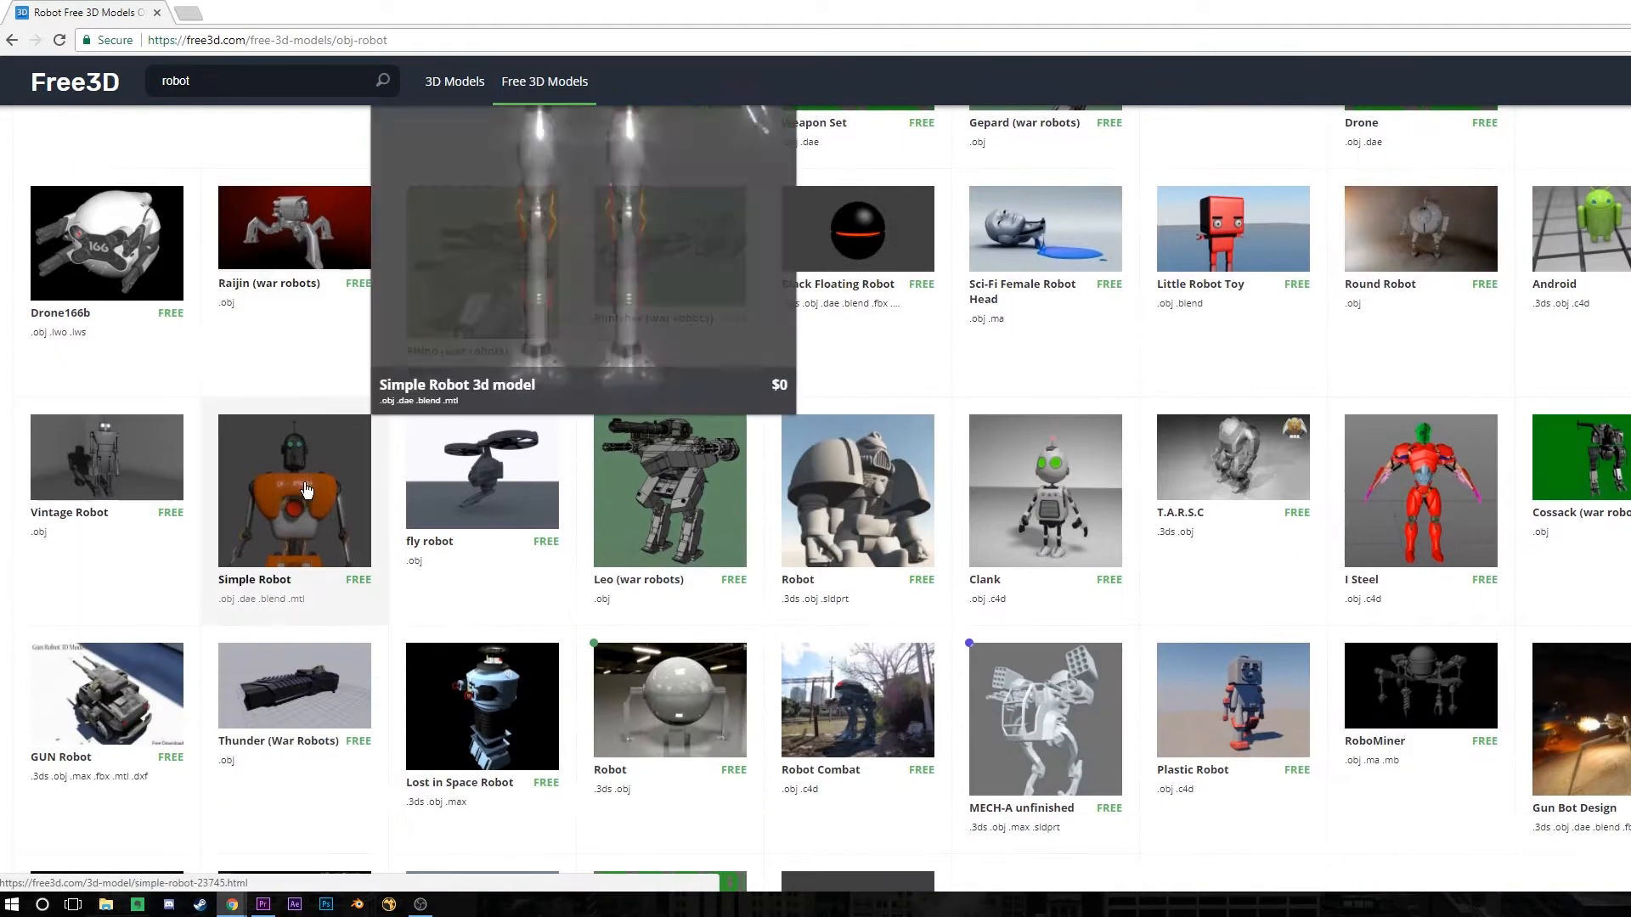
mouse_move(1058, 491)
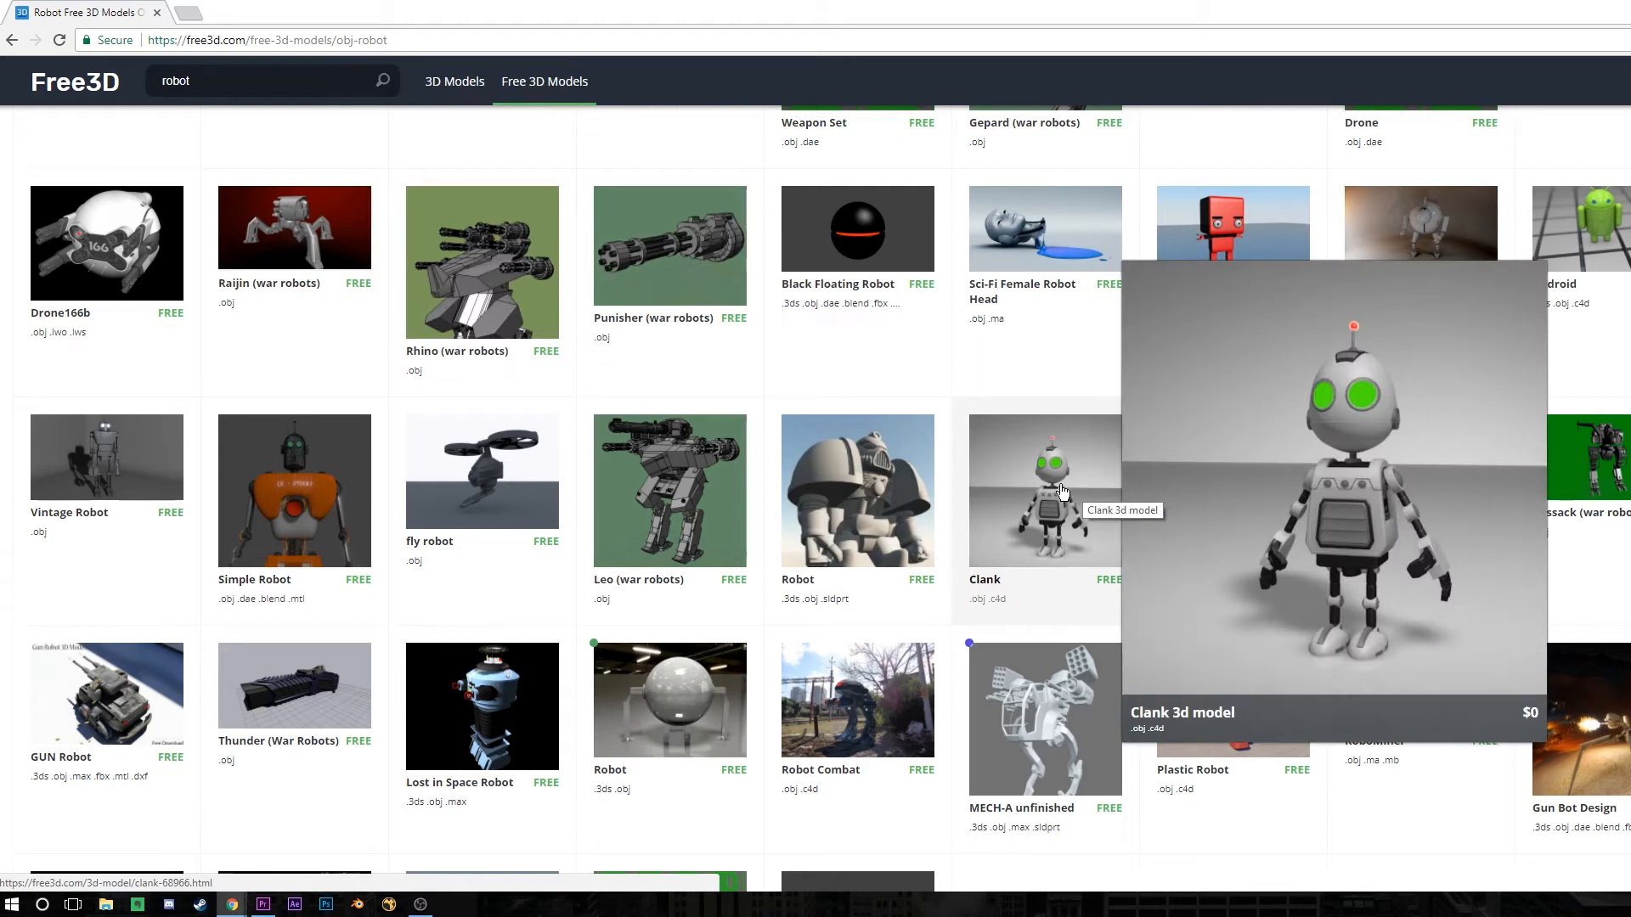
click(1045, 491)
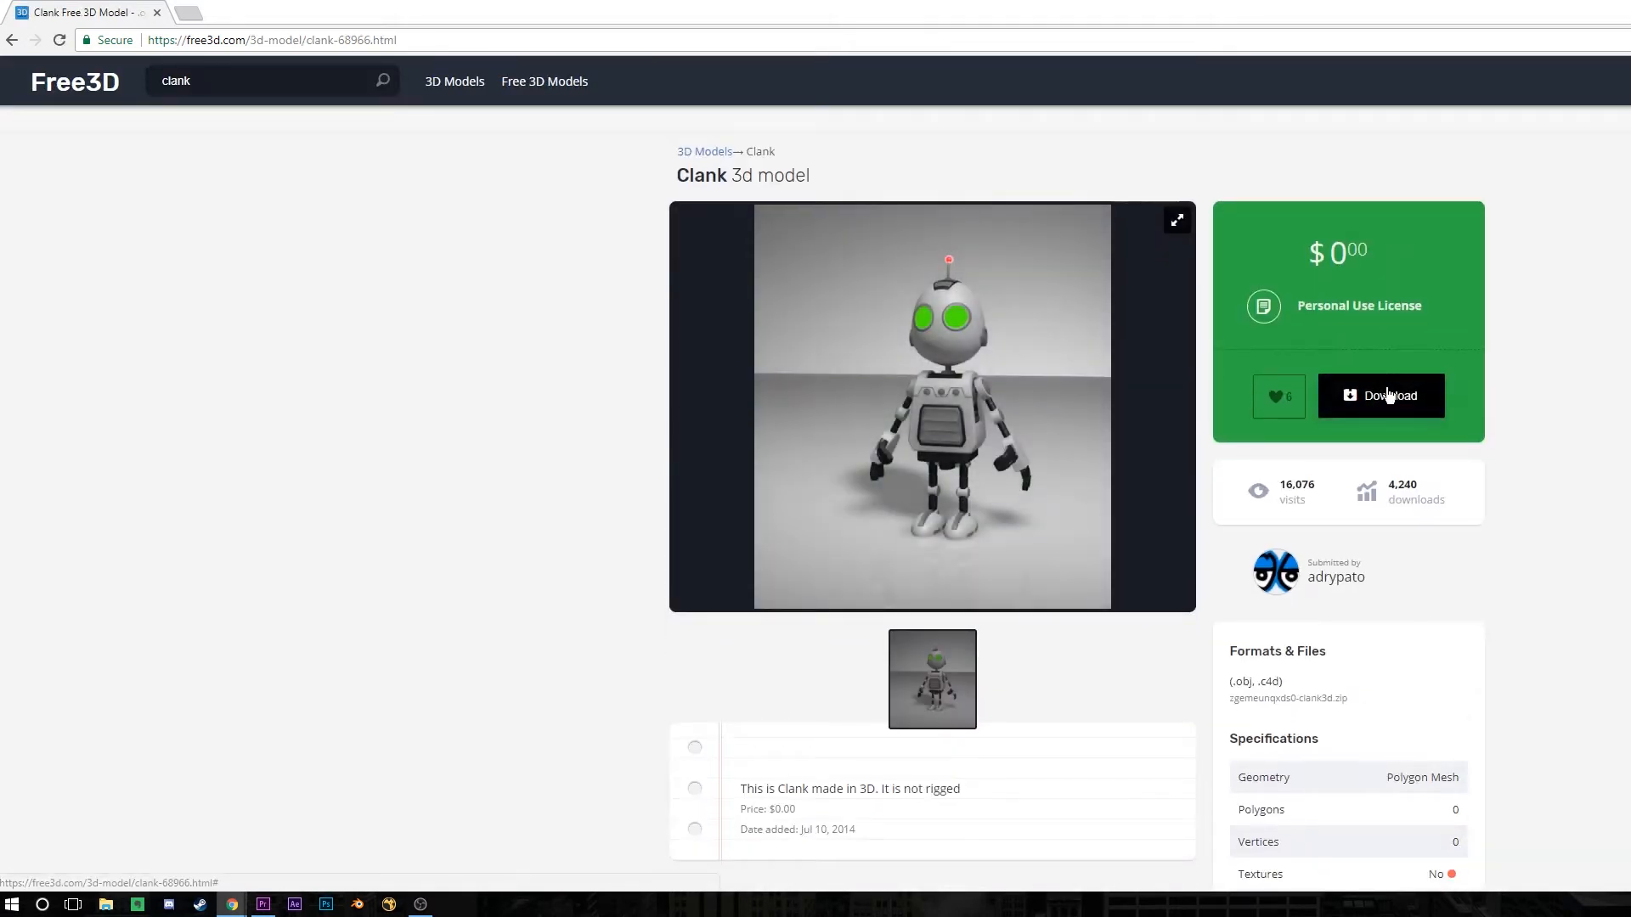
click(1379, 396)
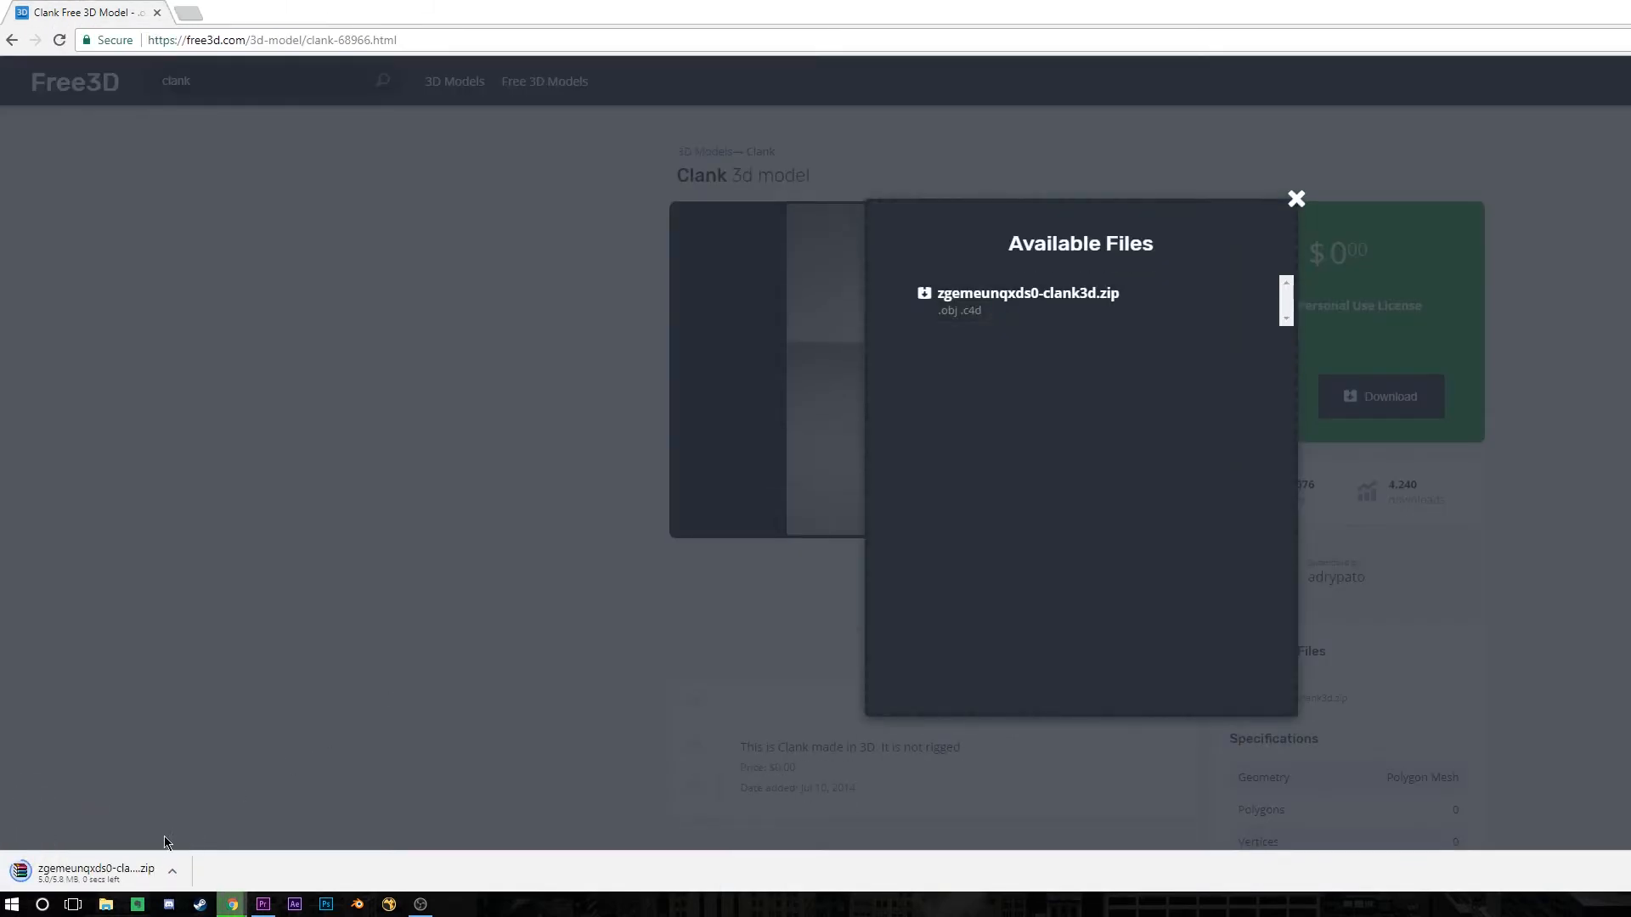
Open the downloaded Clank zip in WinRAR and browse into the clank3d folder.
click(93, 873)
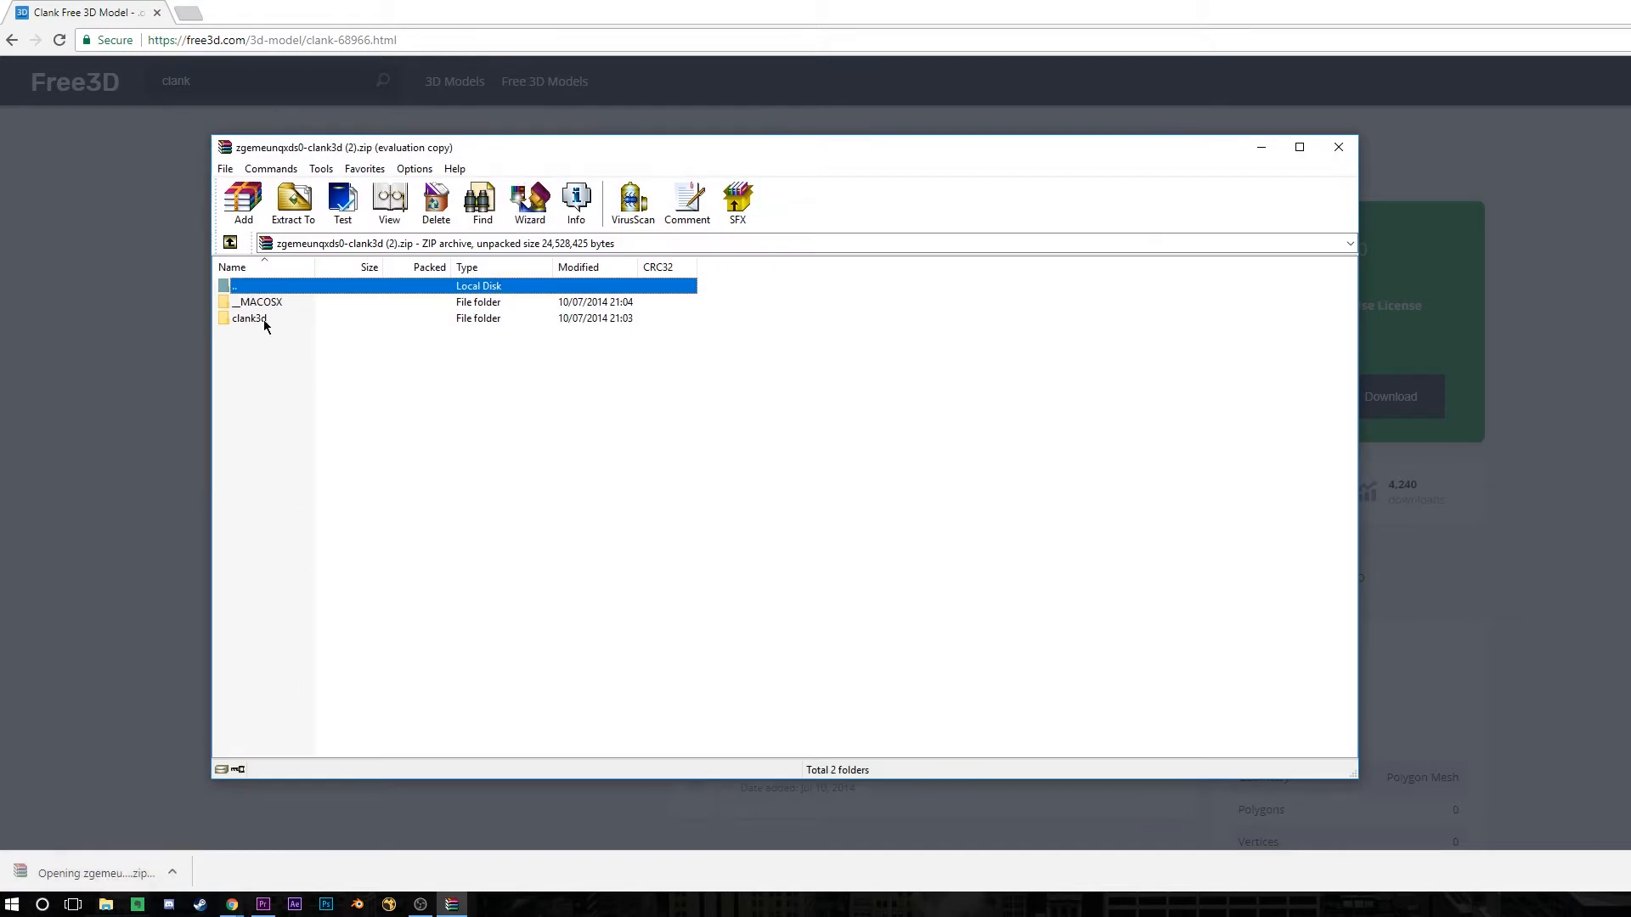
click(292, 203)
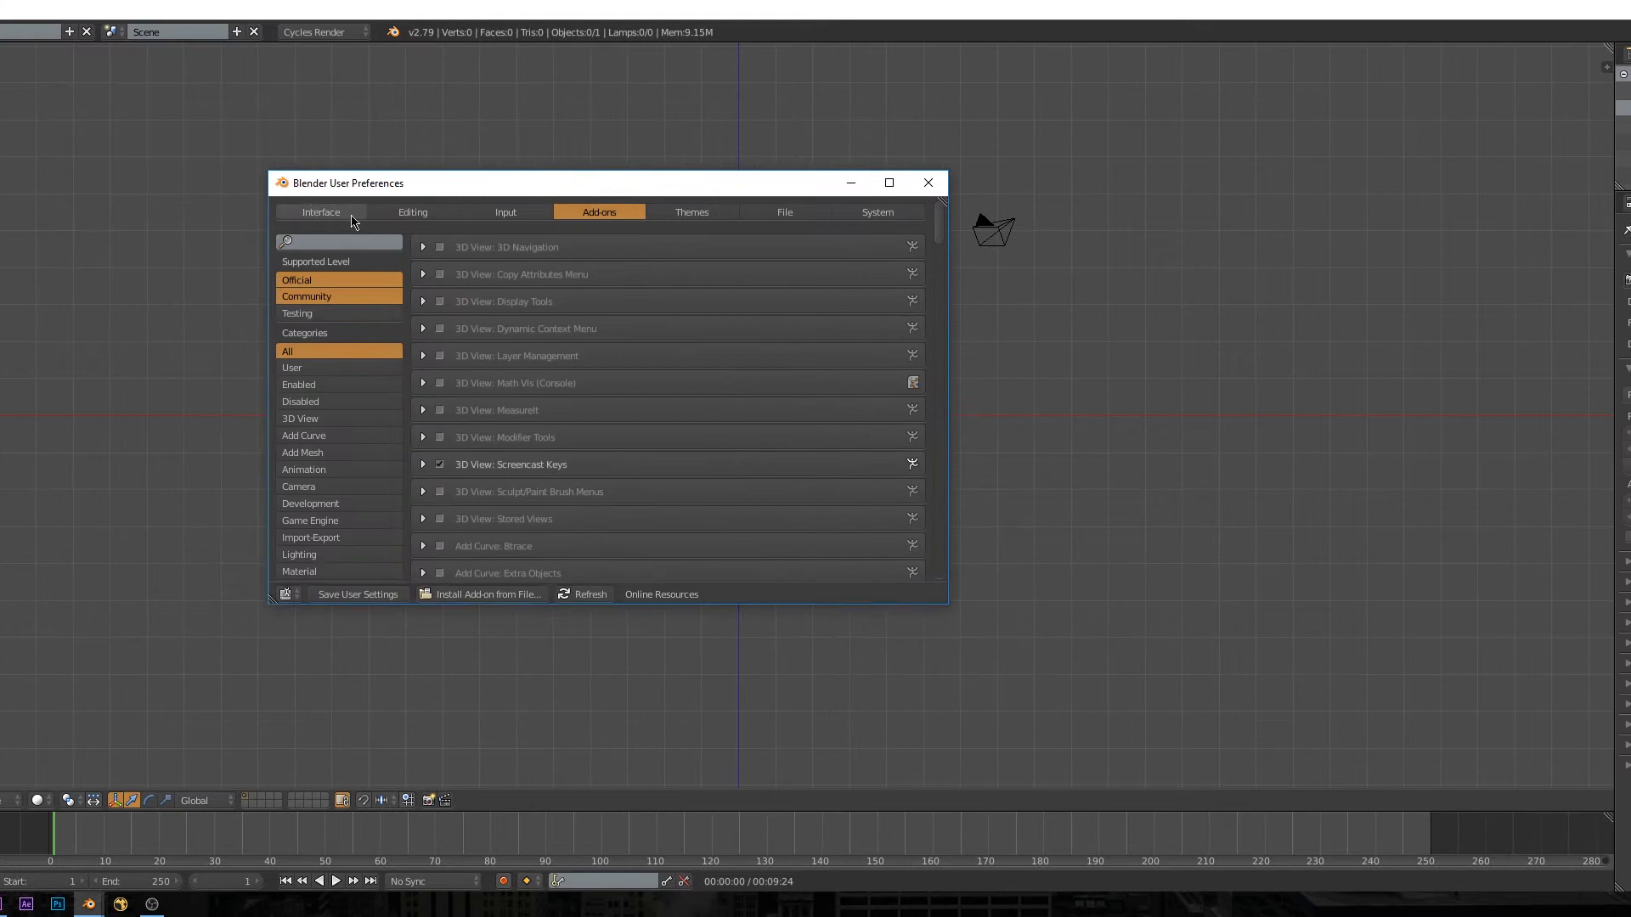
In Input preferences, try Select With Right, leave it on Left, and close the preferences.
click(507, 212)
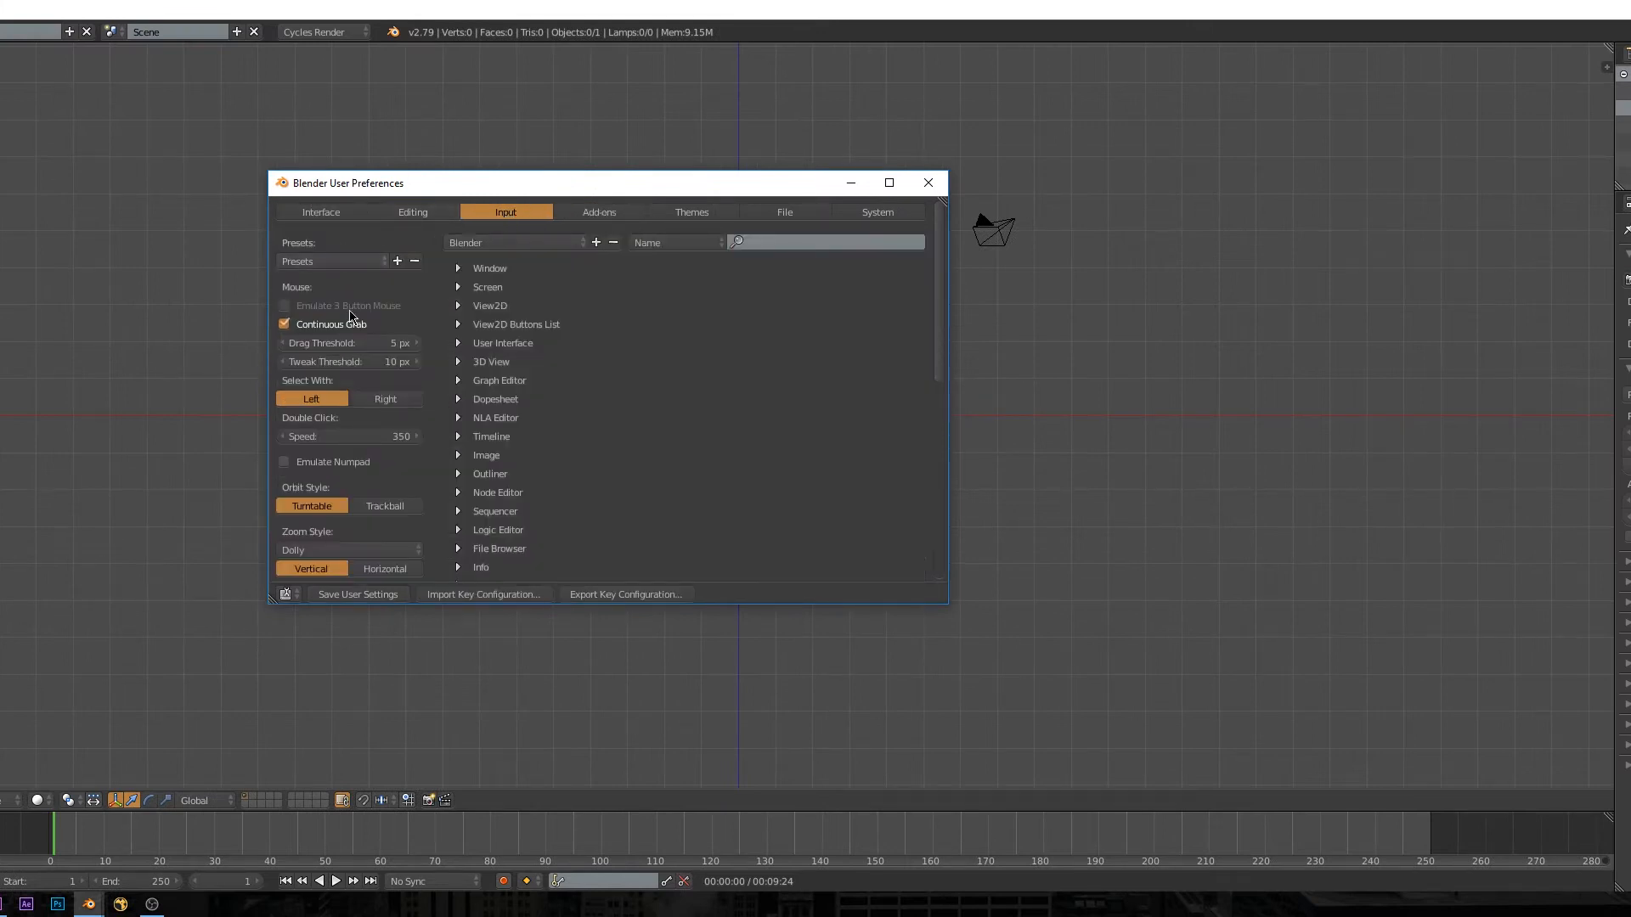
mouse_move(423, 470)
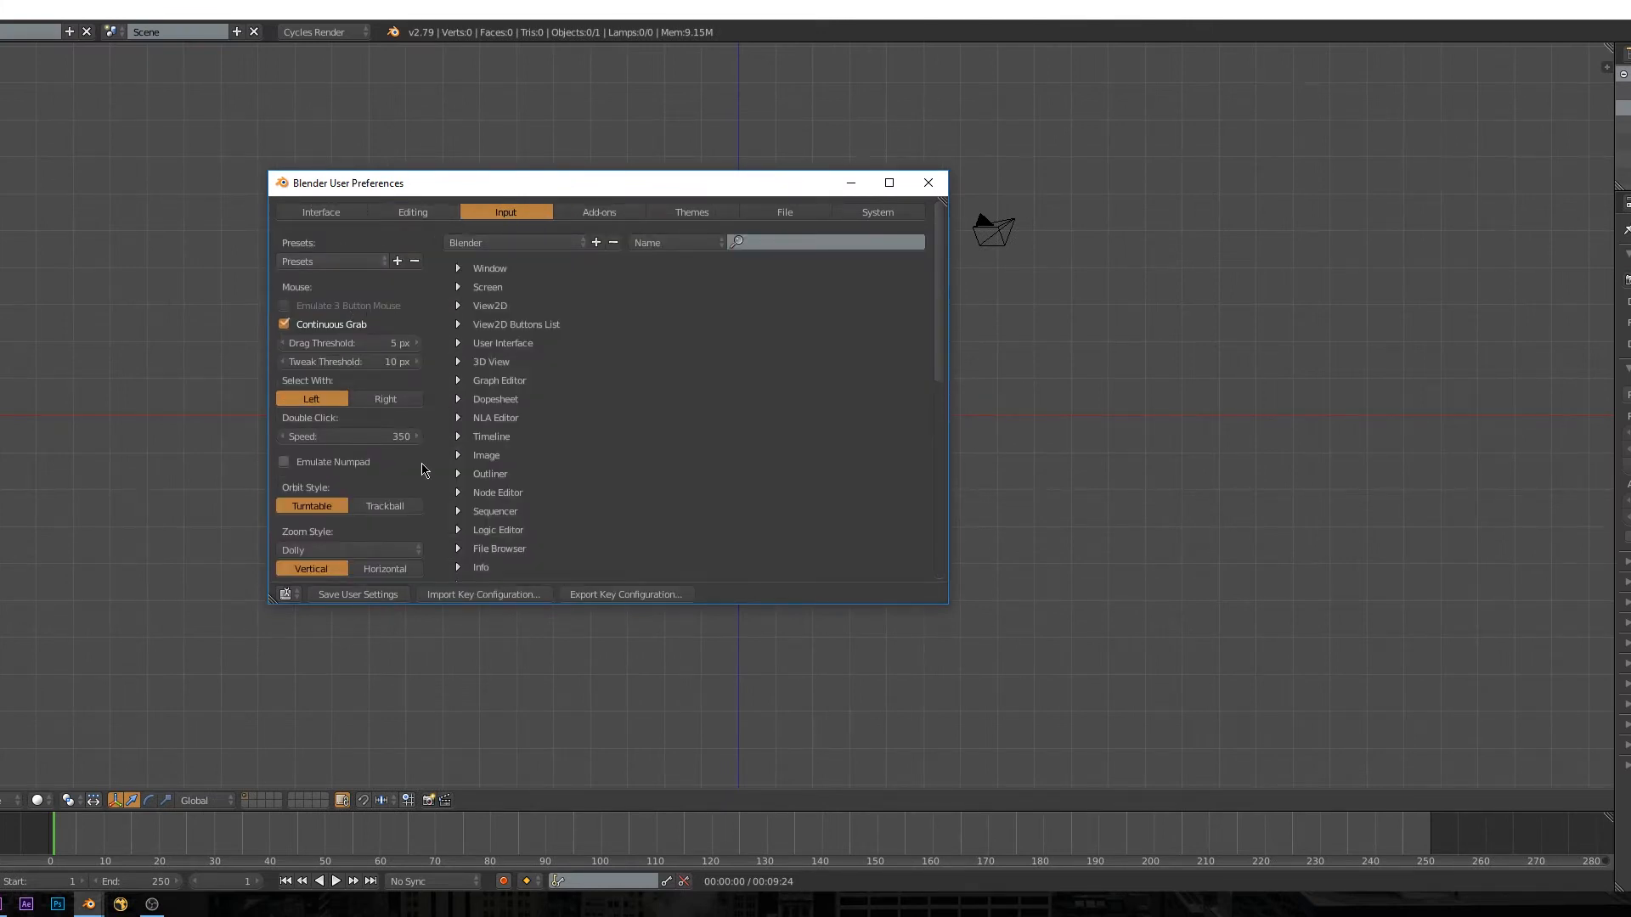
click(386, 397)
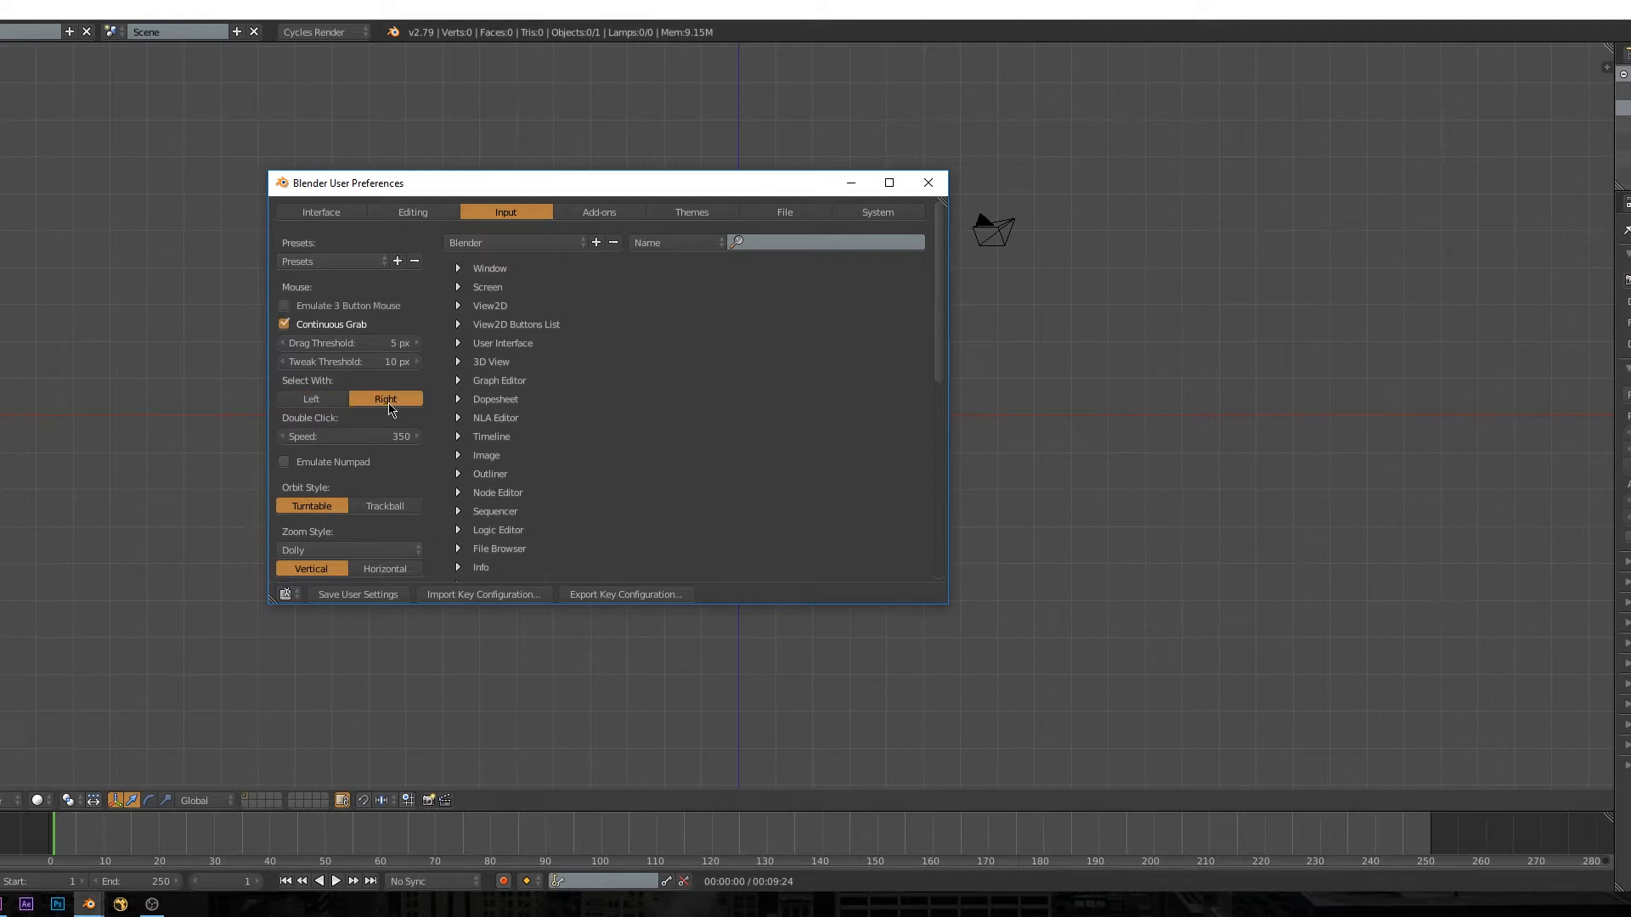
click(309, 398)
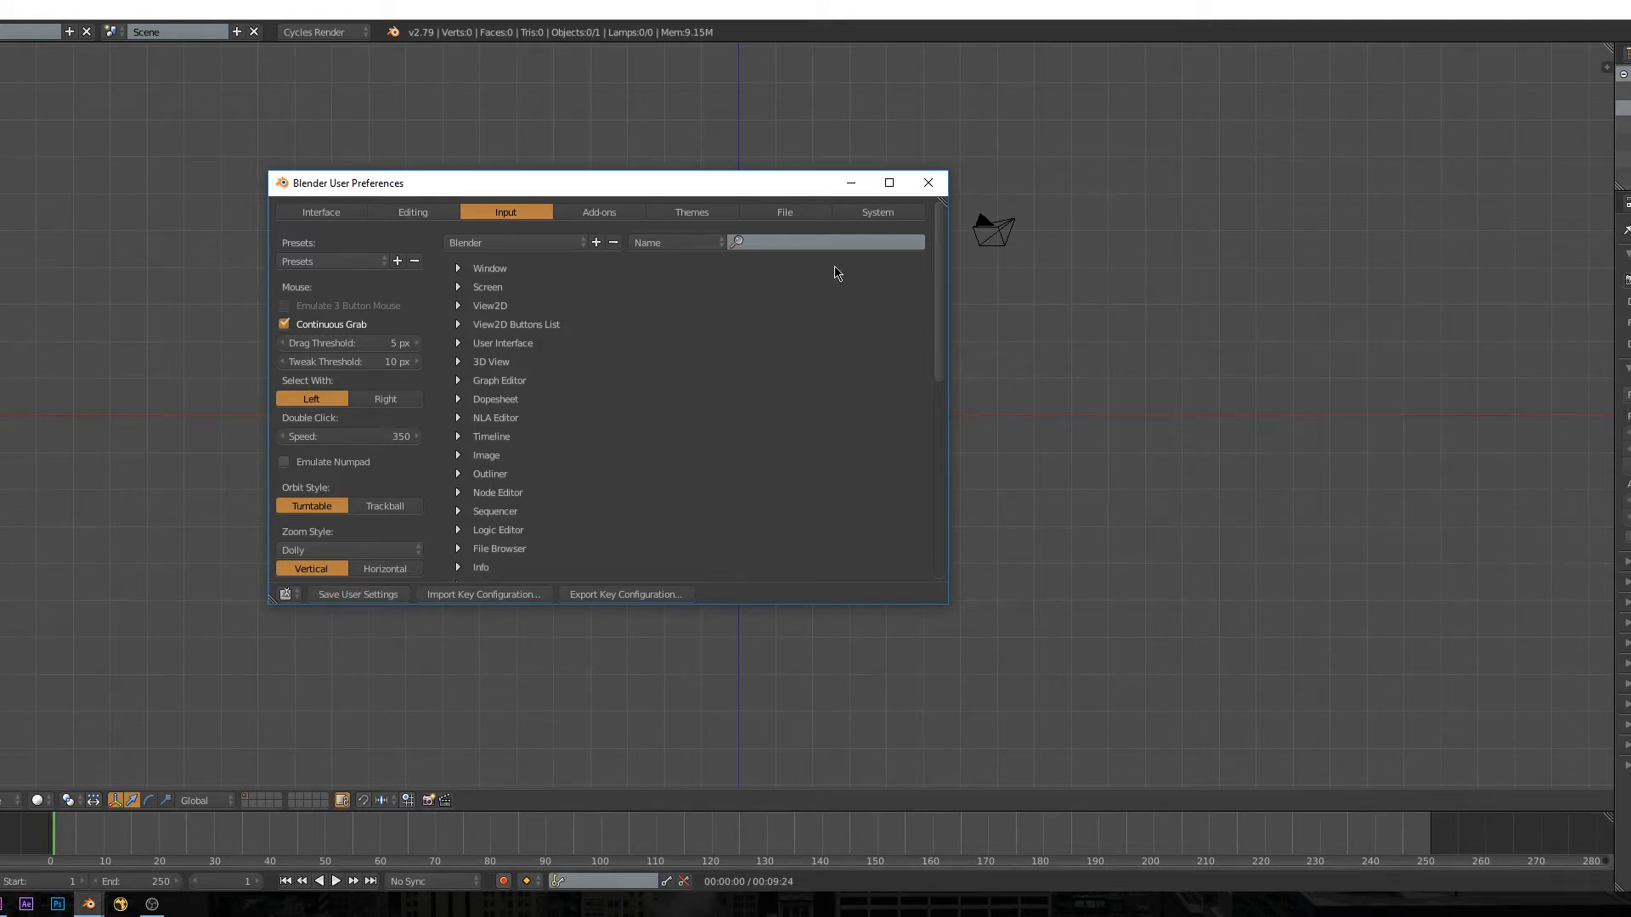
click(58, 902)
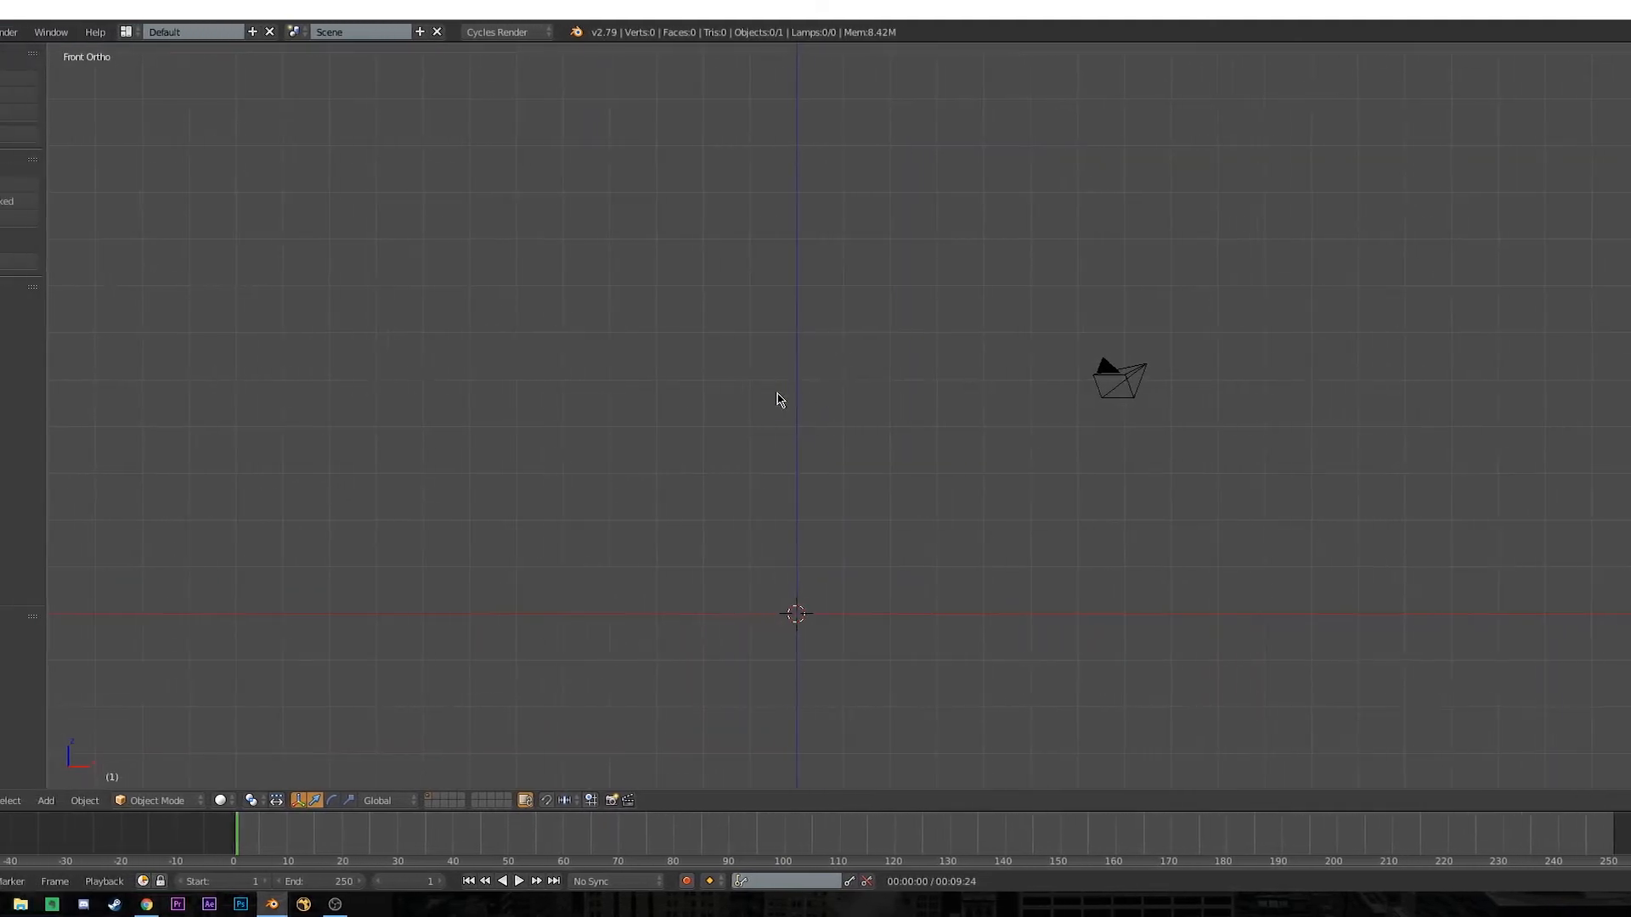
Import clank.obj as a Wavefront OBJ into the scene.
click(50, 30)
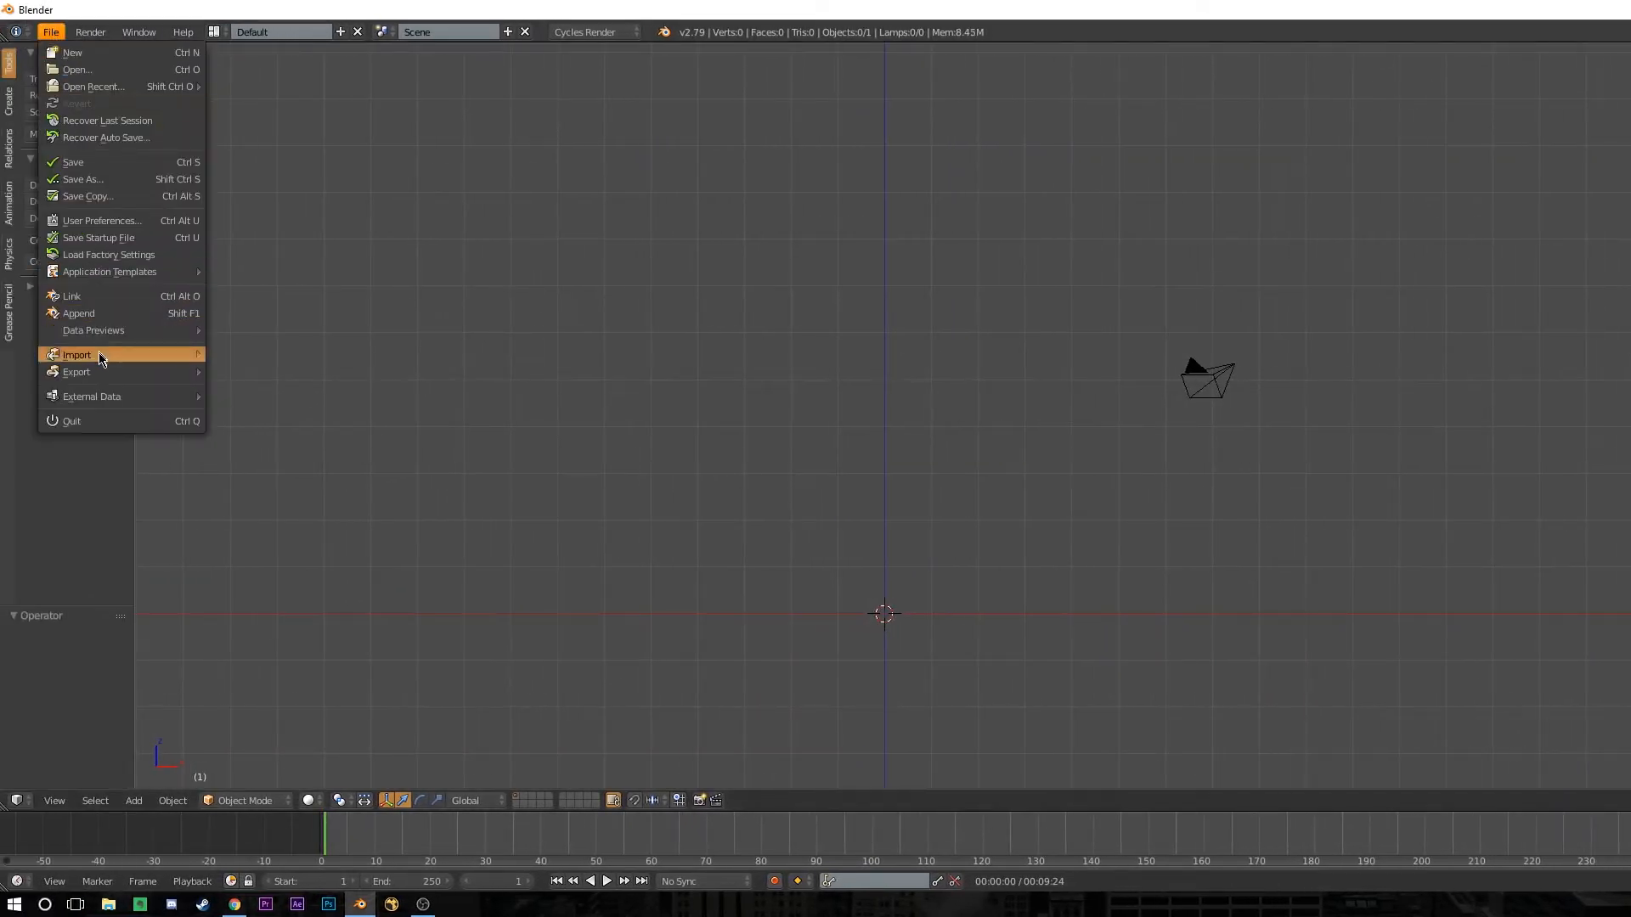
click(76, 355)
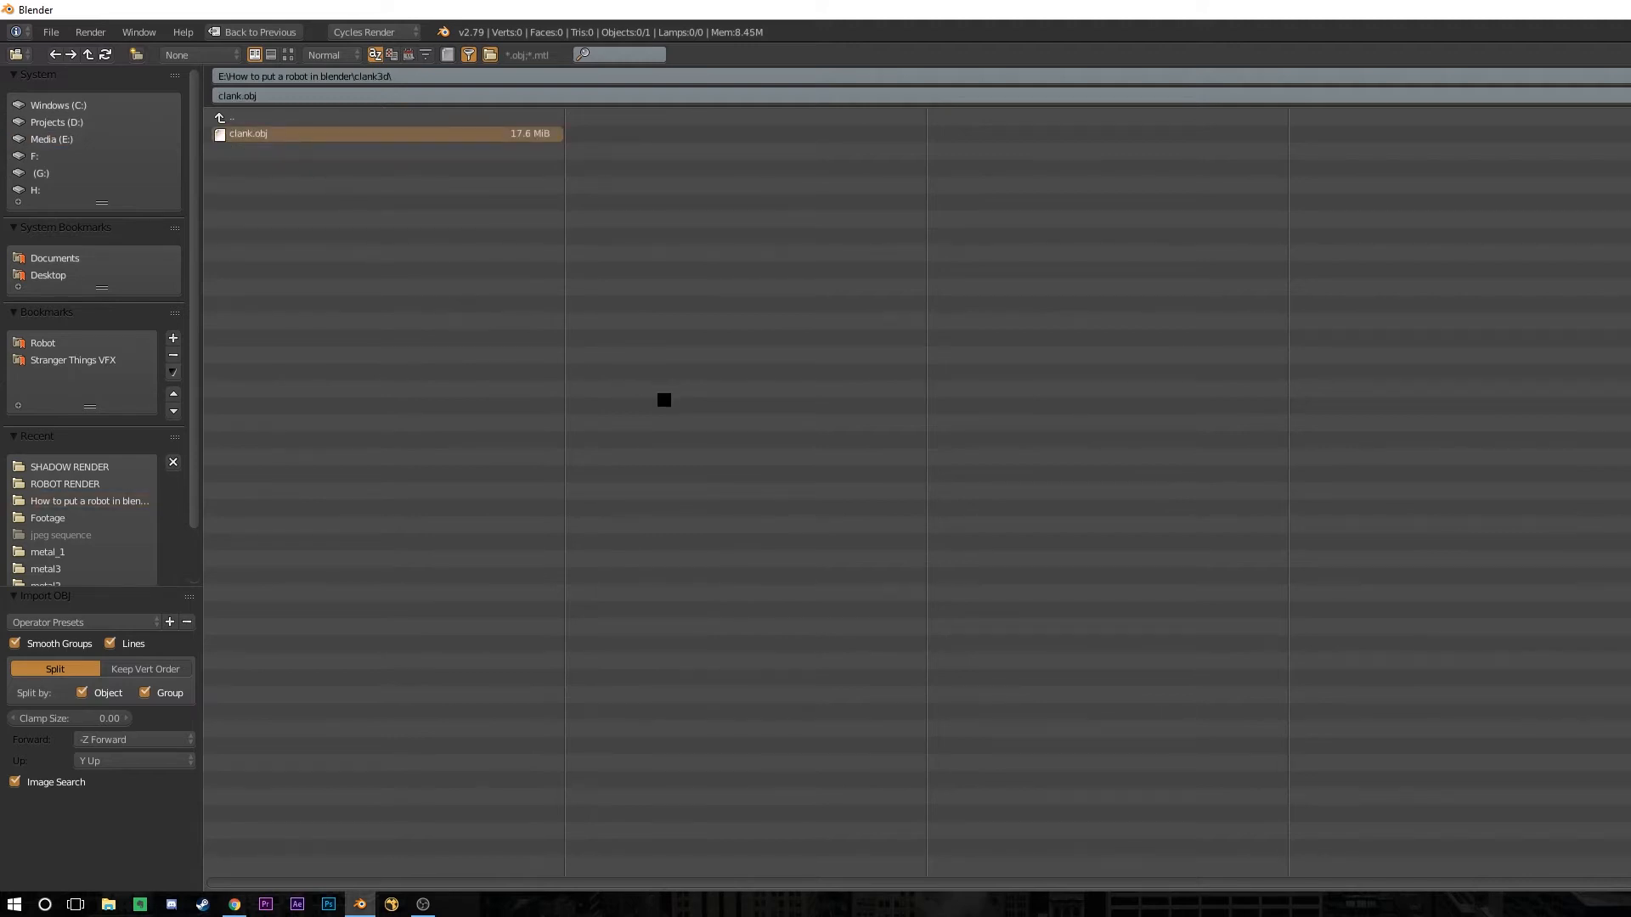
click(248, 133)
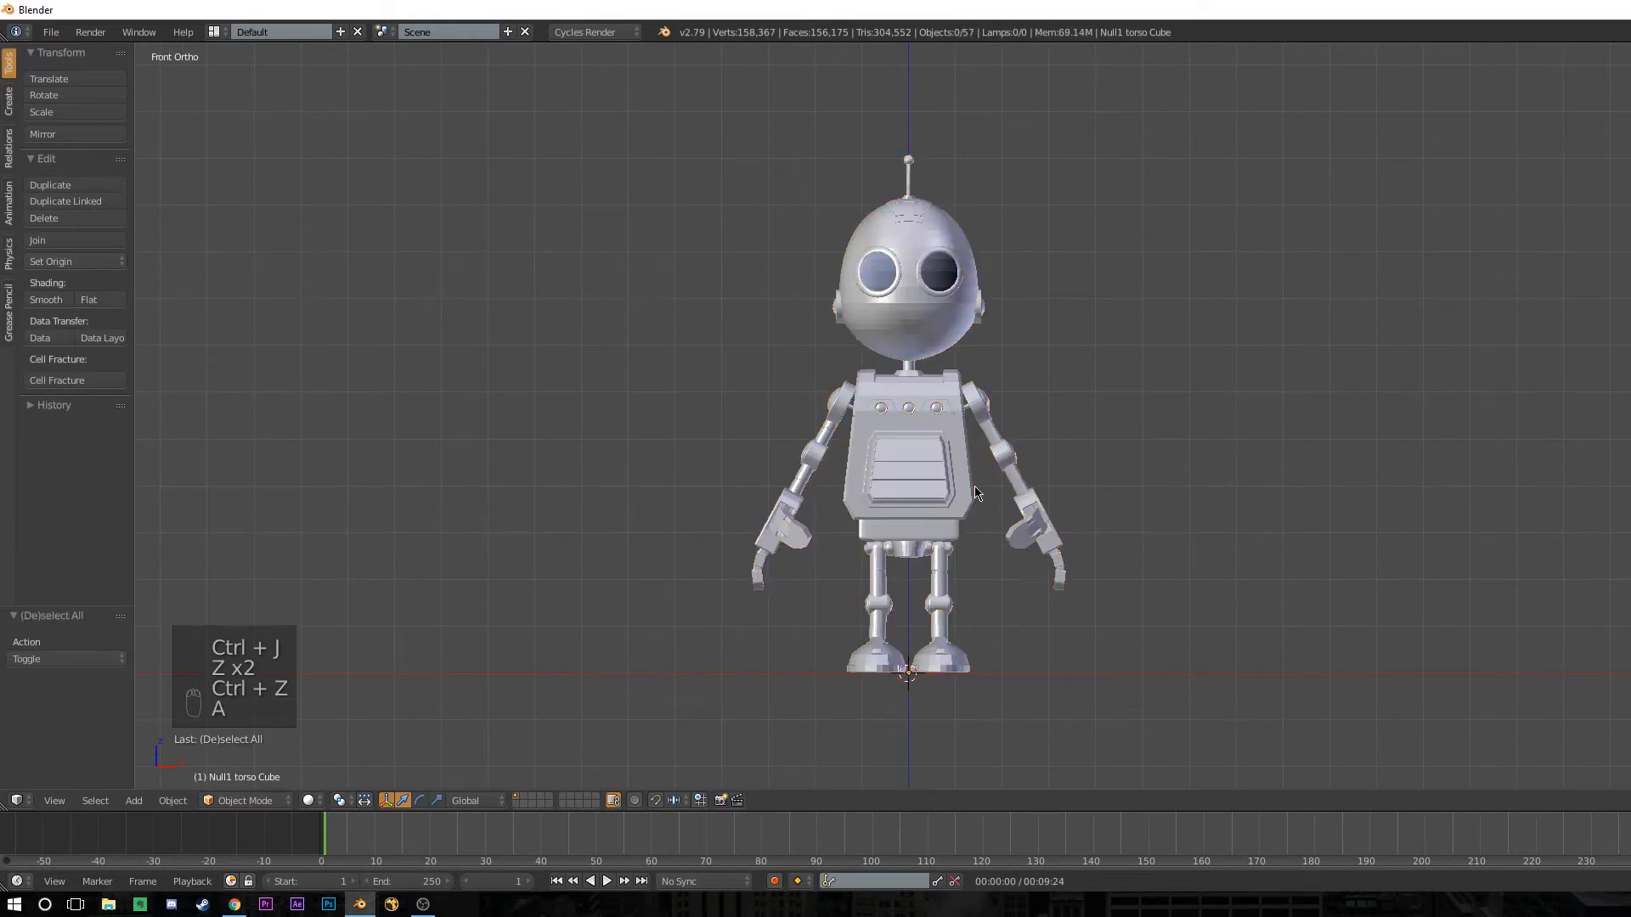
In wireframe view, make the mouth piece active and select every Clank part for joining.
key(z)
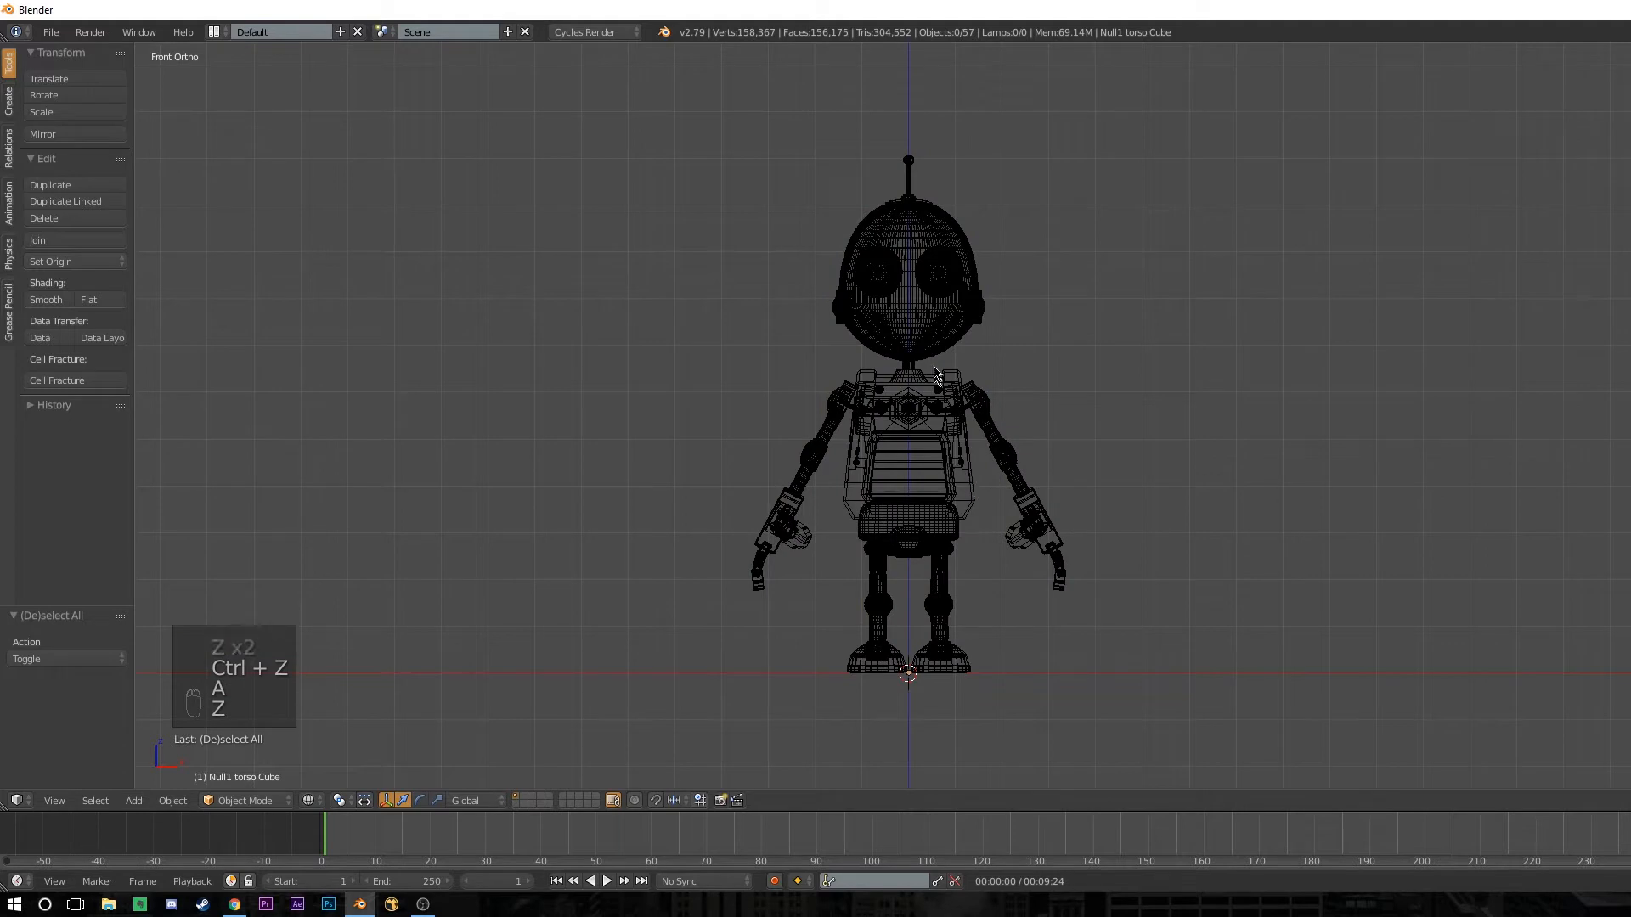
click(921, 342)
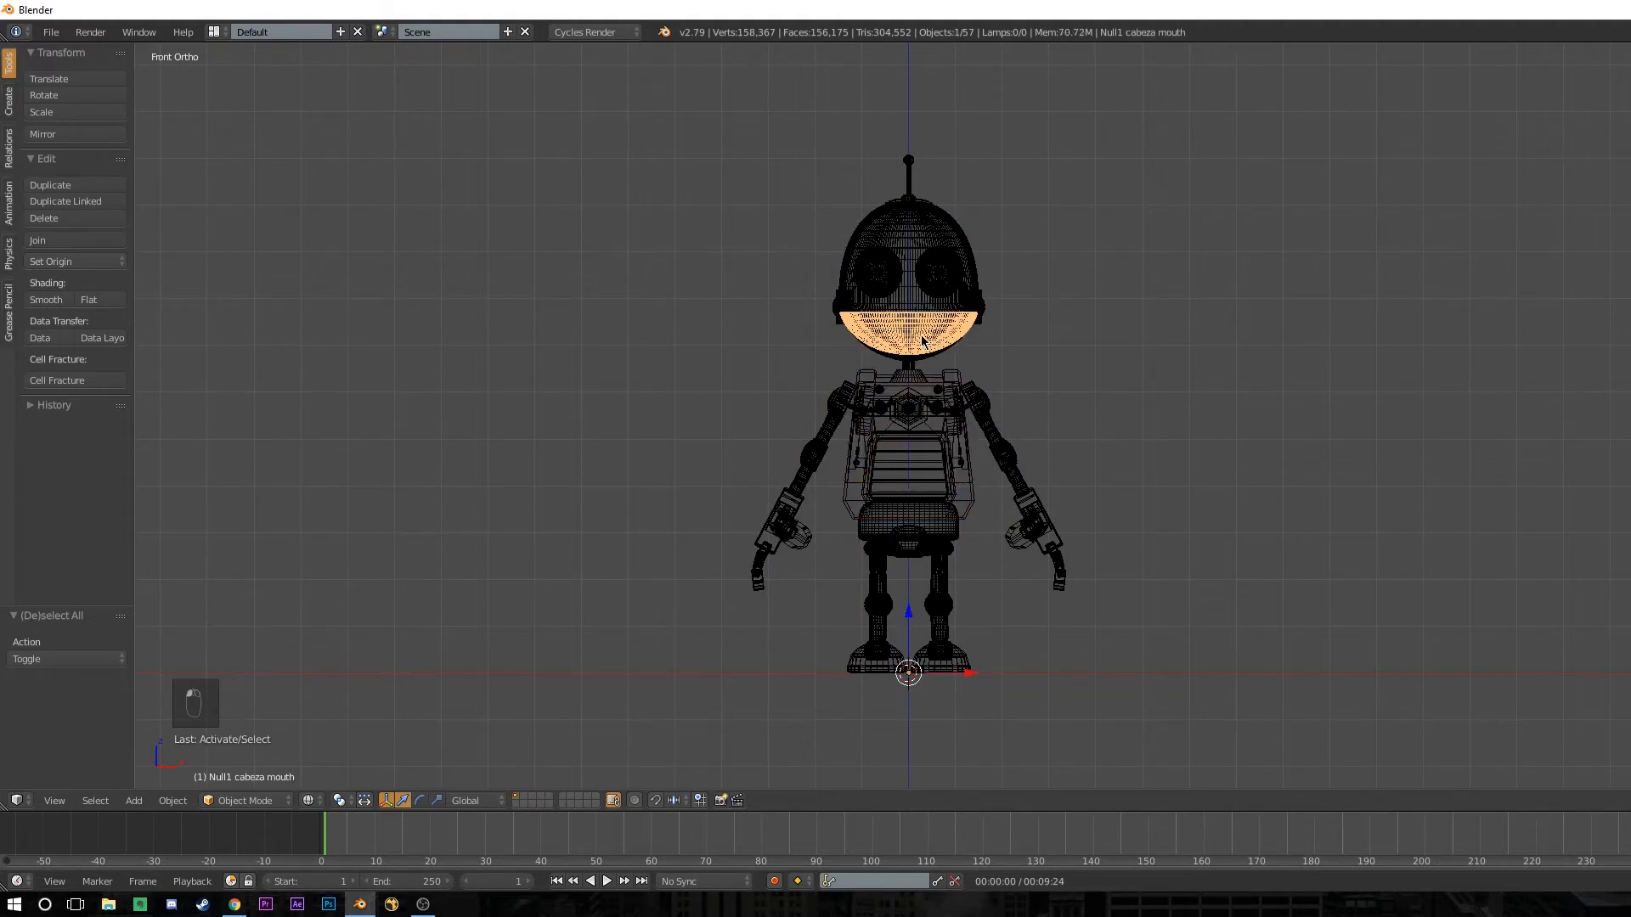
key(a)
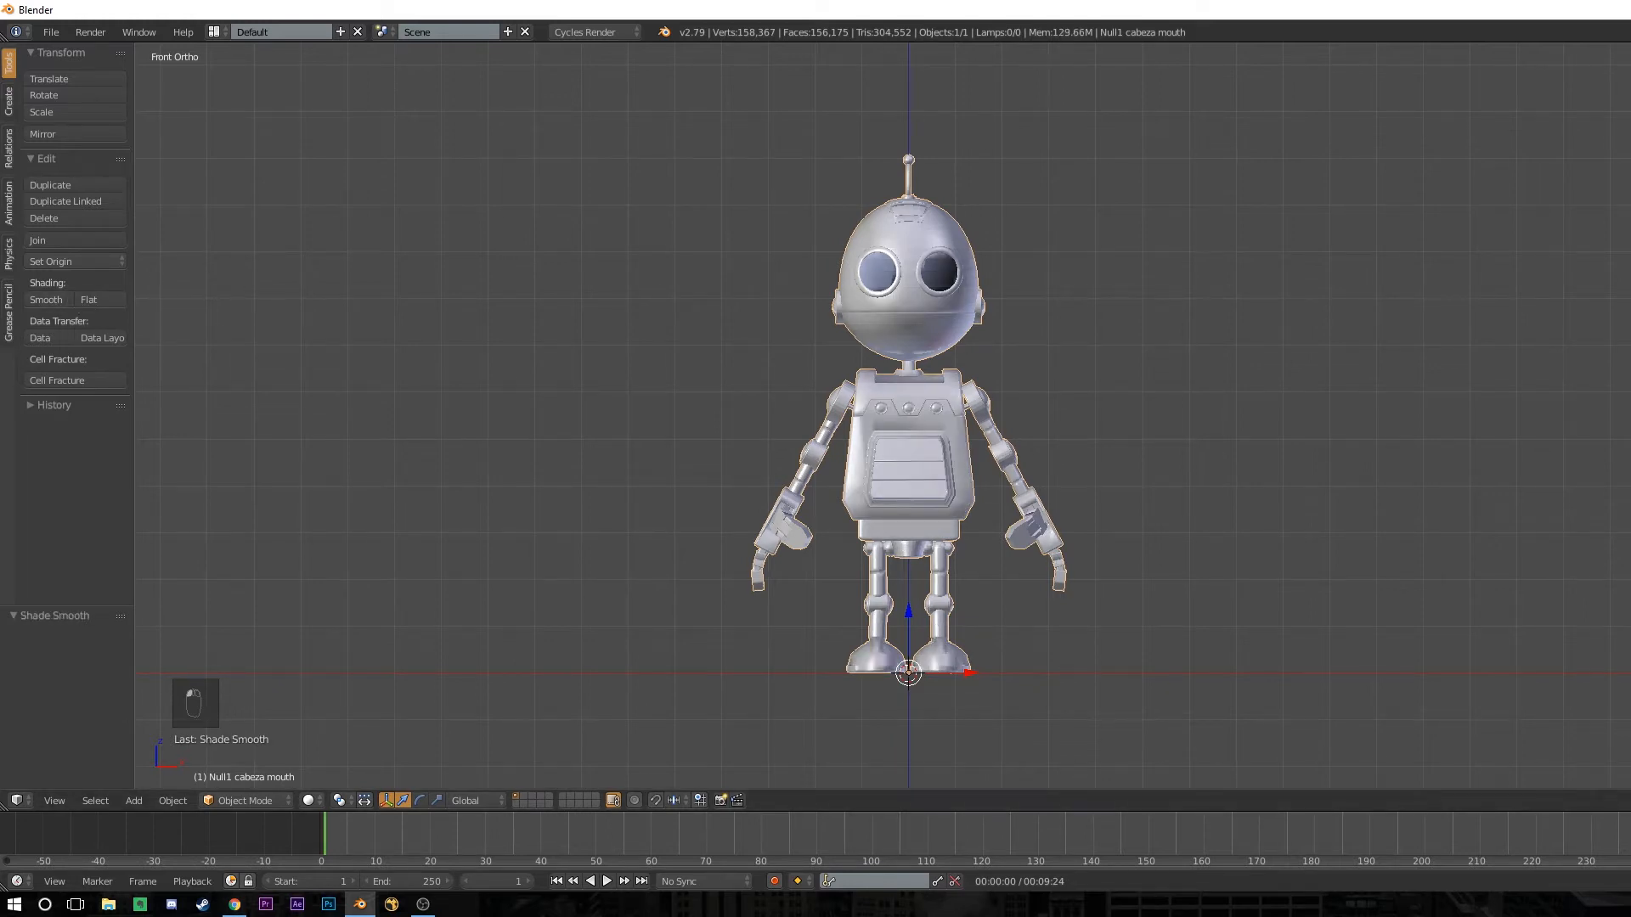
Add a single-bone armature to the scene.
key(shift+a)
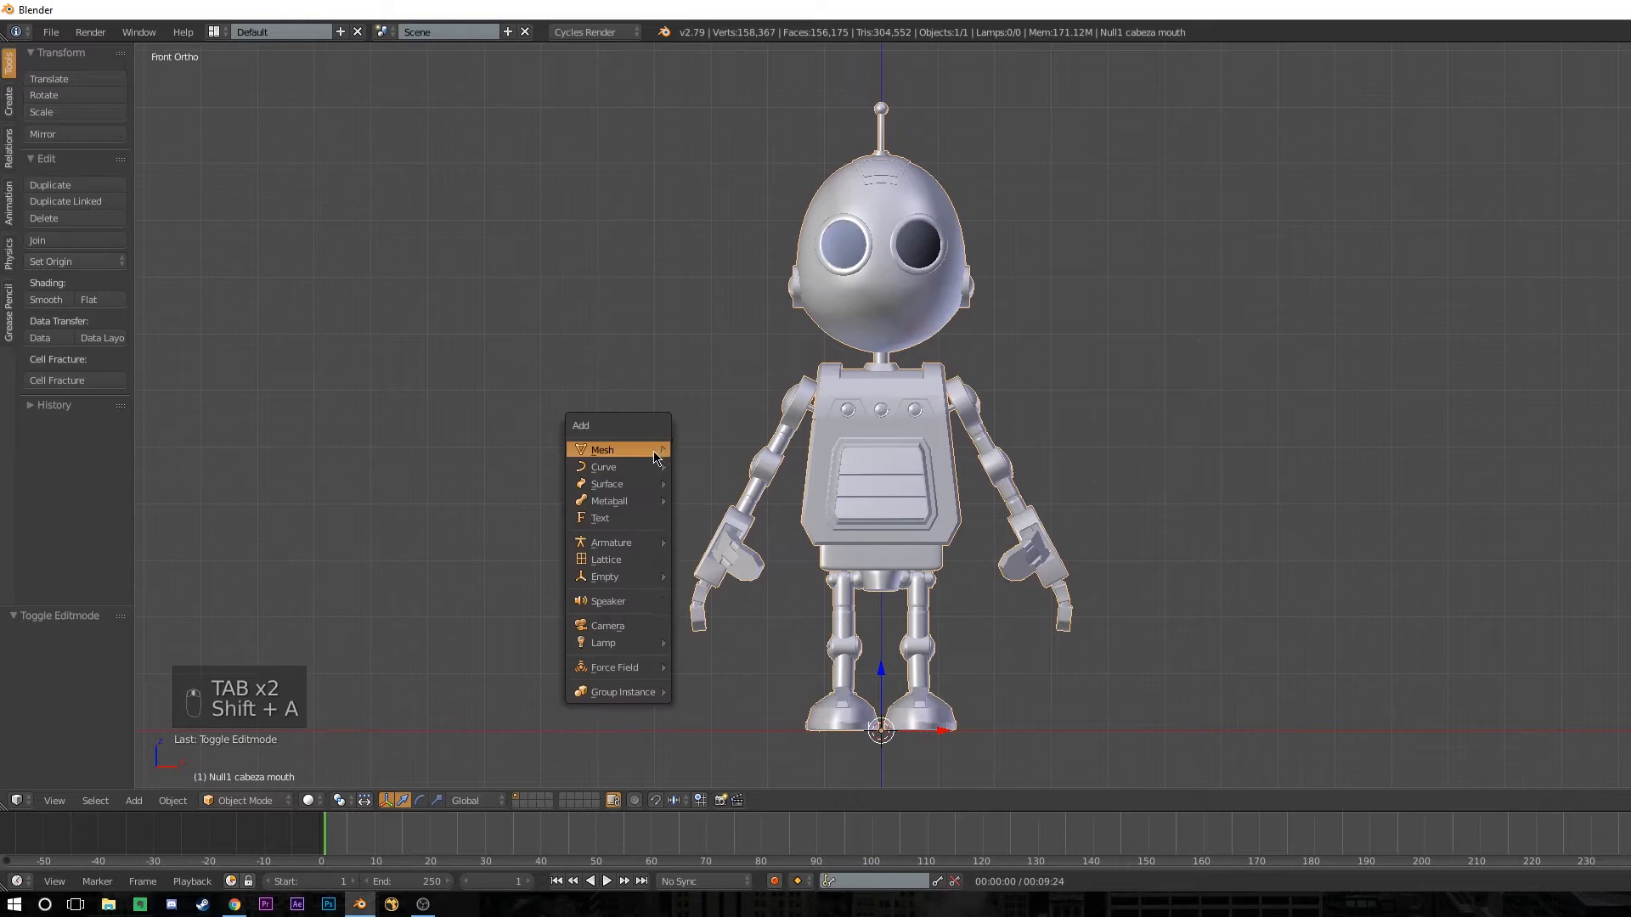
mouse_move(611, 542)
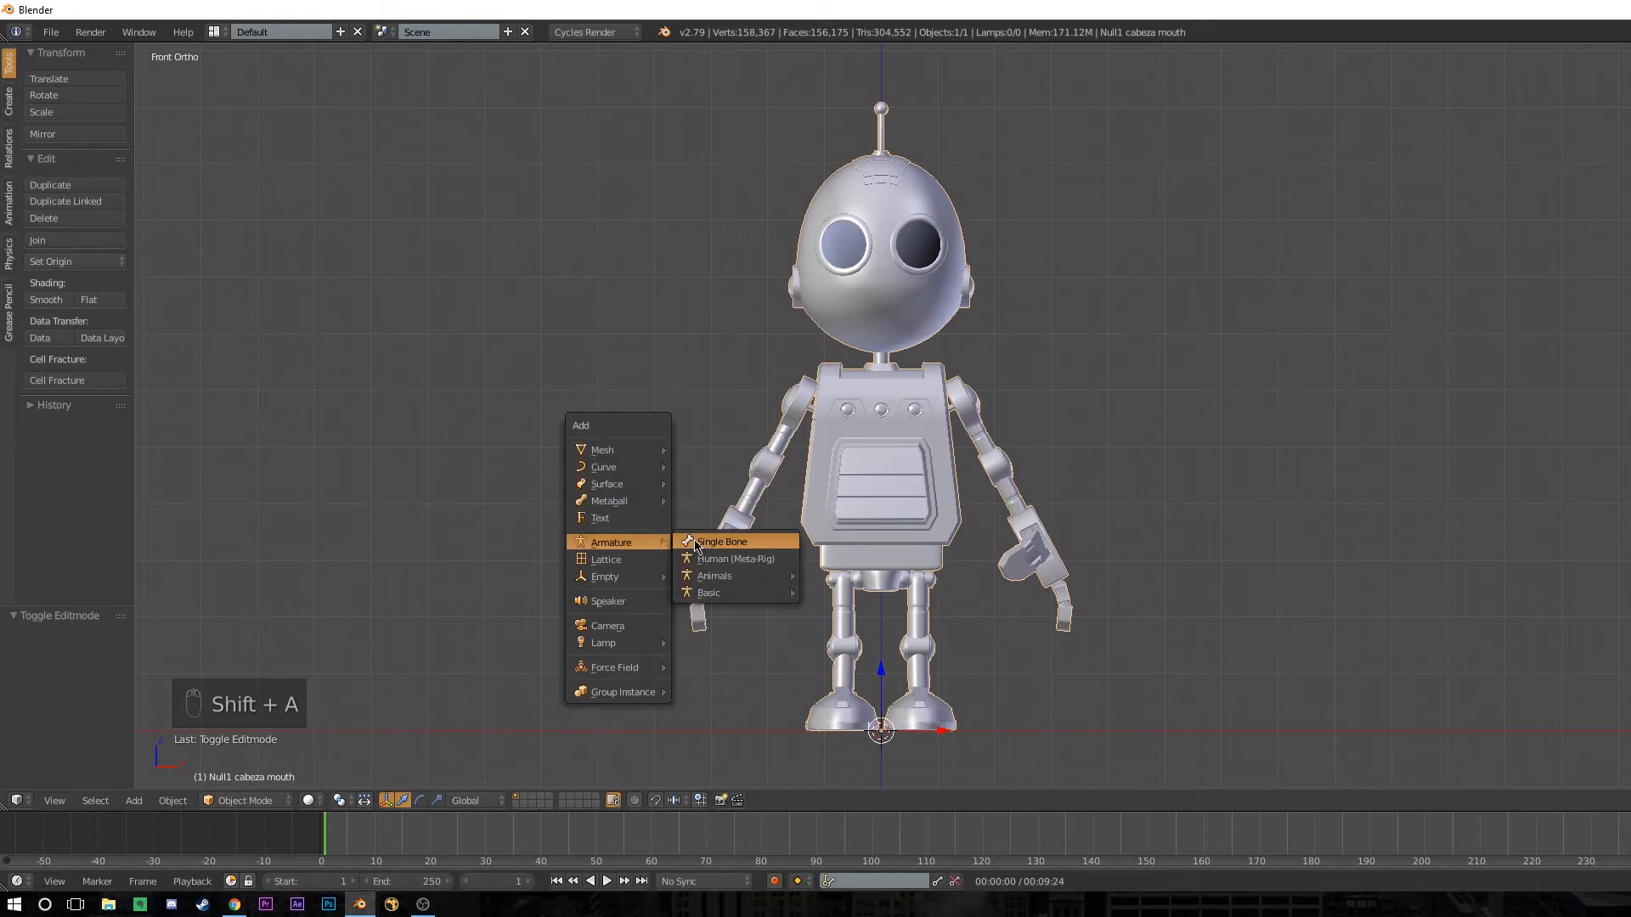
click(723, 540)
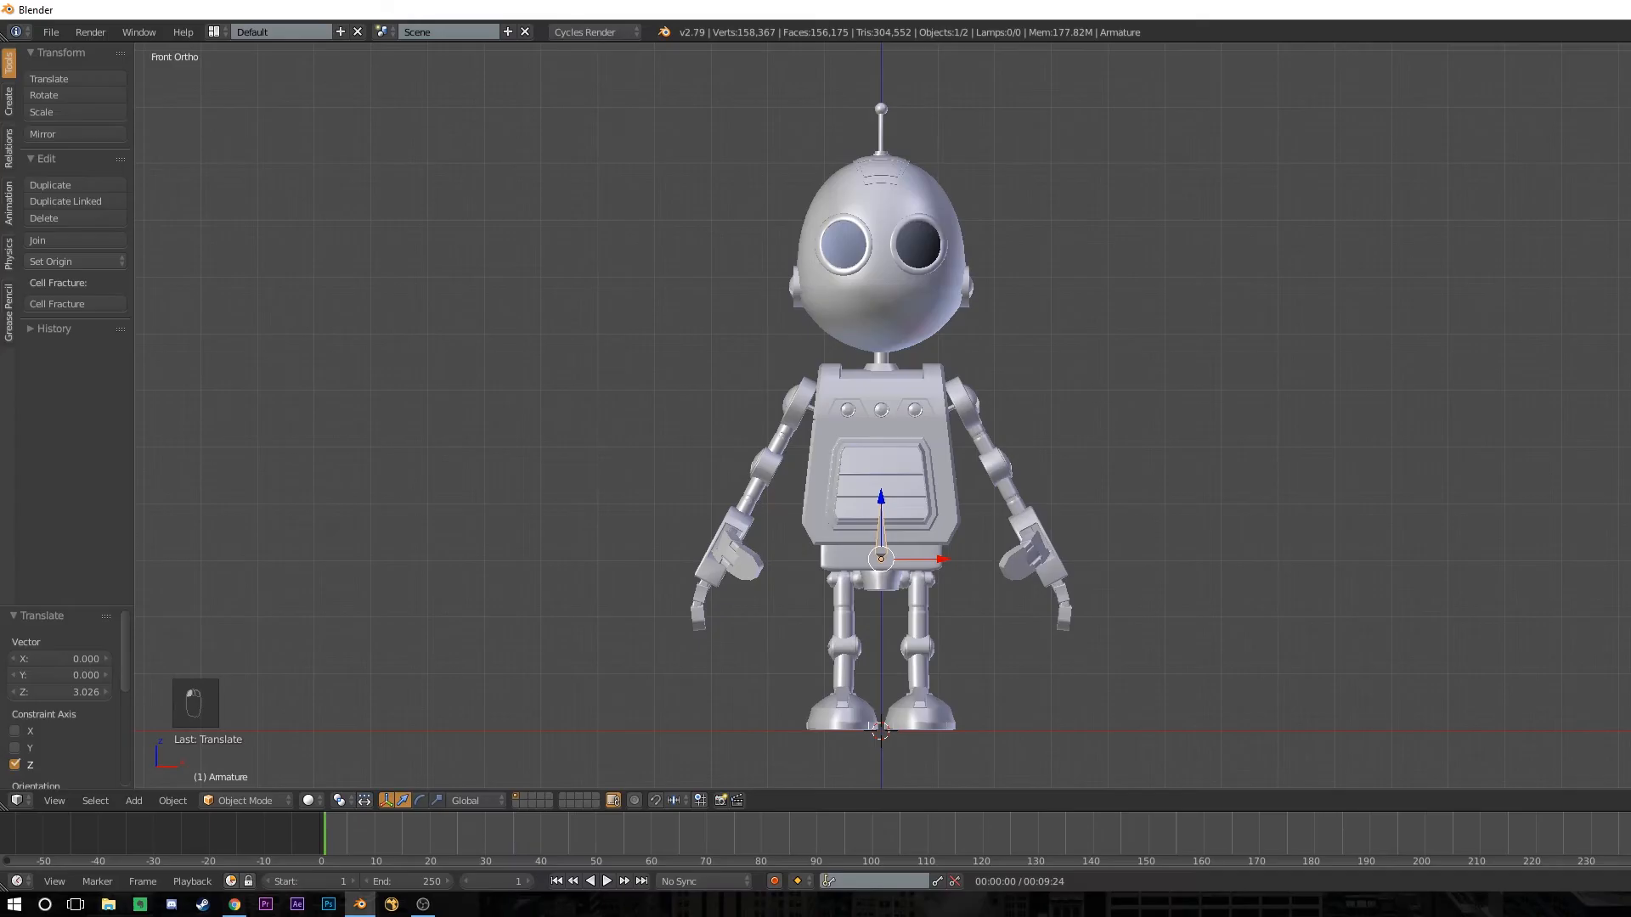
mouse_move(935, 517)
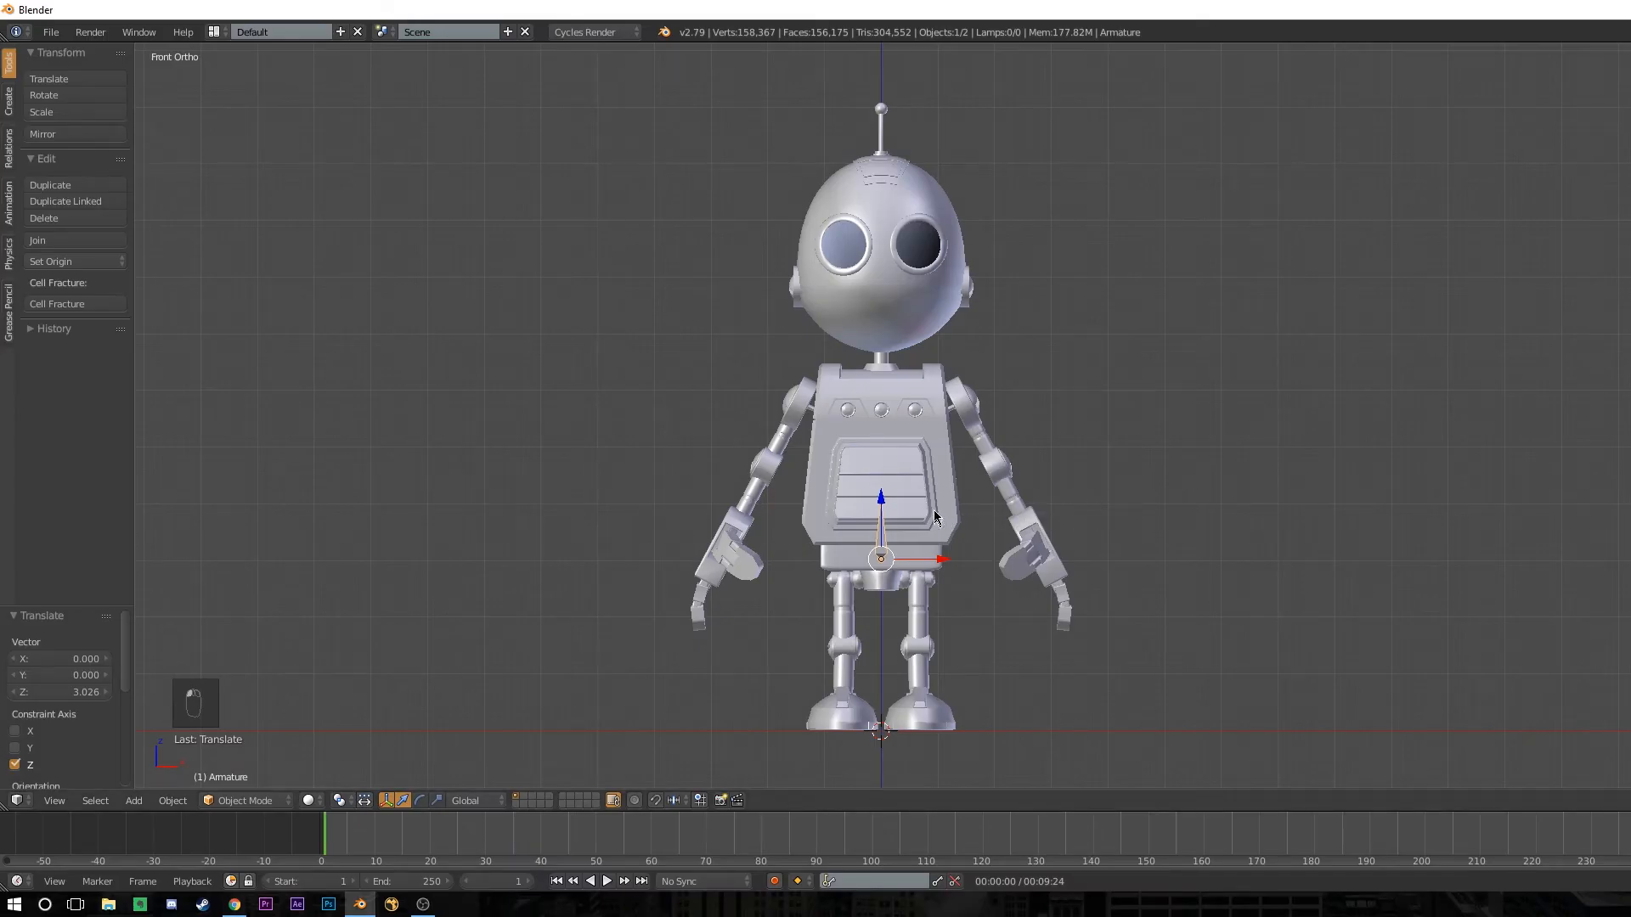
Extrude bones up the torso, neck and head in armature Edit Mode, then return to object mode.
key(Tab)
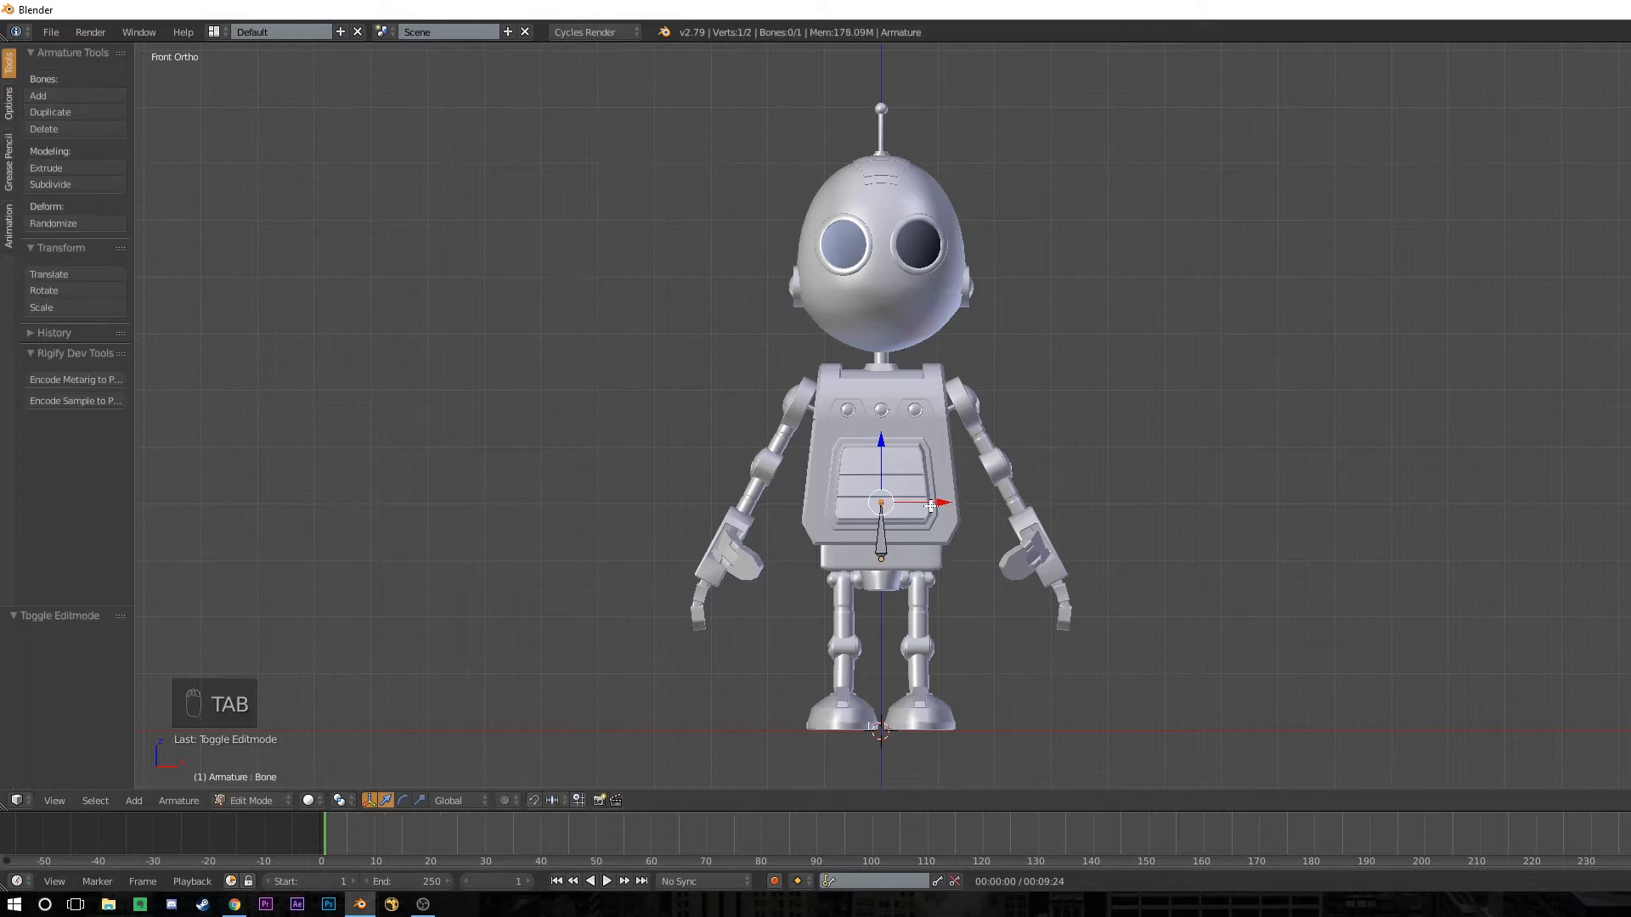
key(Tab)
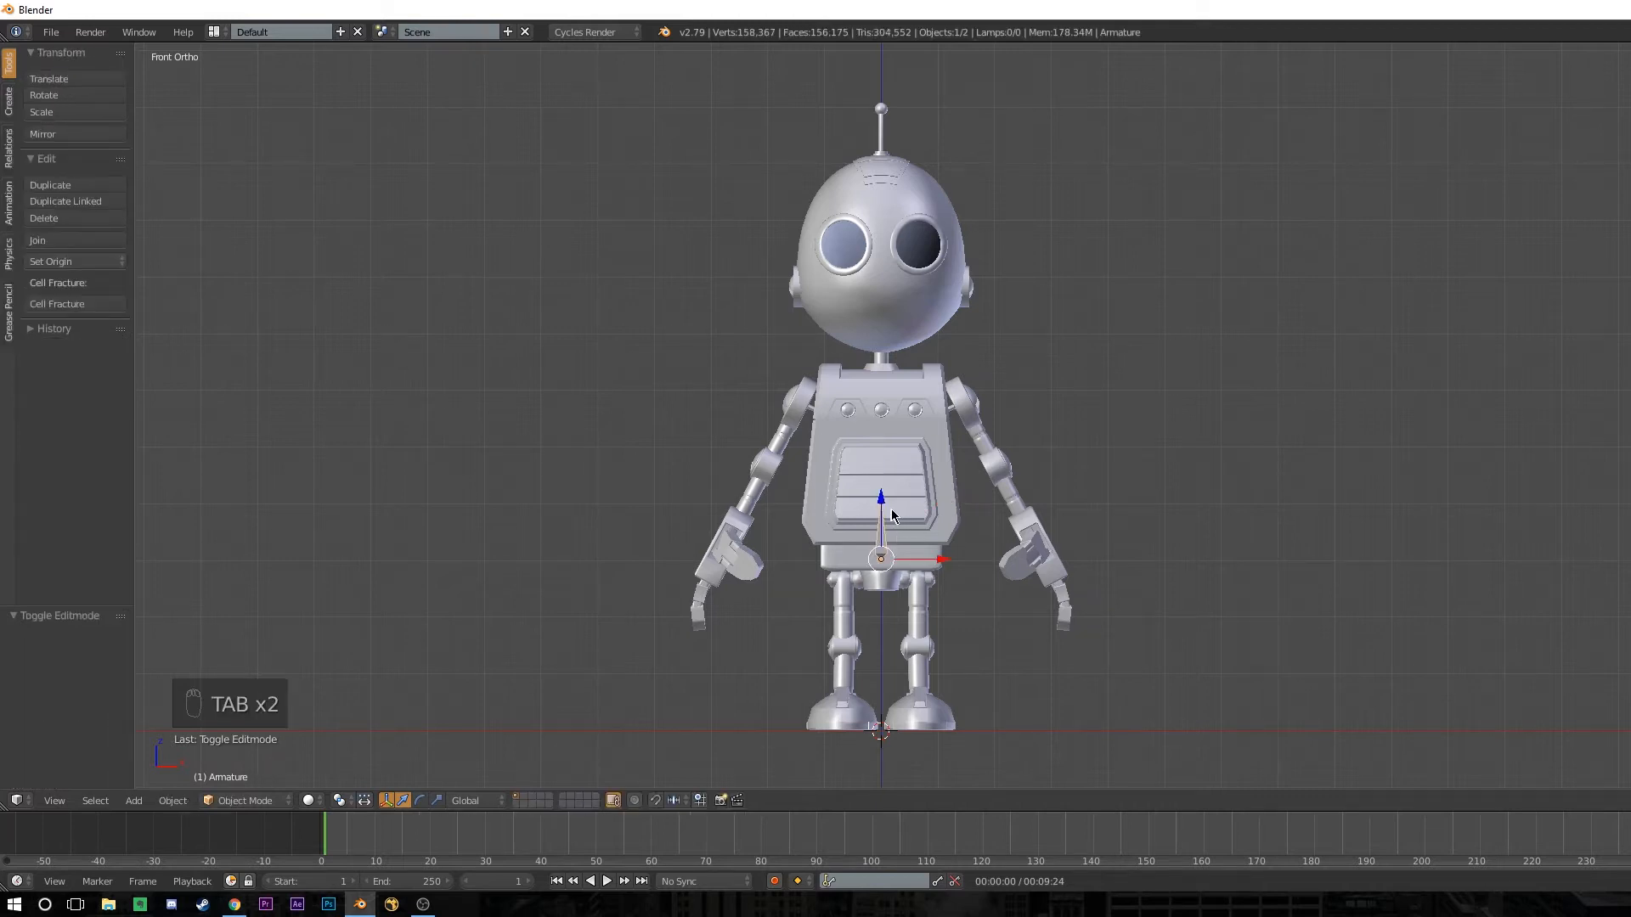
key(Tab)
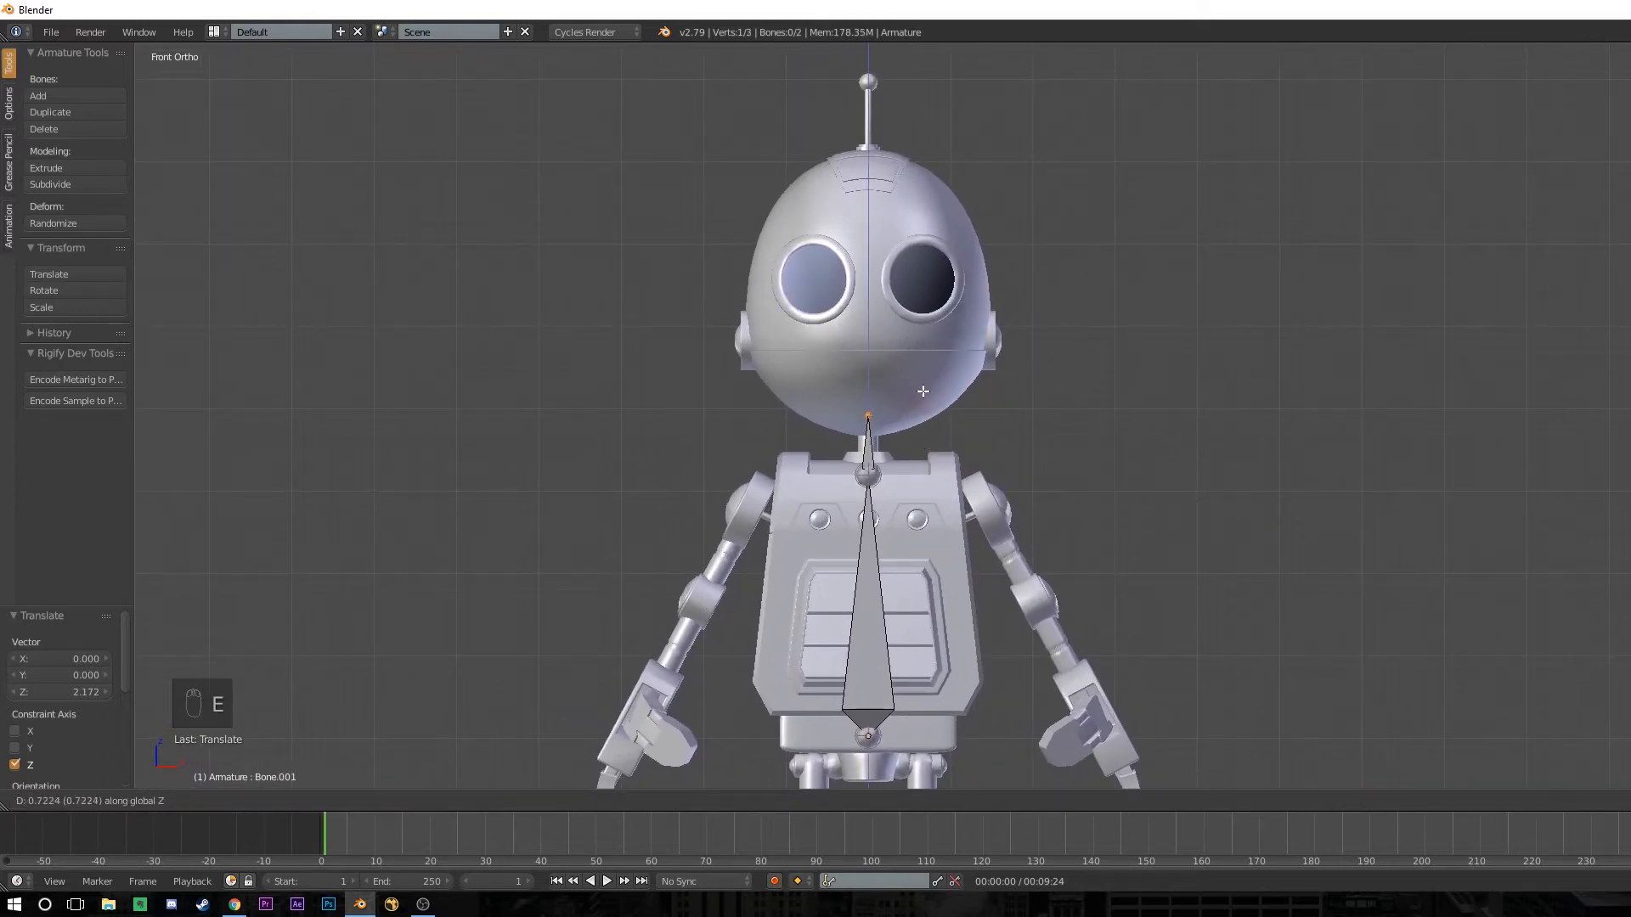
key(e)
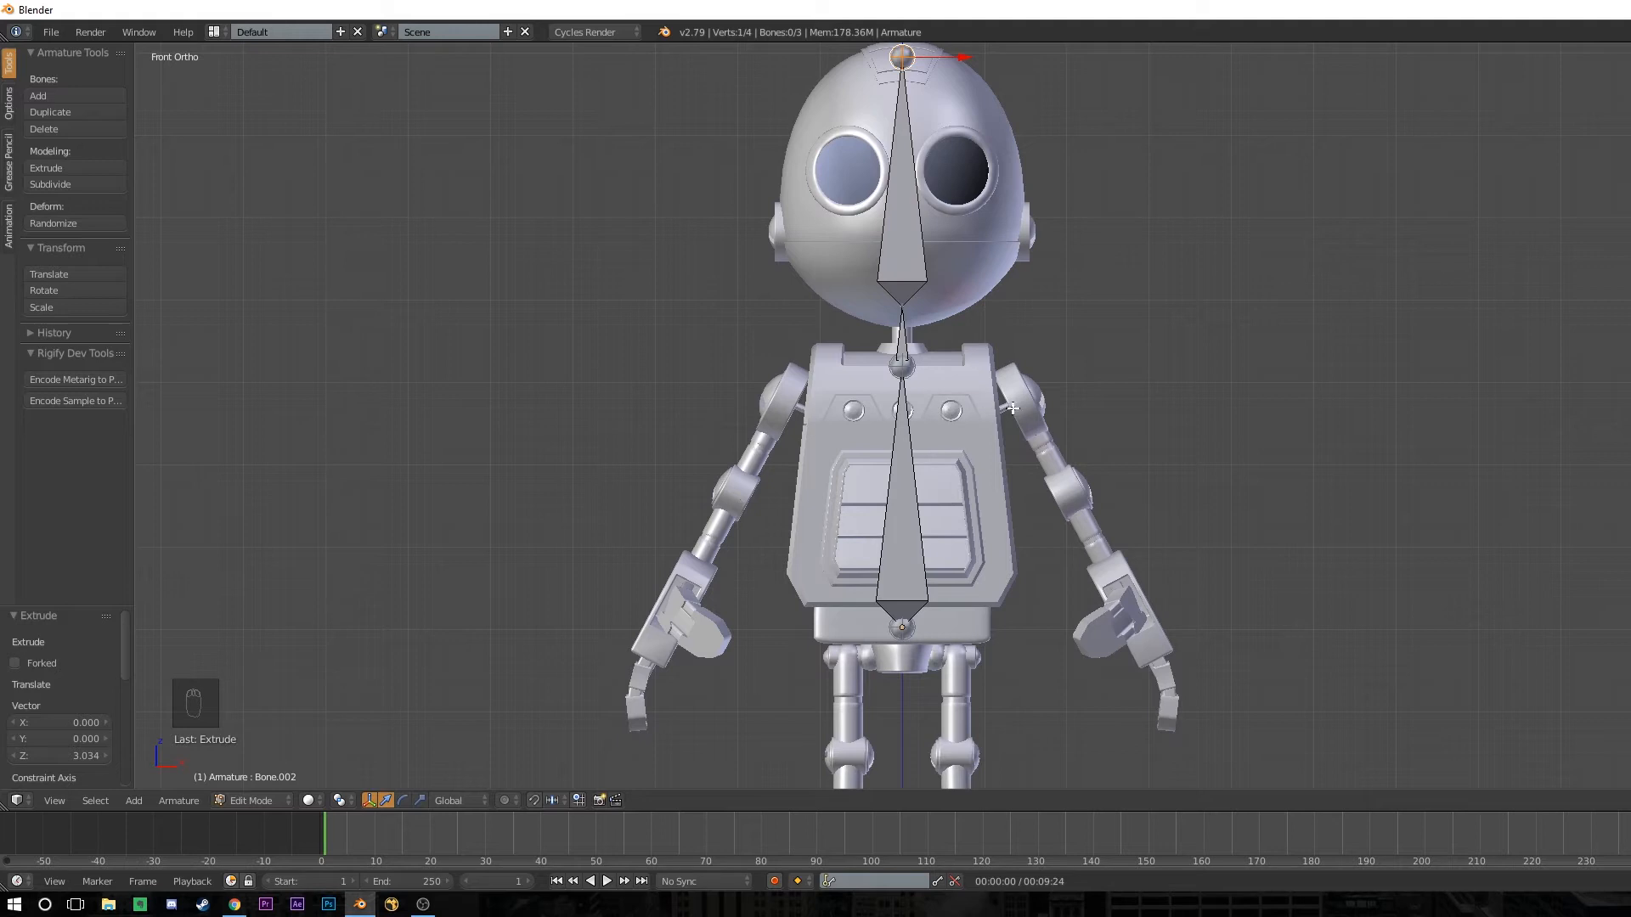
mouse_move(1001, 416)
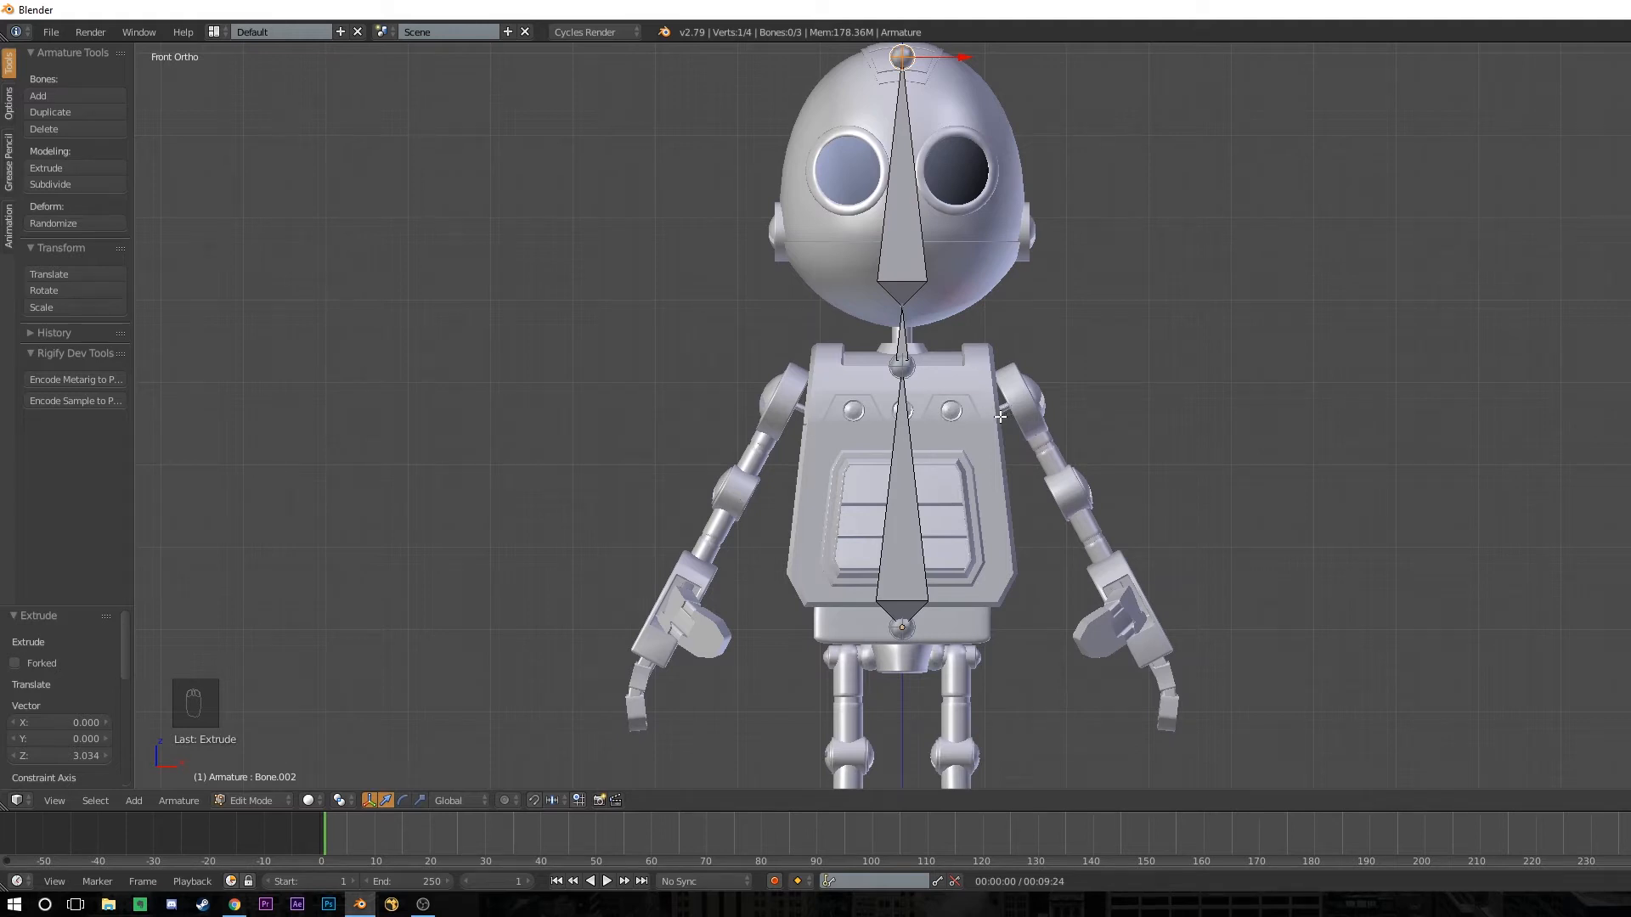
key(Tab)
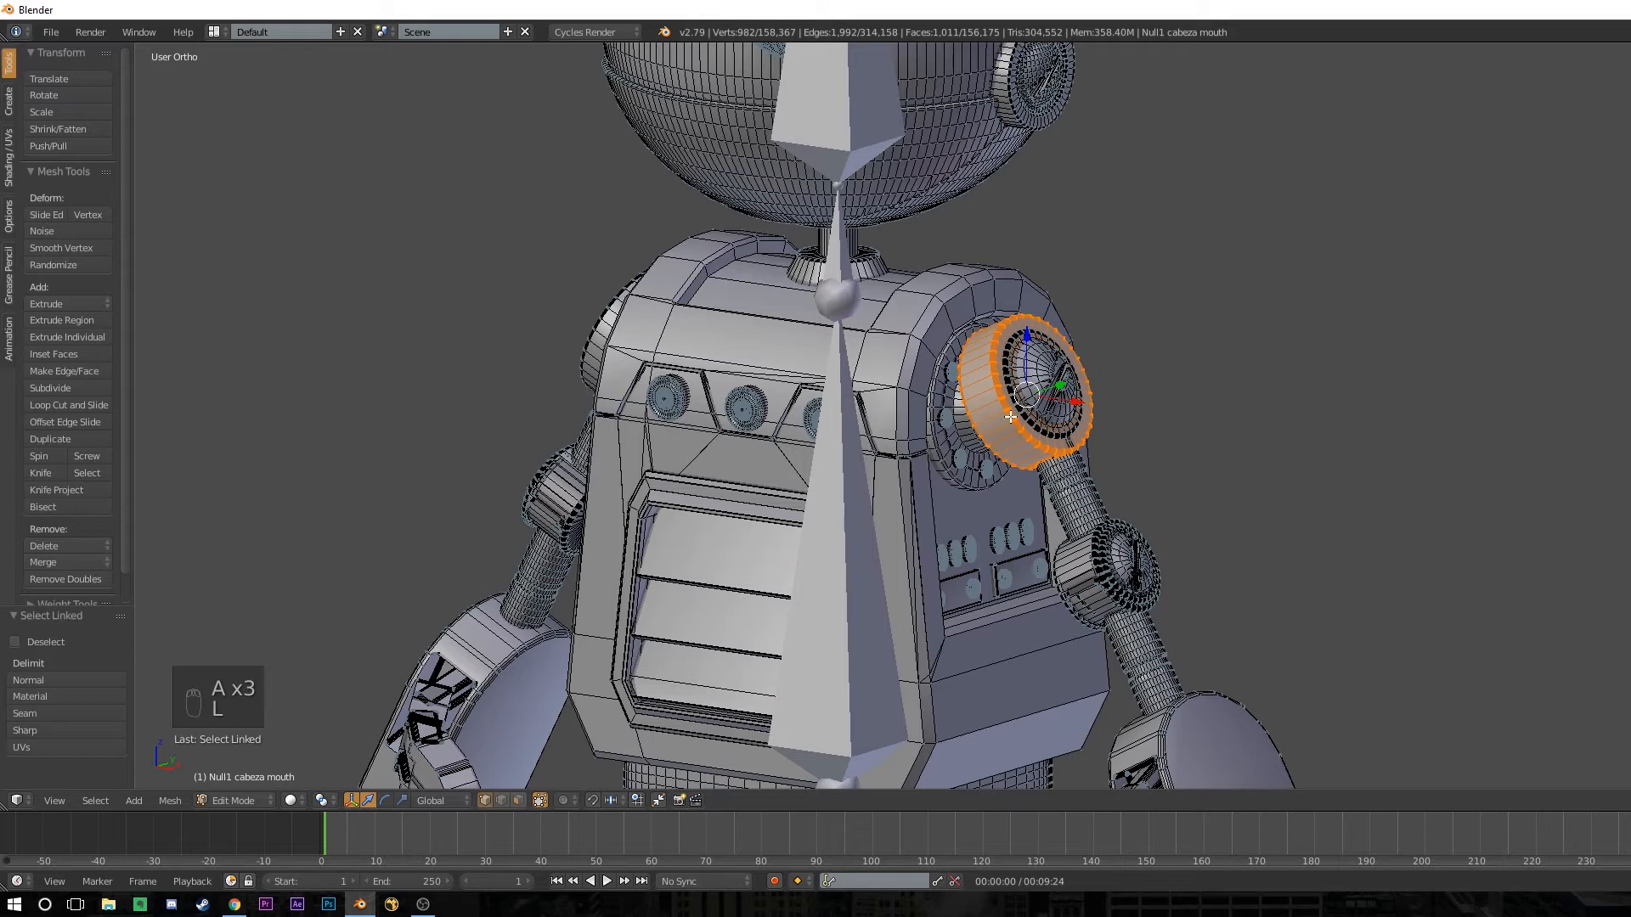
mouse_move(1014, 421)
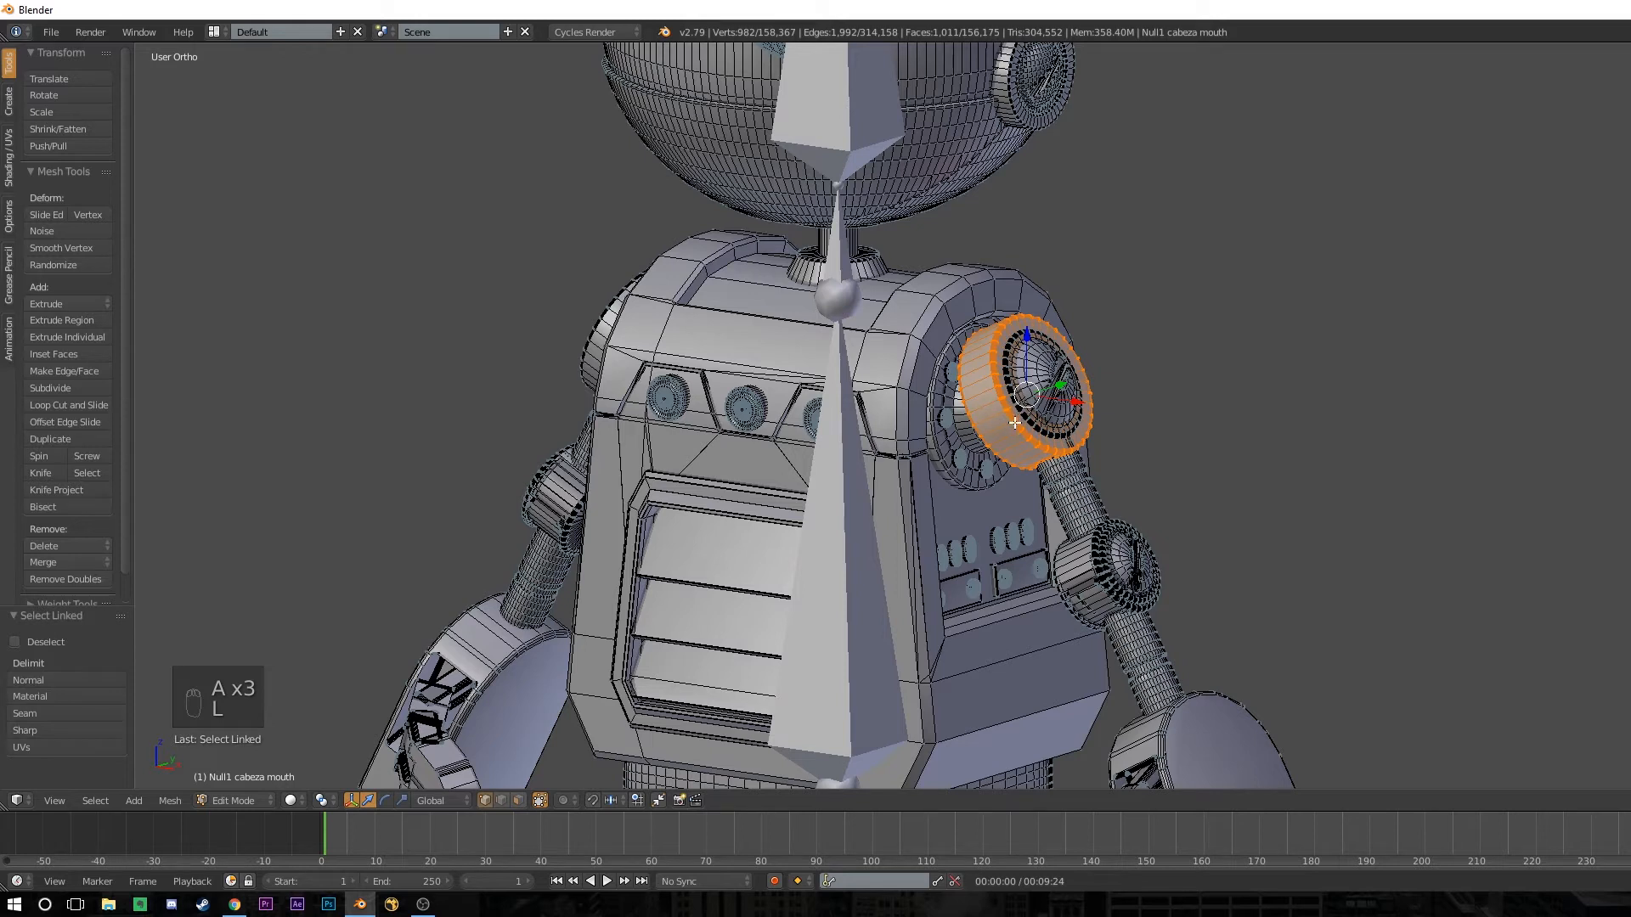
Hide the shoulder ring, pick the inner shoulder loop and snap the 3D cursor to it.
key(h)
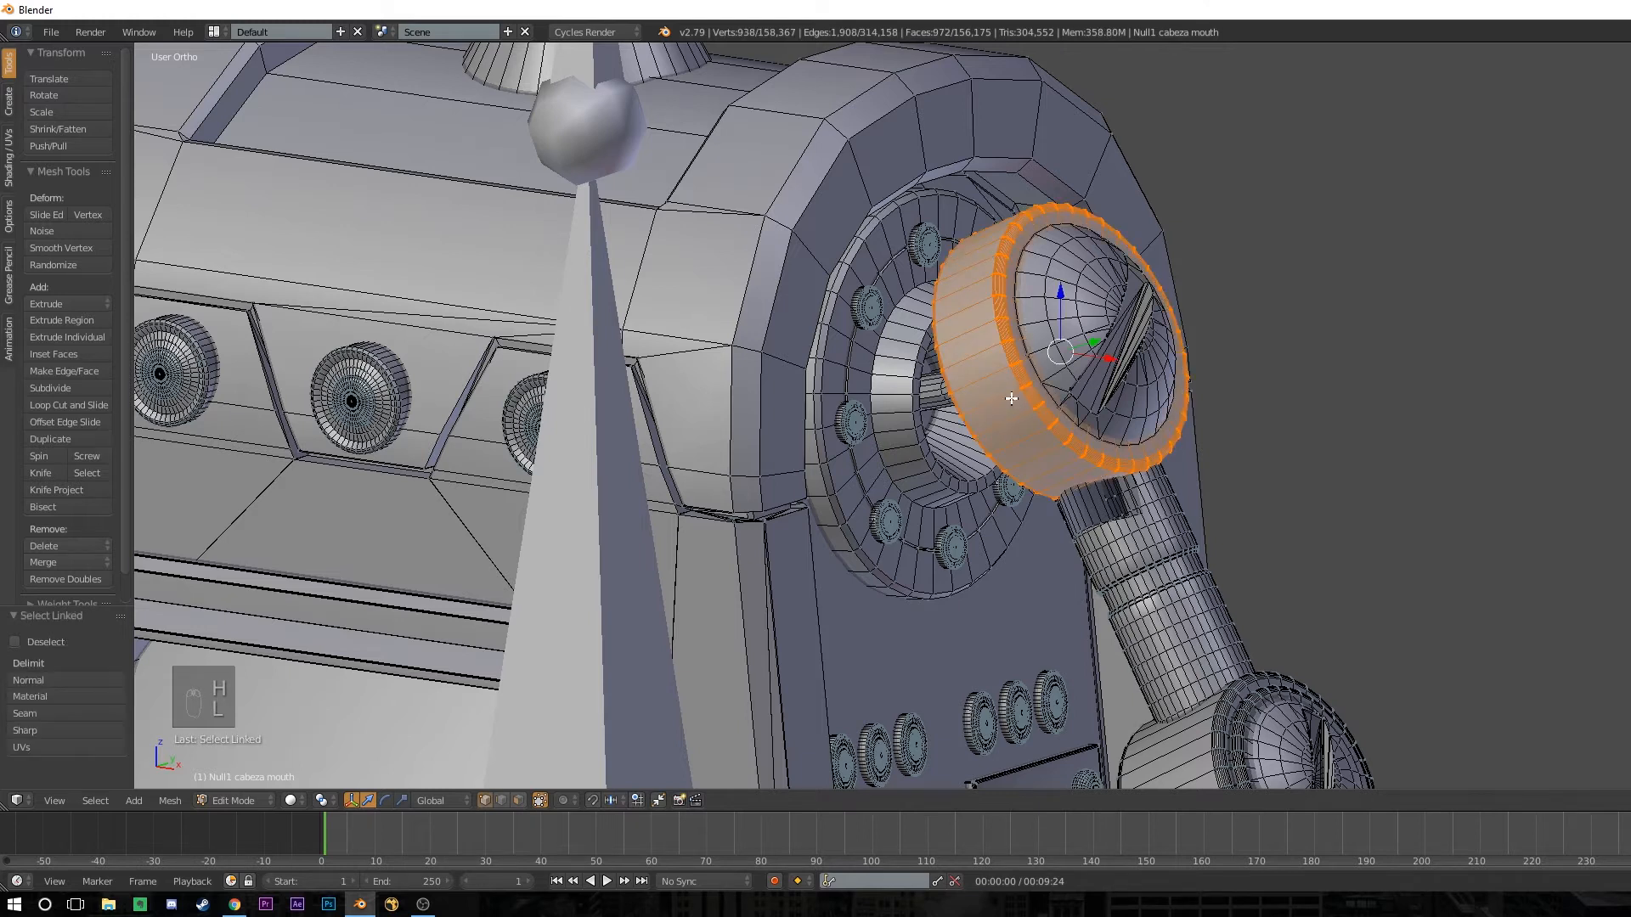
key(h)
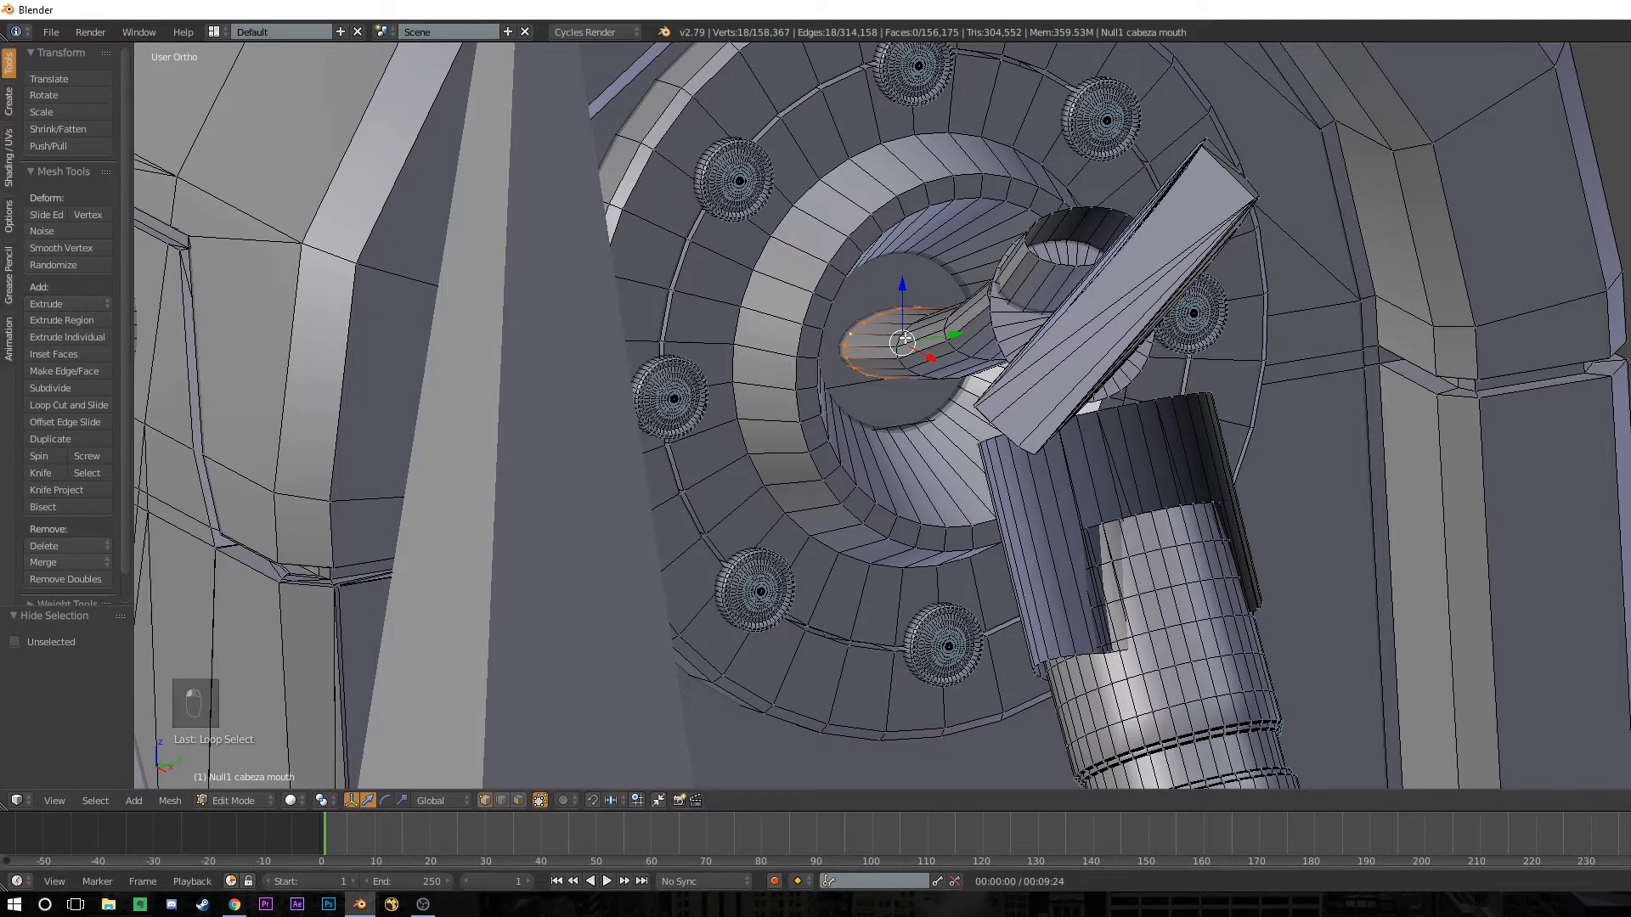
key(shift+s)
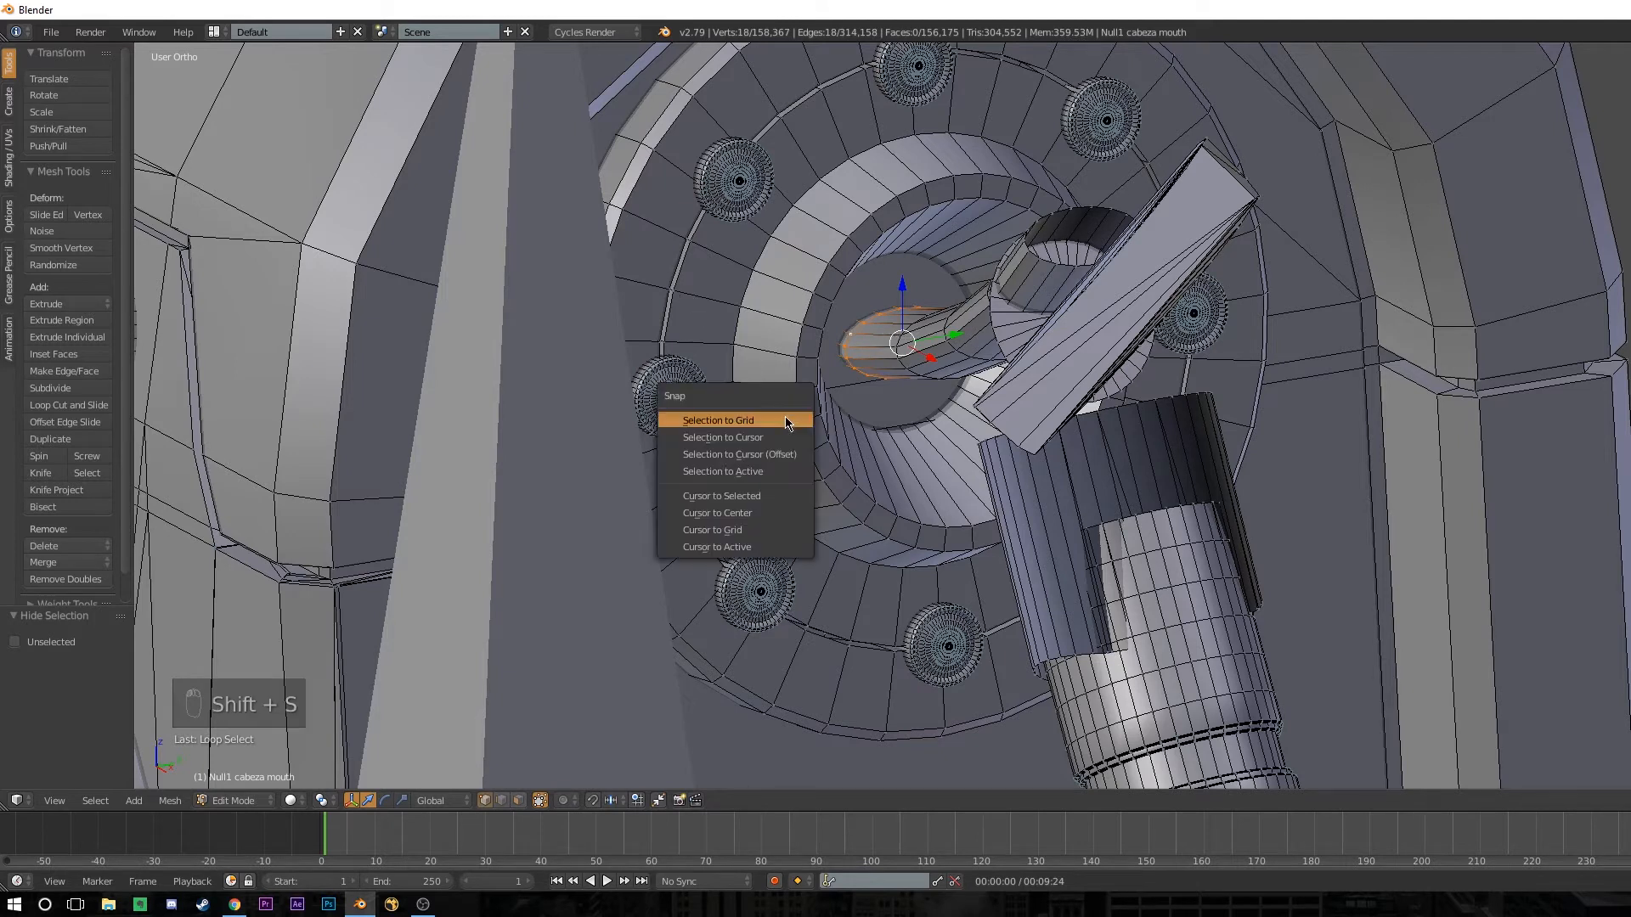
mouse_move(717, 513)
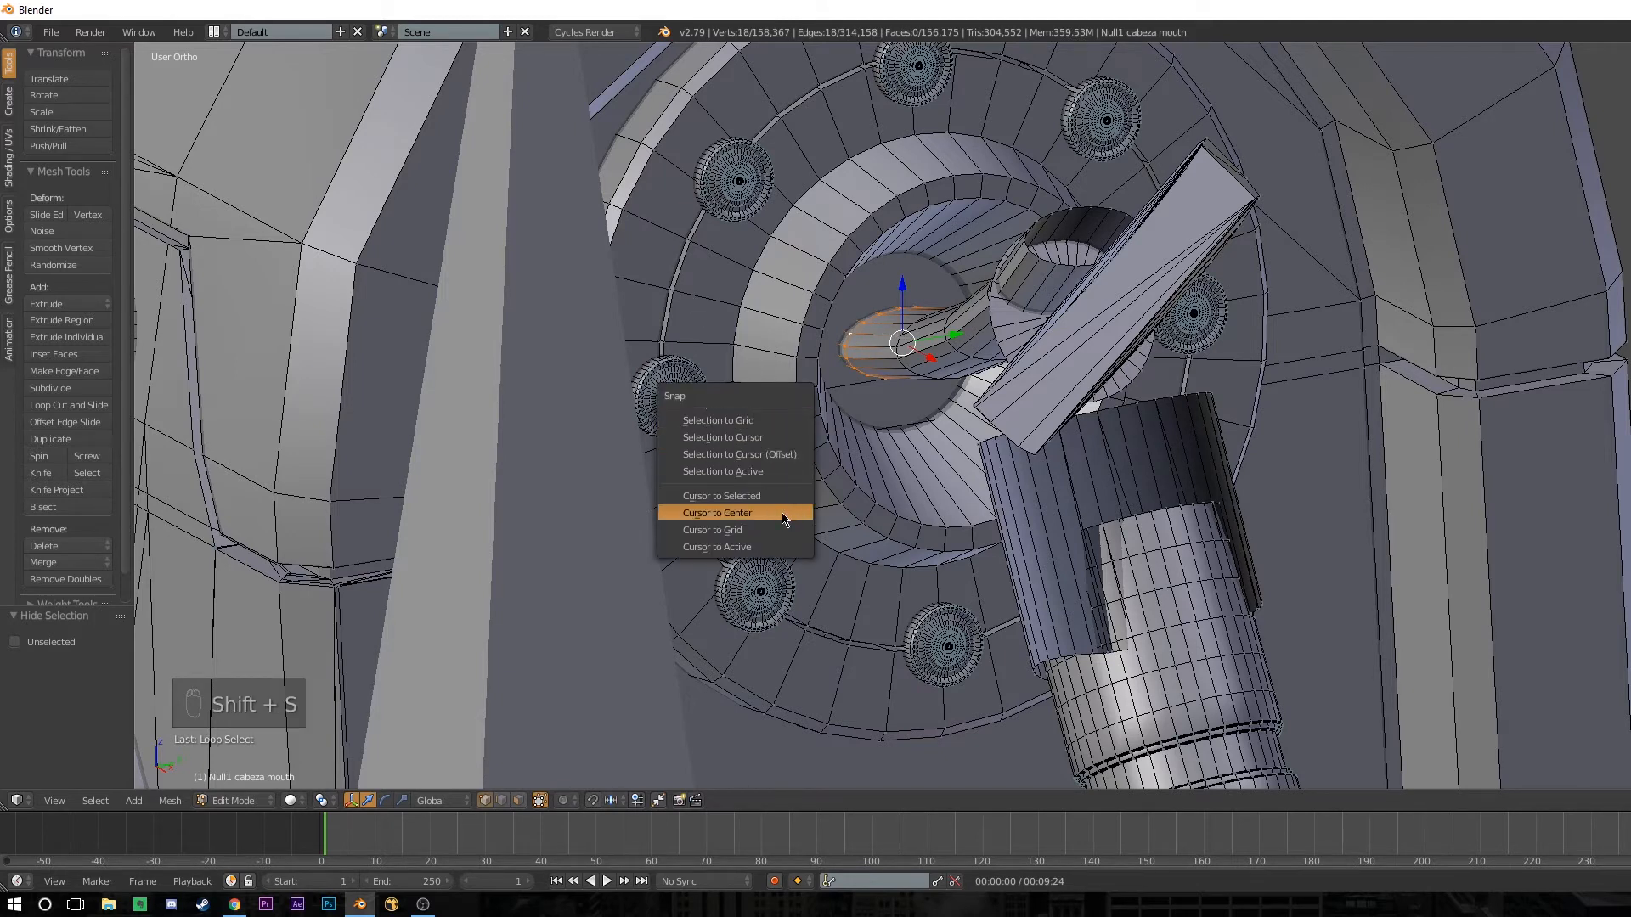
click(720, 494)
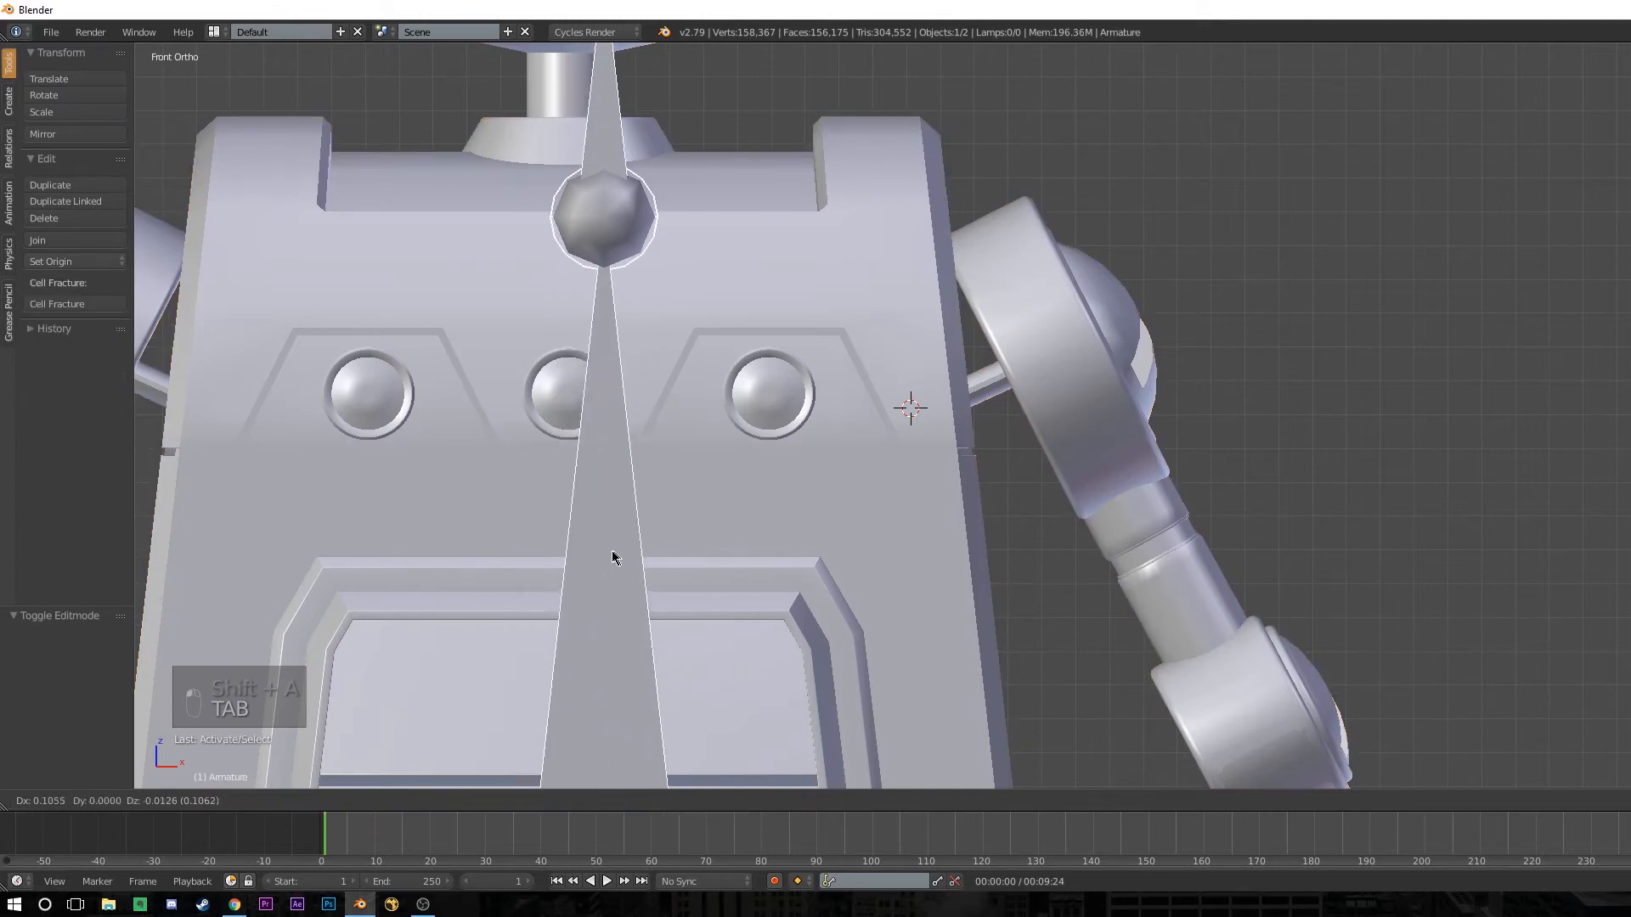
Add a bone at the shoulder, then unhide the mesh parts on the robot object.
key(Tab)
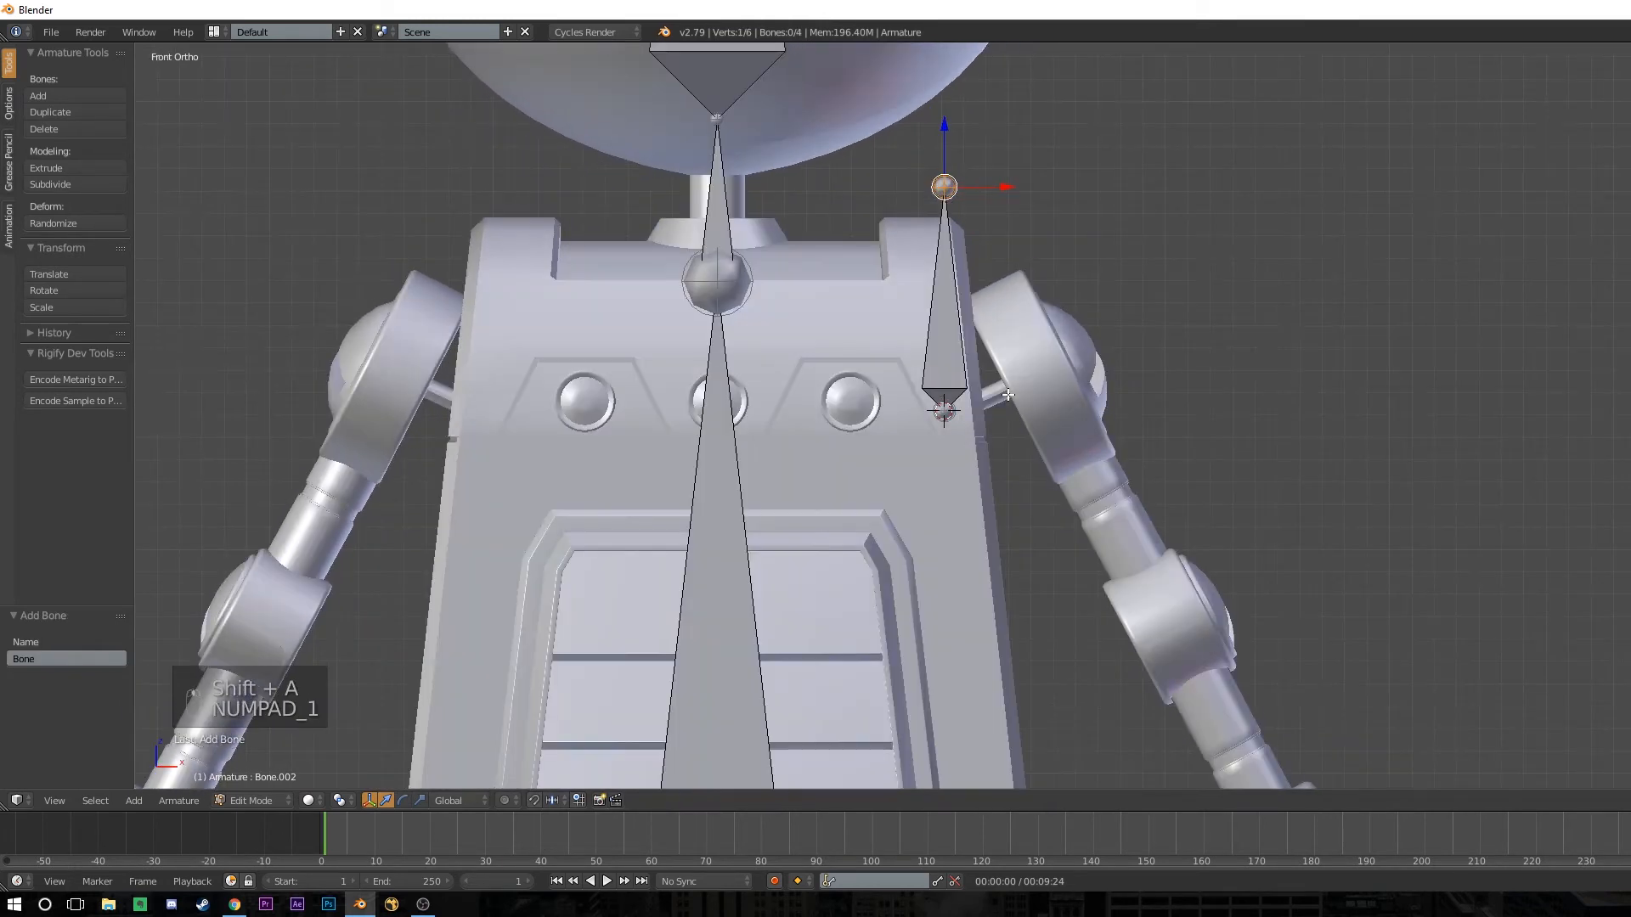
key(Tab)
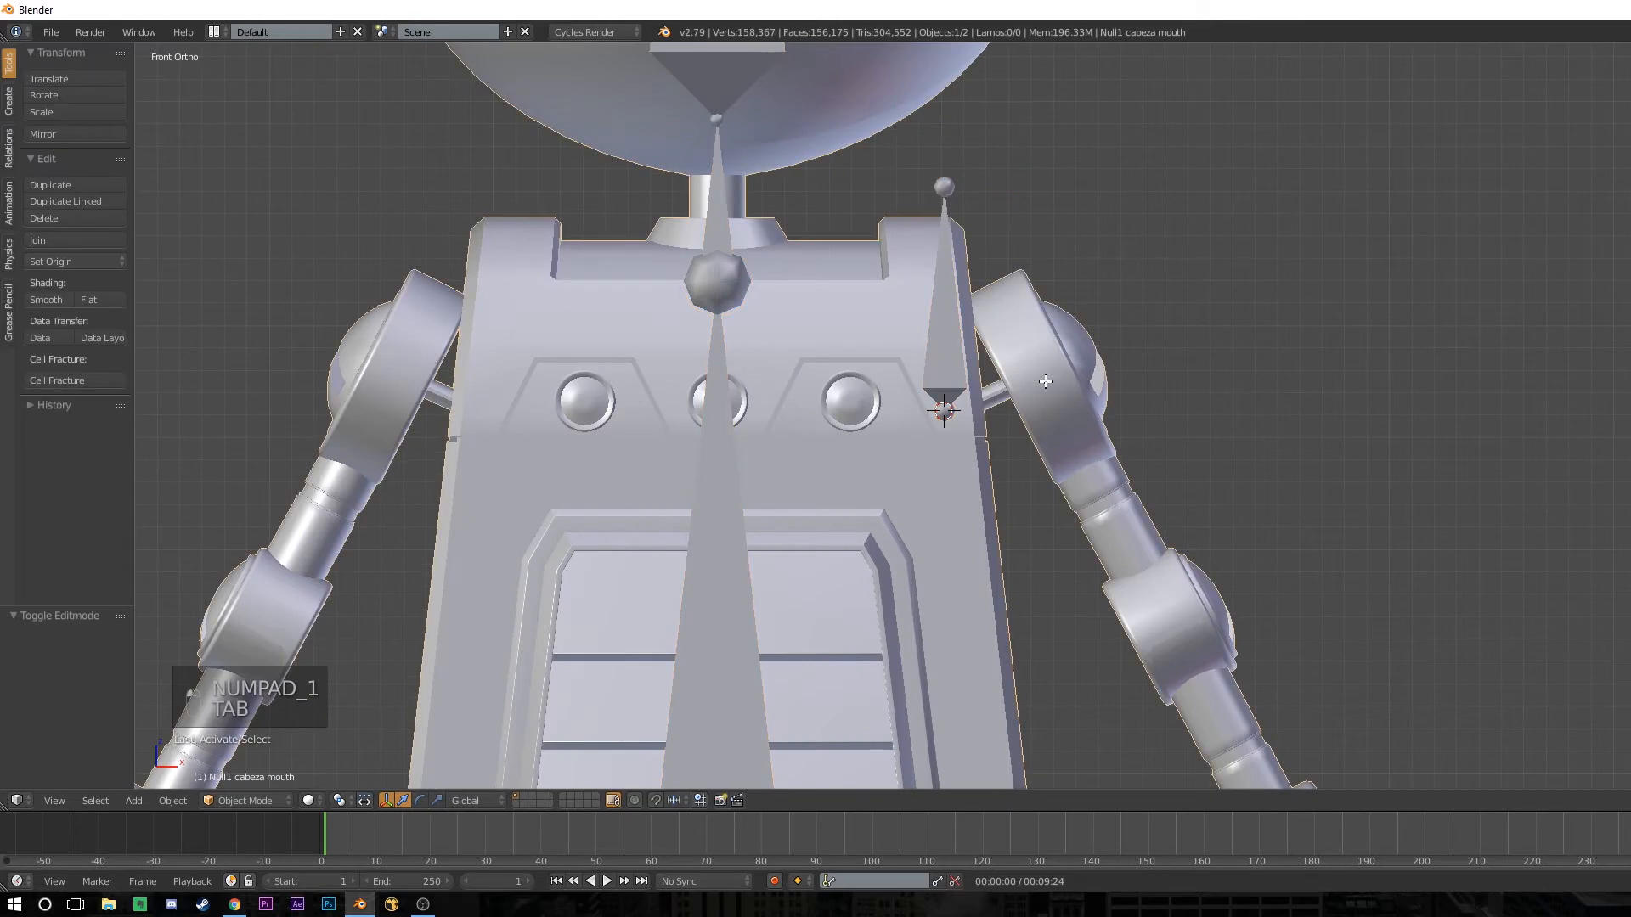
key(Tab)
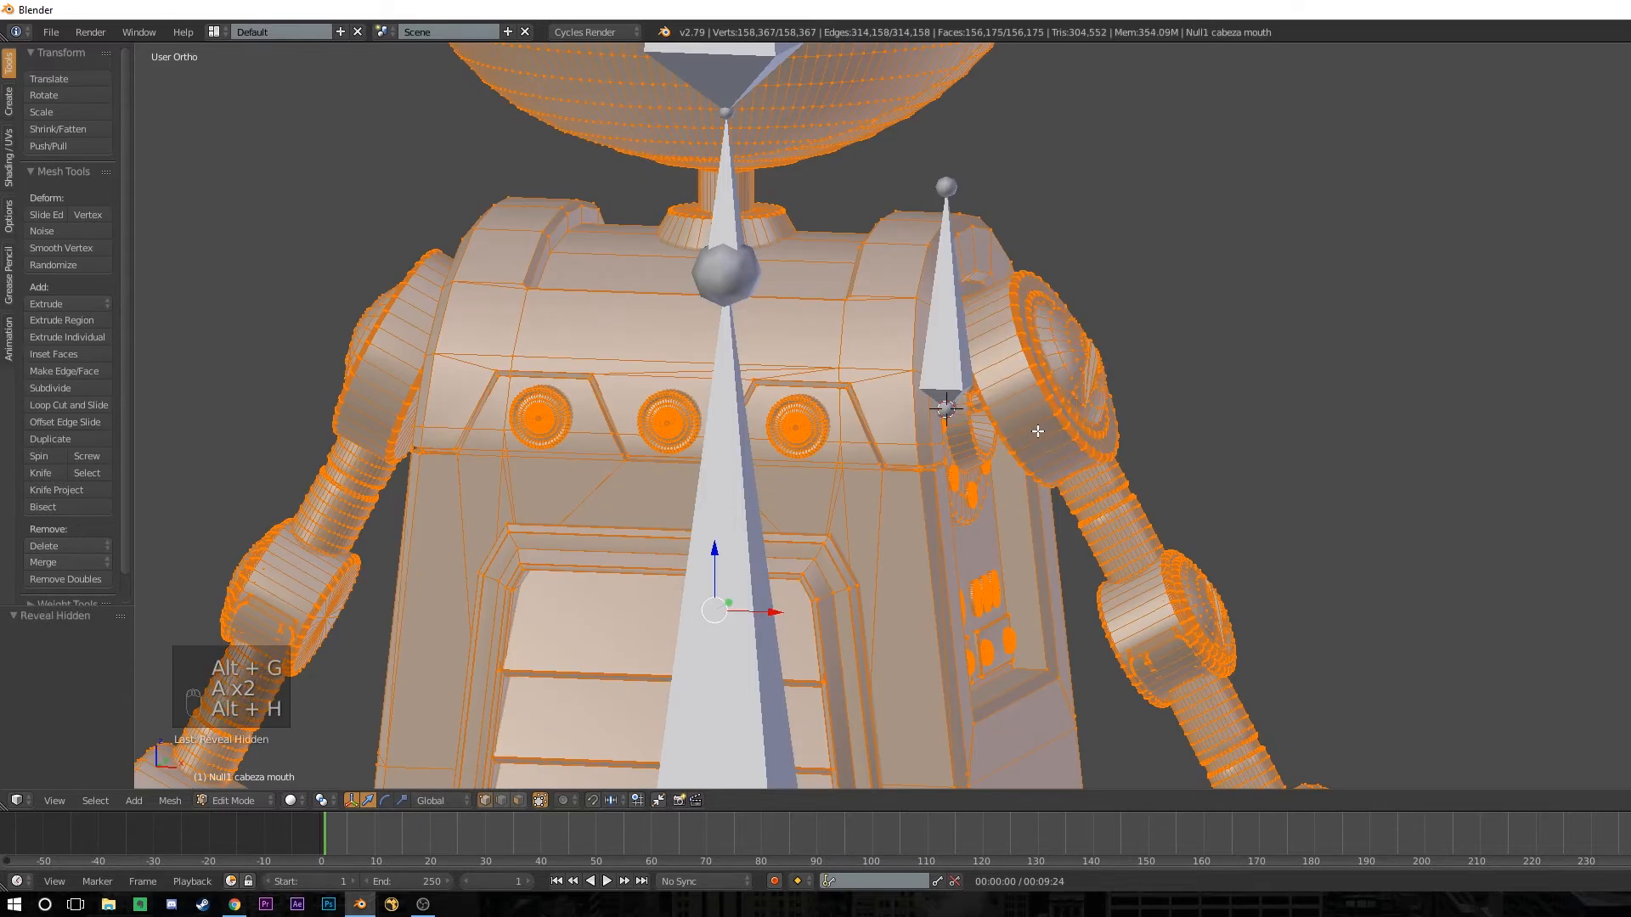
key(a)
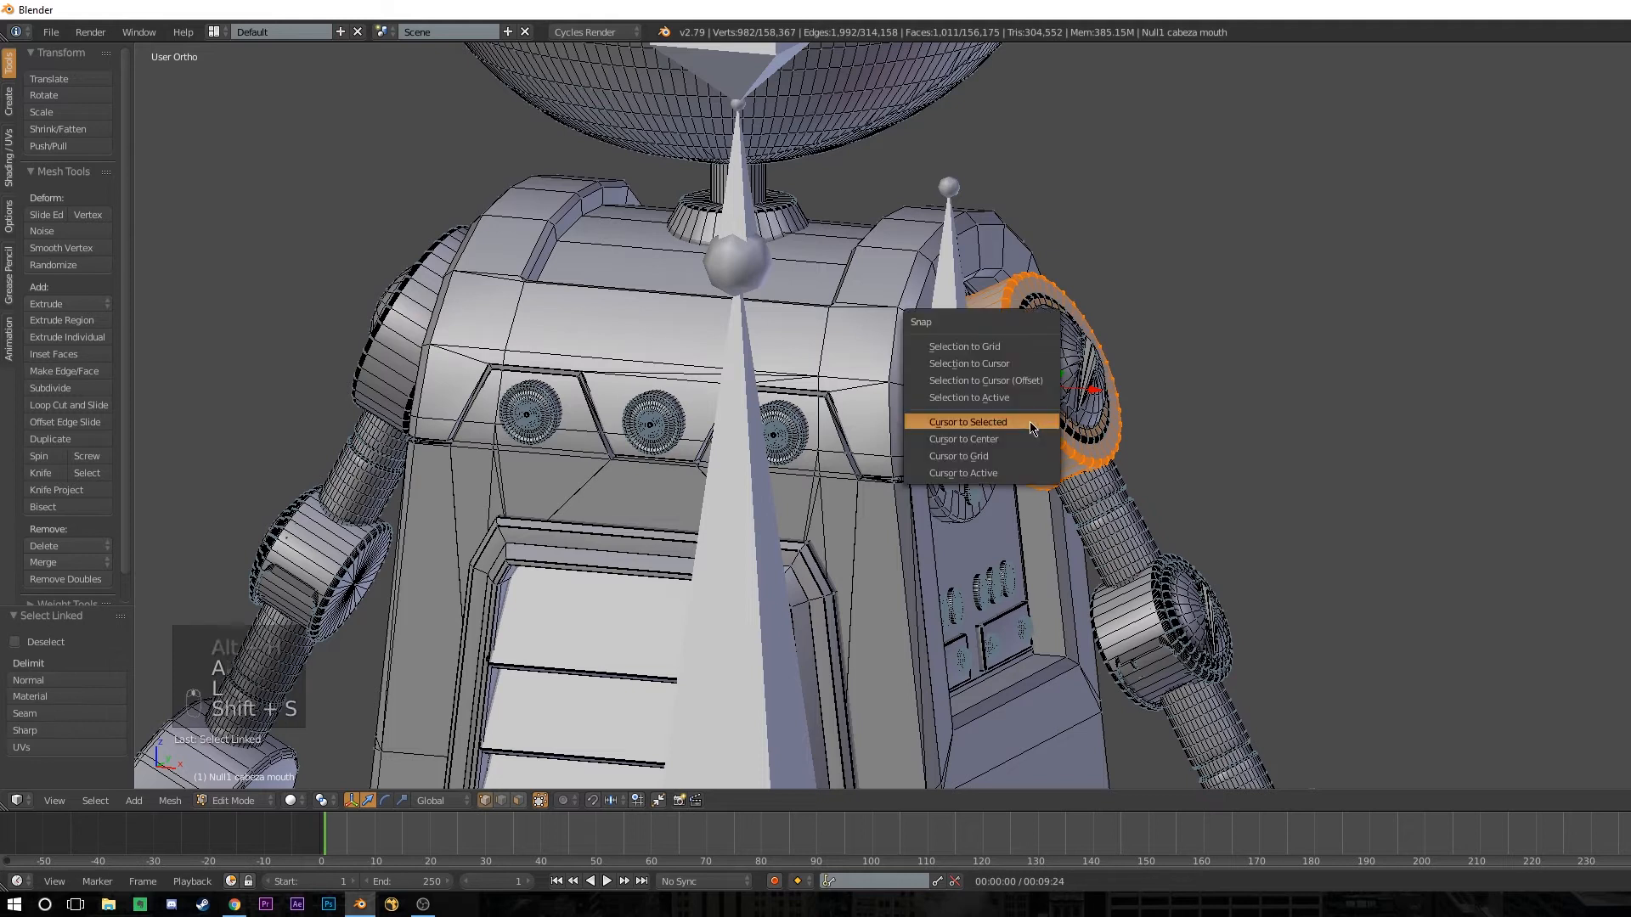
Snap the cursor to the shoulder ring and extrude bones down the arm to the hand.
click(966, 422)
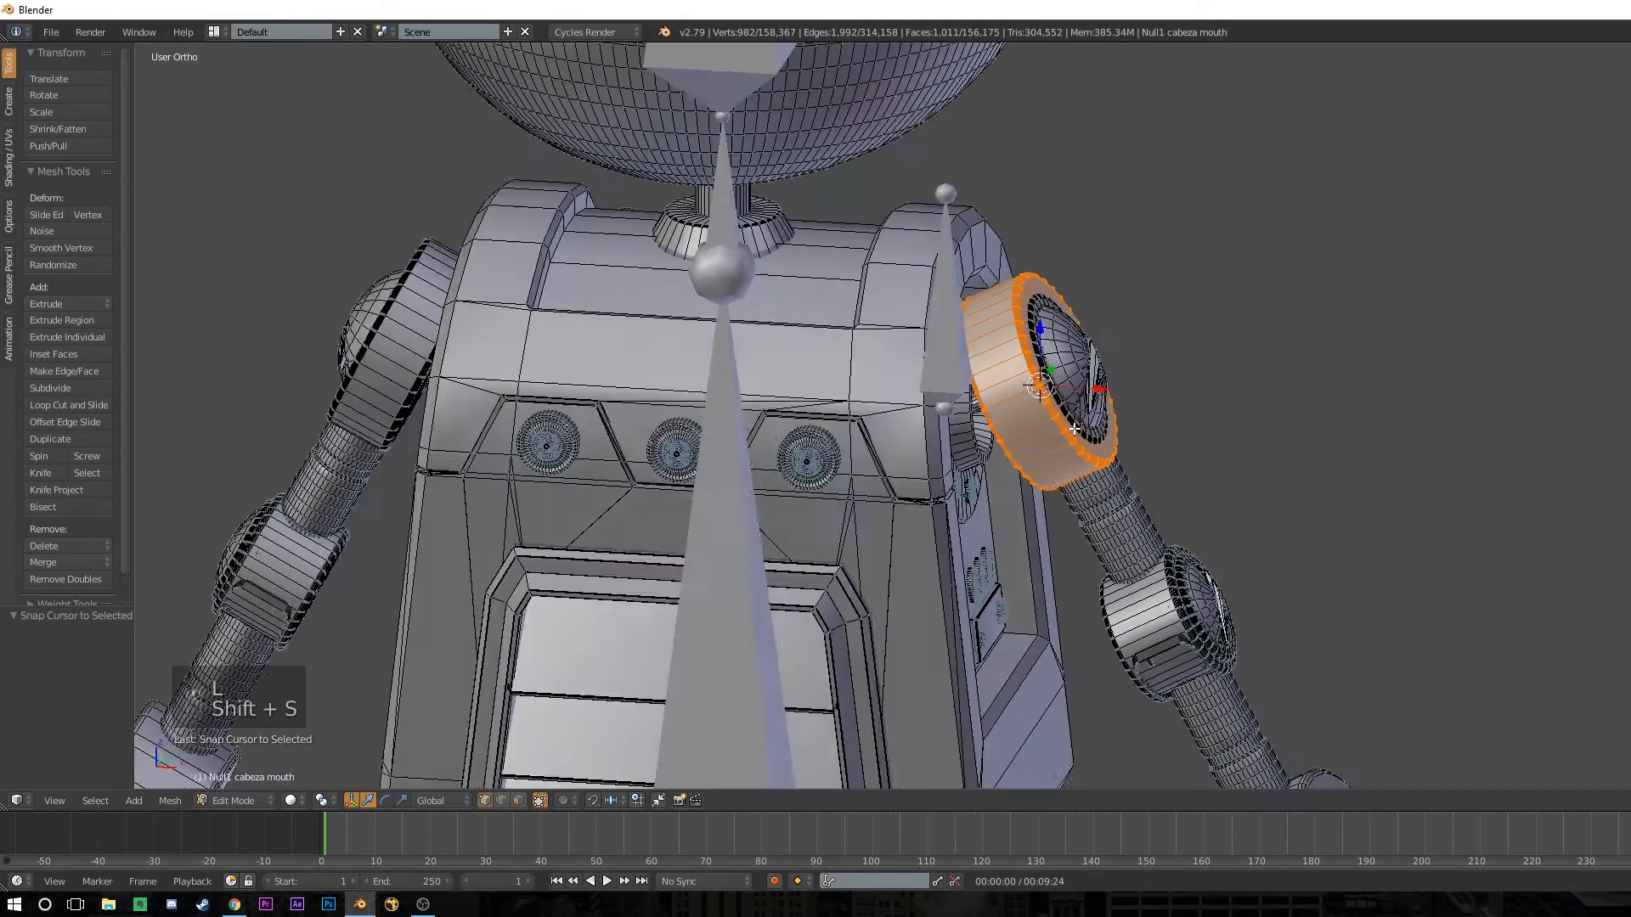
key(Tab)
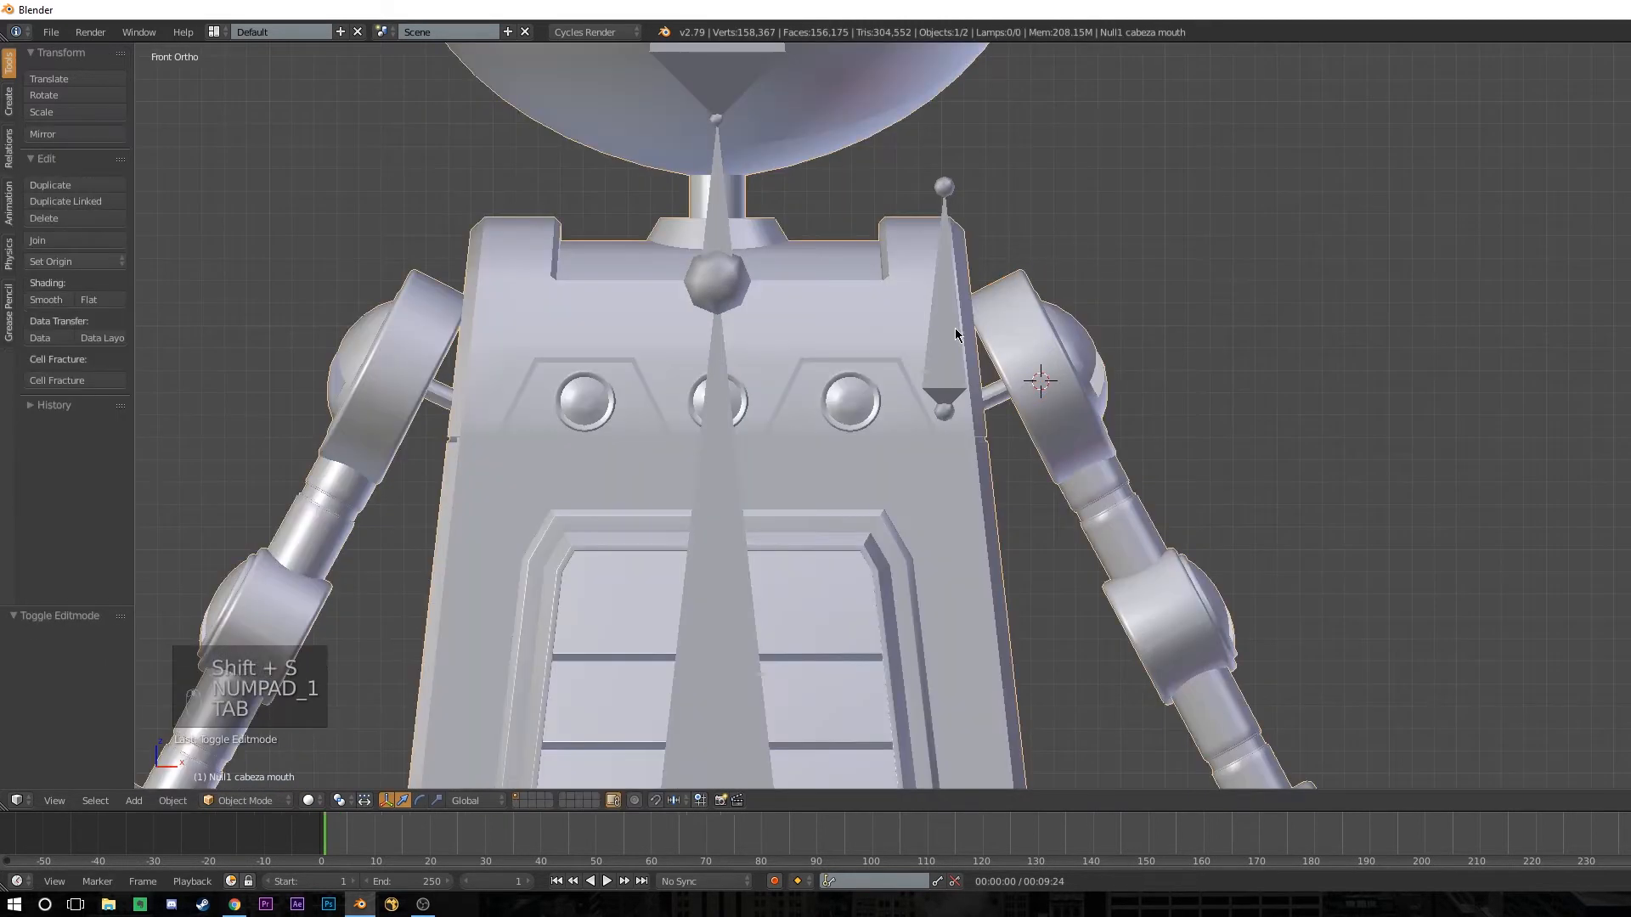
key(Tab)
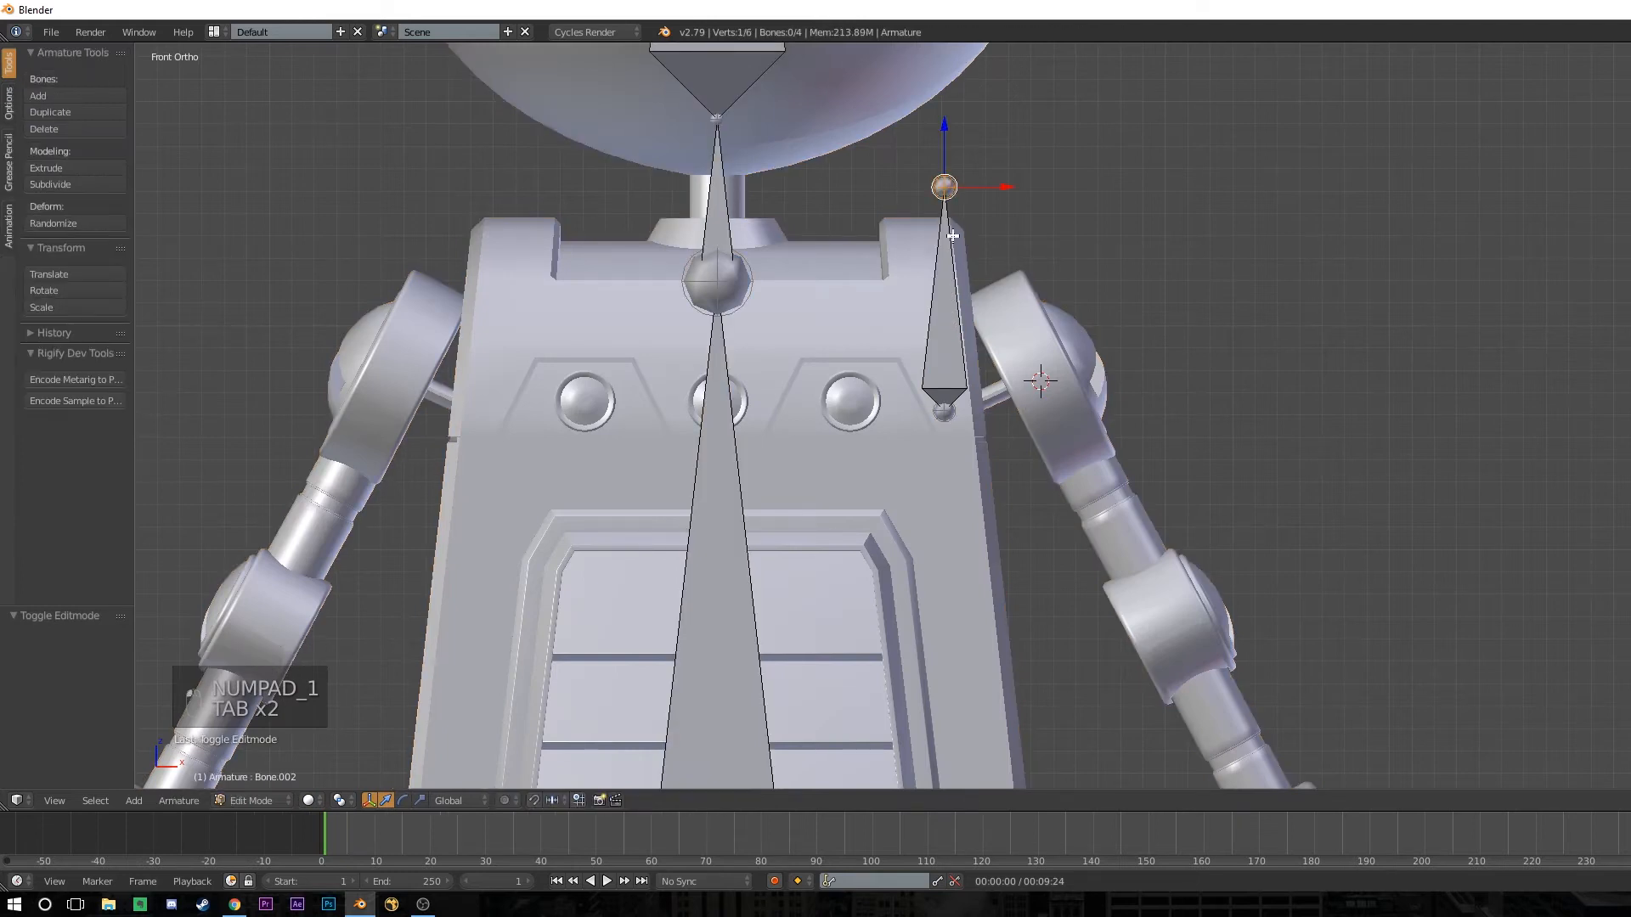
key(shift+s)
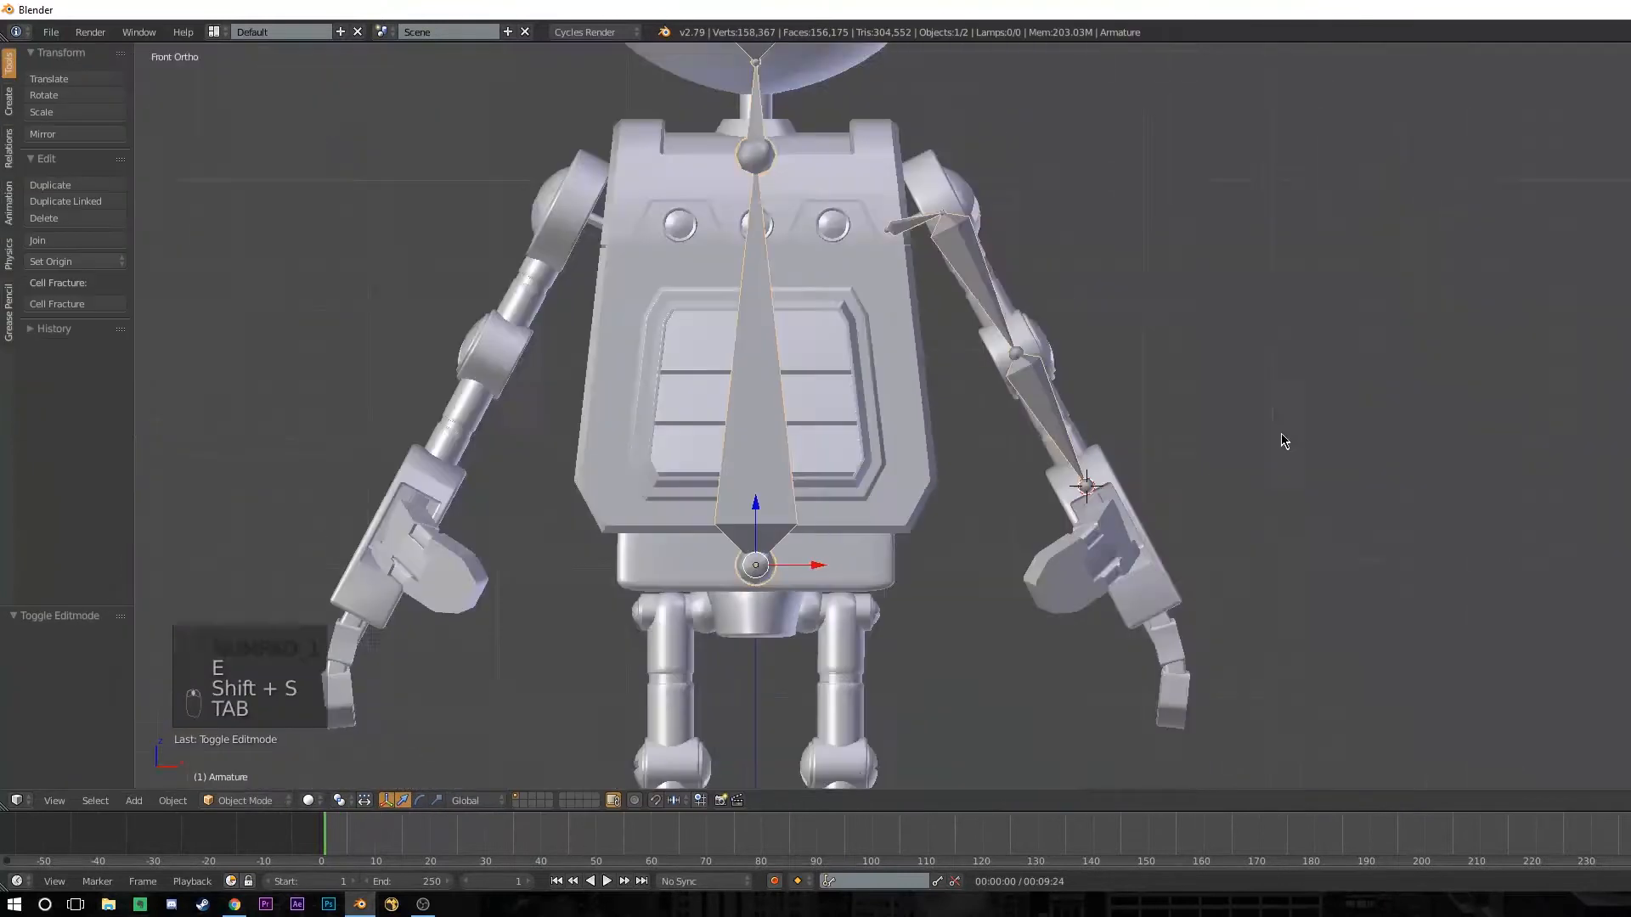
Snap the cursor to the hip joint, add leg bones and adjust the foot bone in Right view.
key(Tab)
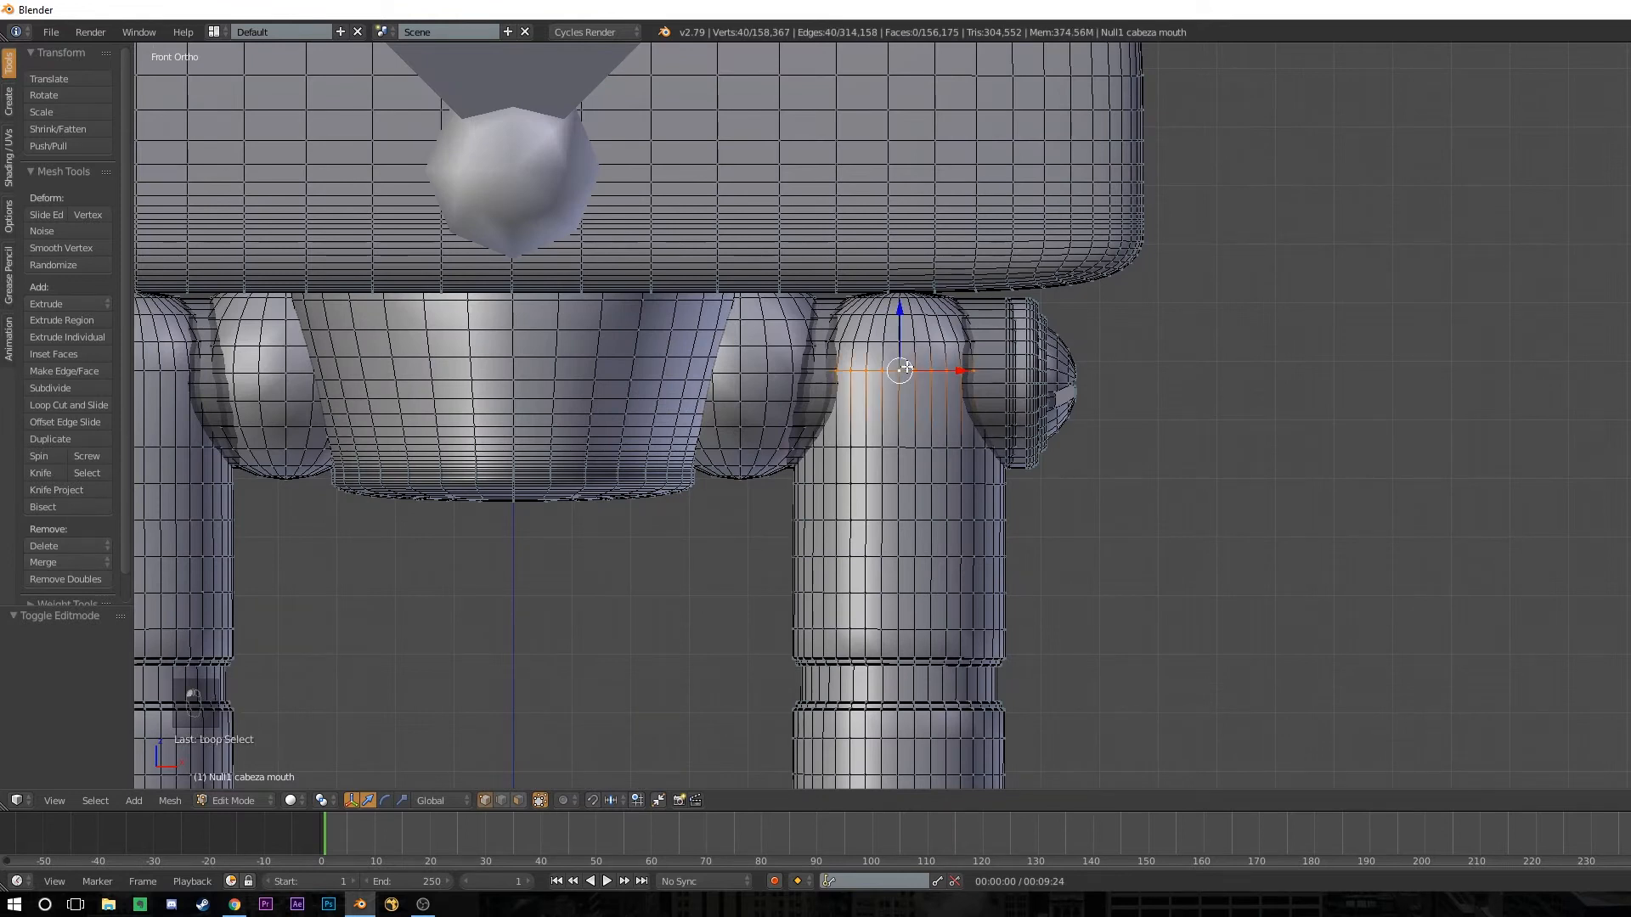
key(shift+s)
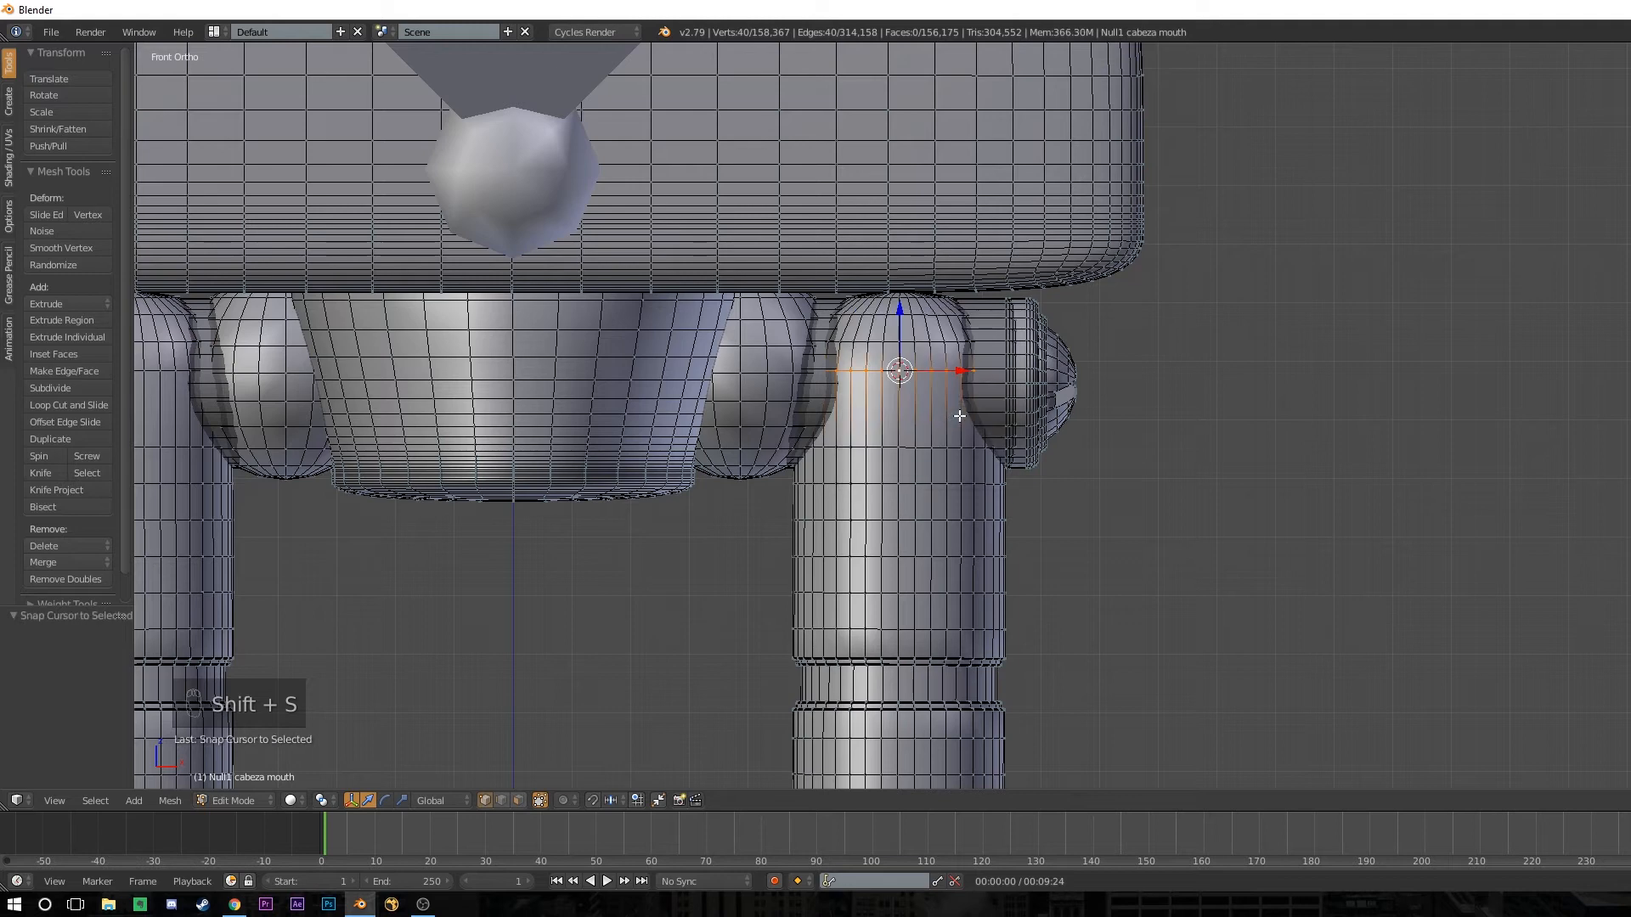
key(shift+s)
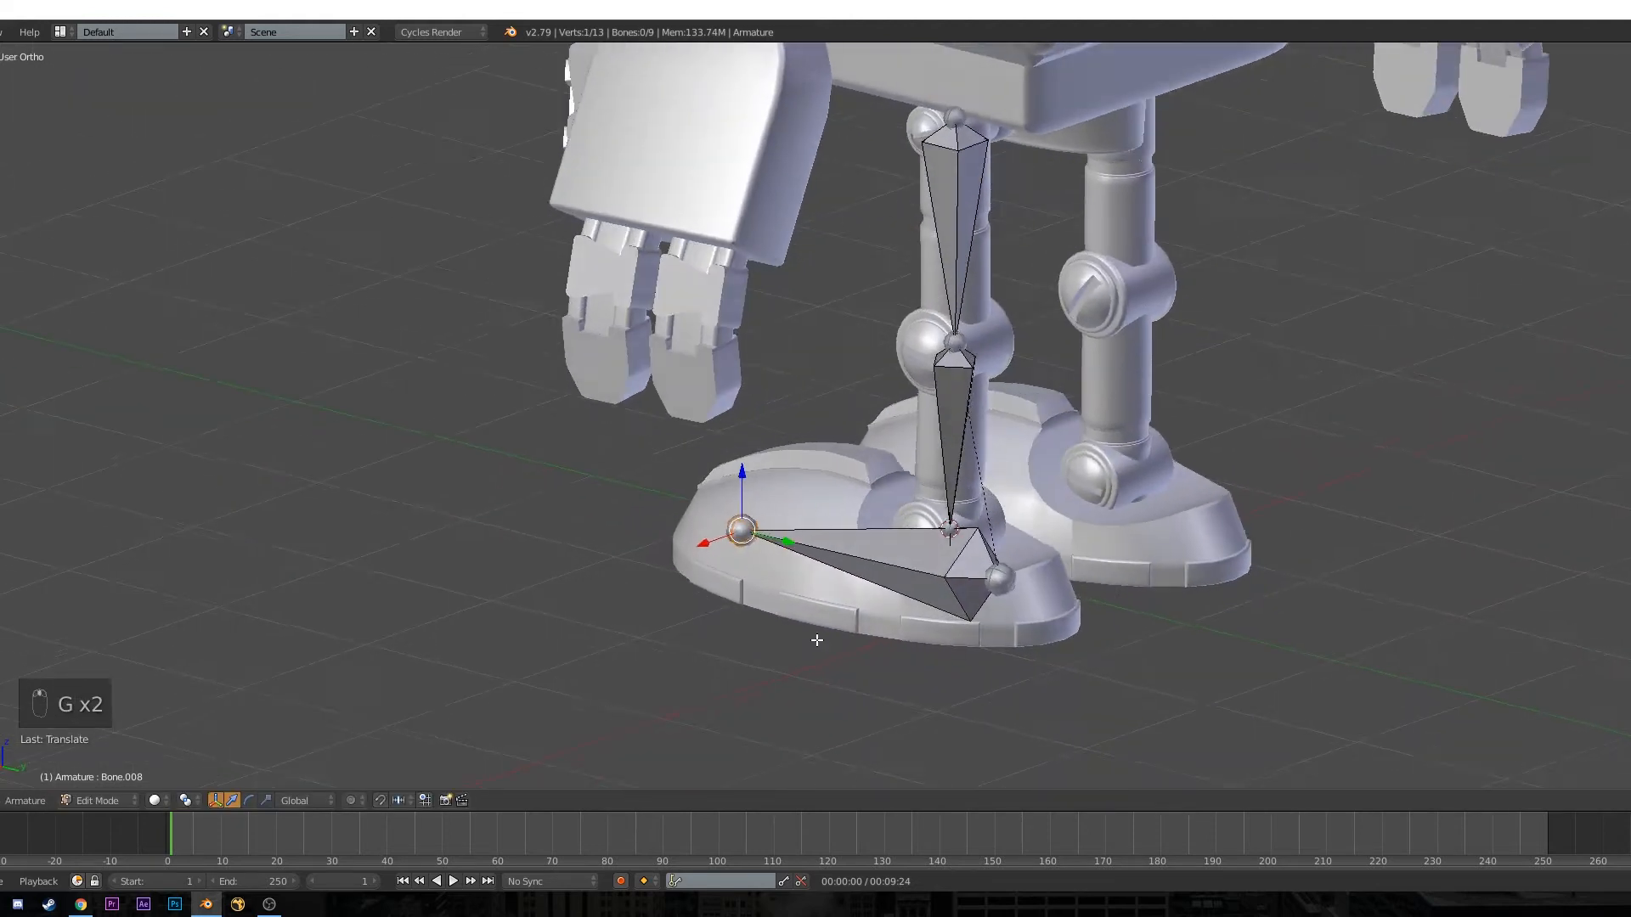
key(KP_3)
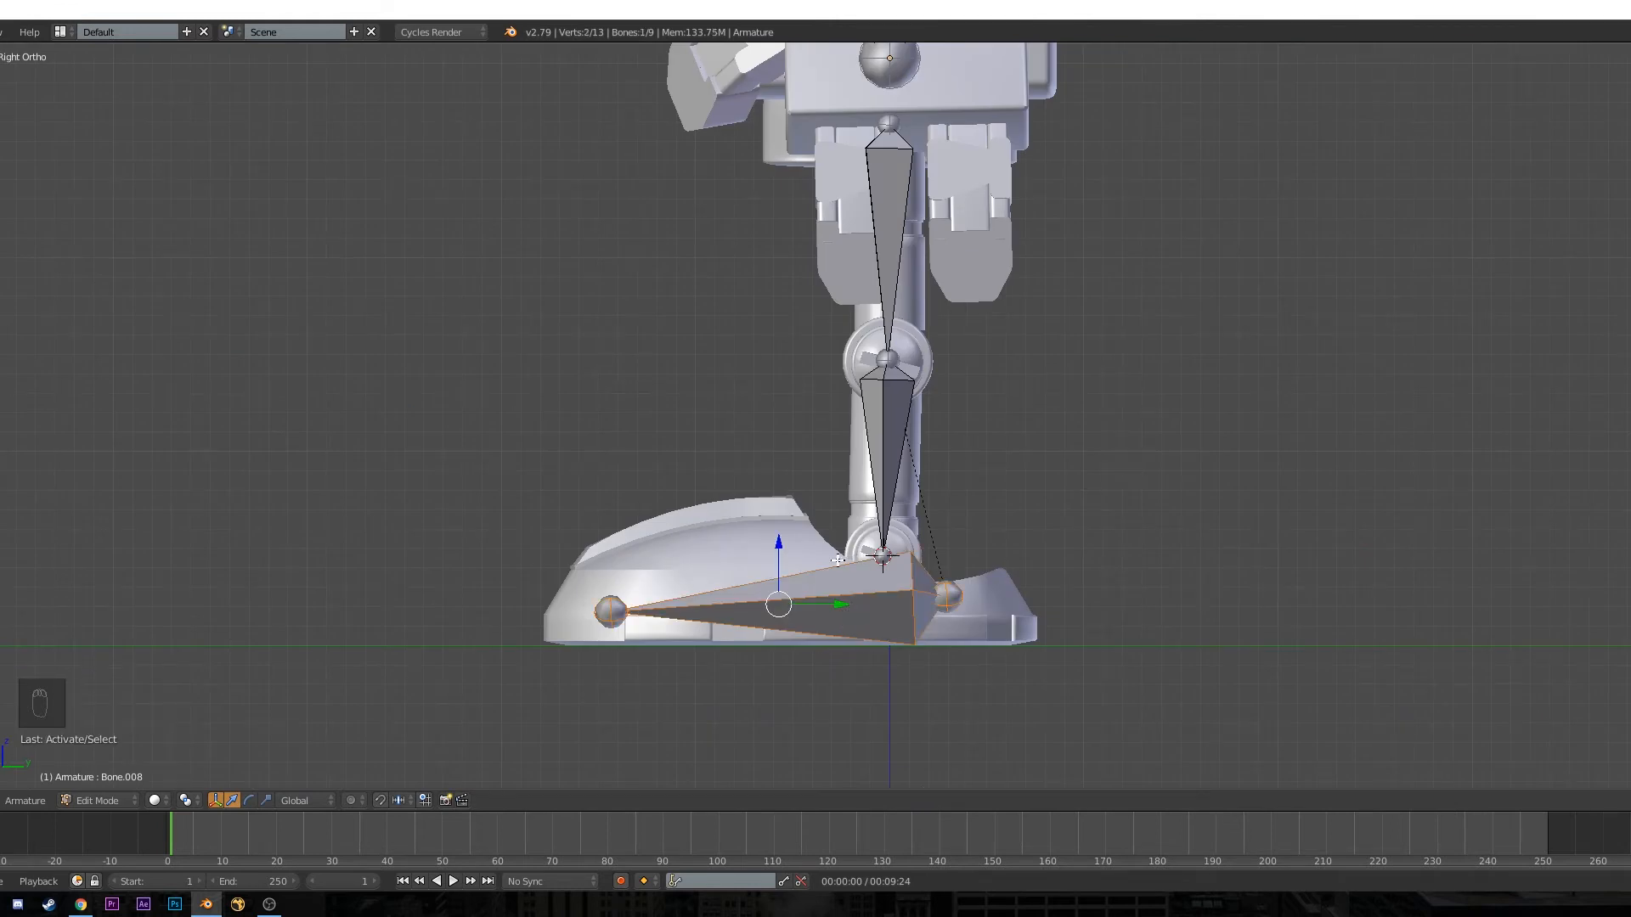
key(Tab)
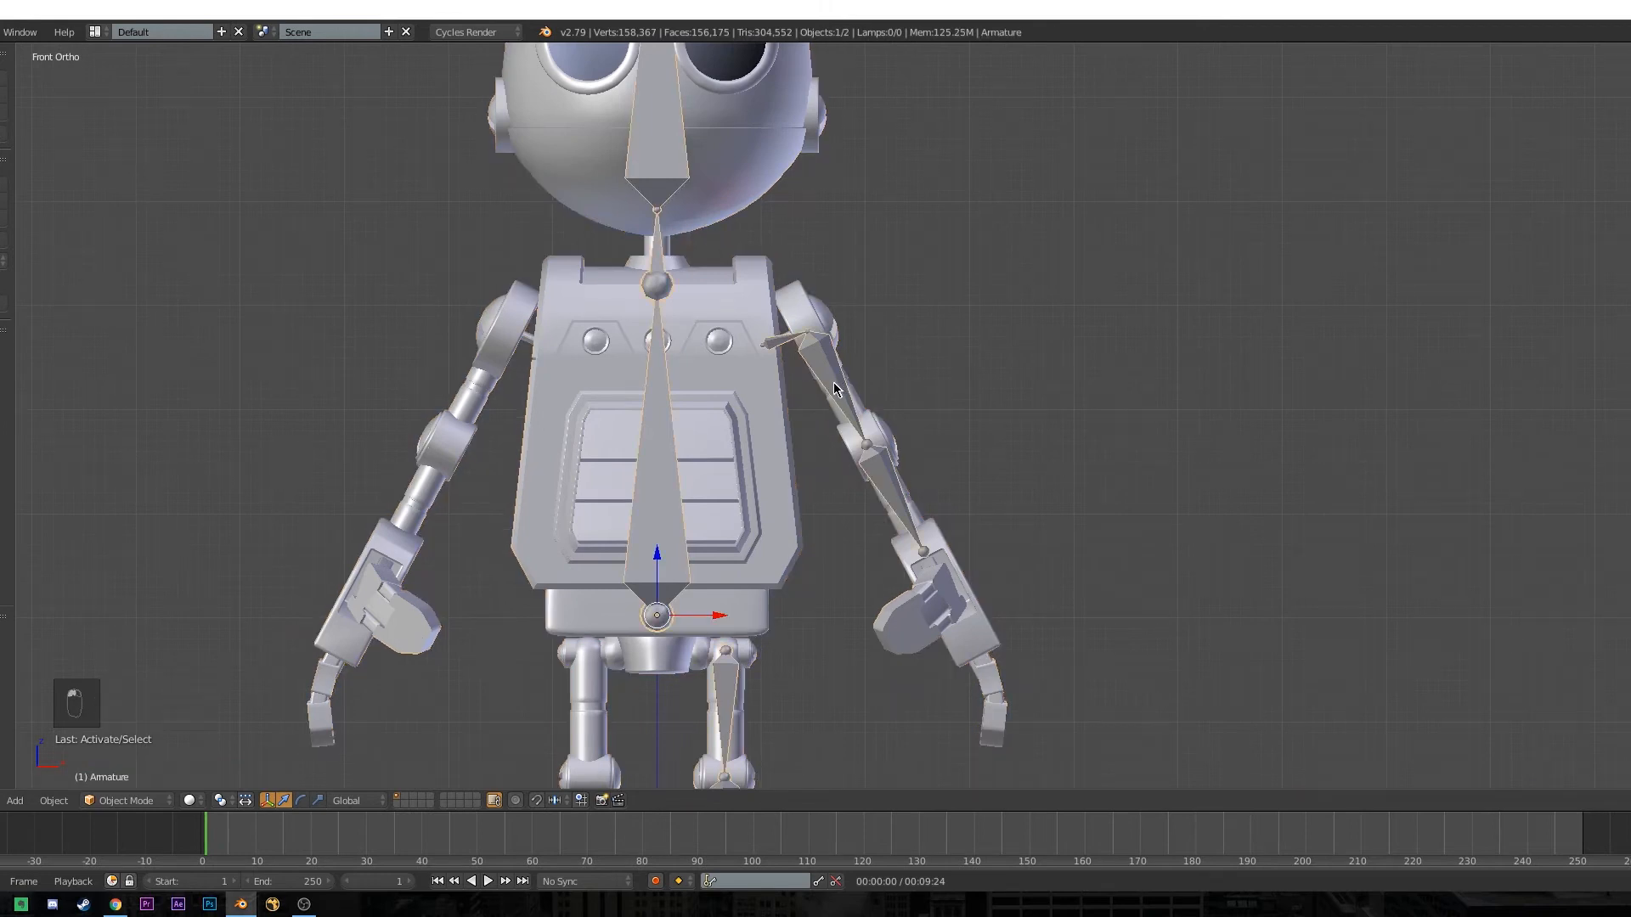
Enter armature Edit Mode in wireframe and select the arm and leg bone chains from the front view.
key(Tab)
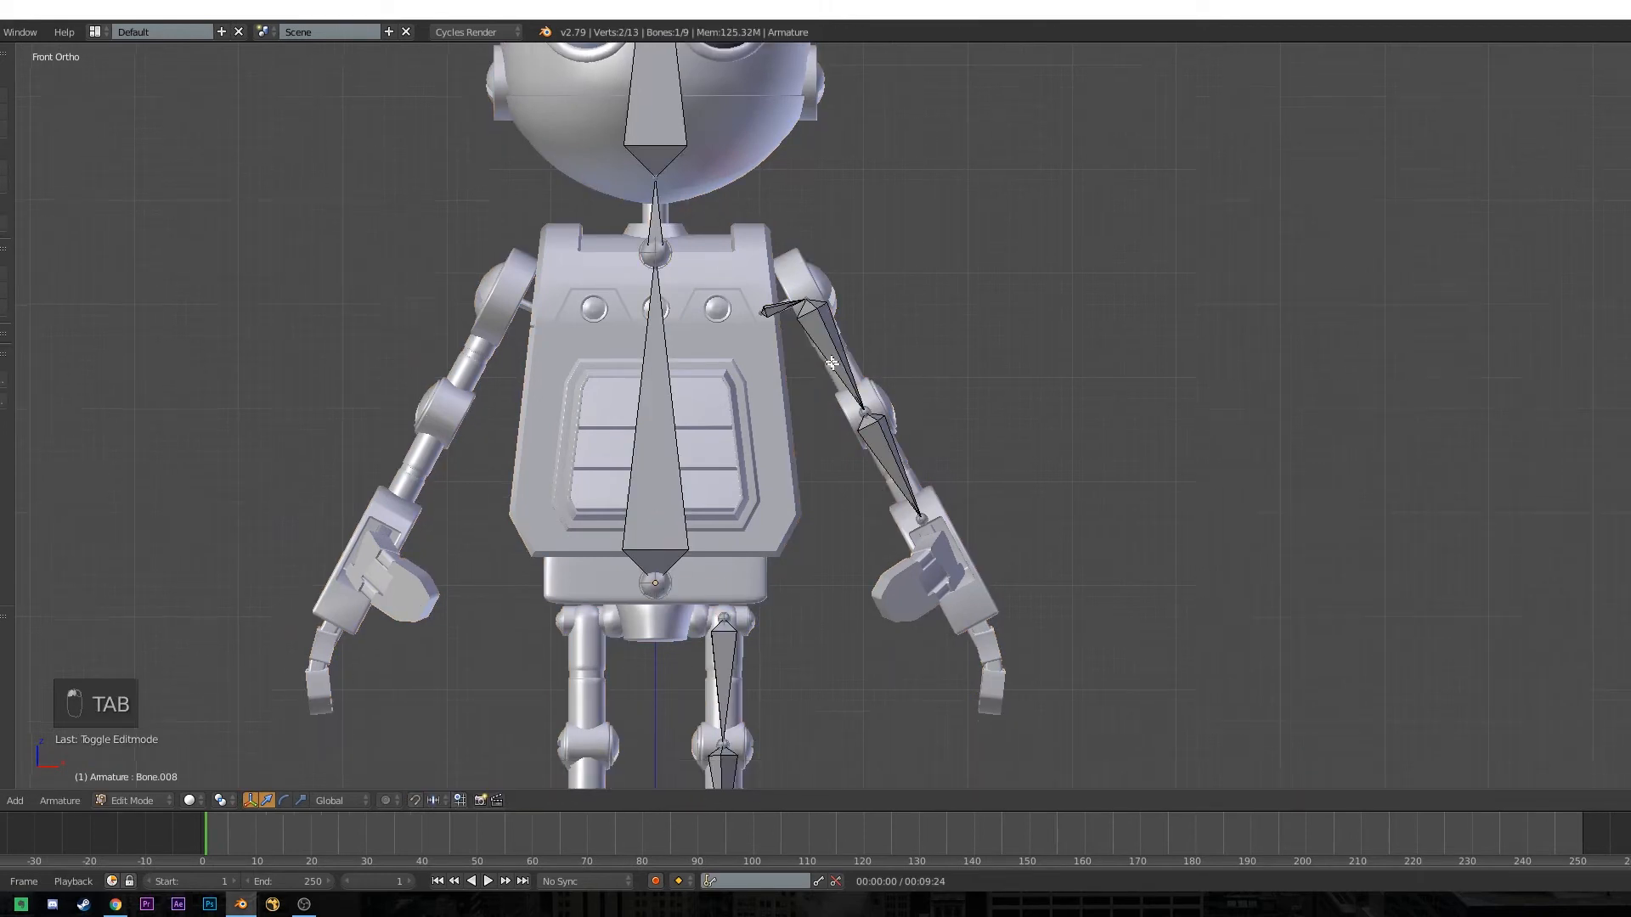
key(z)
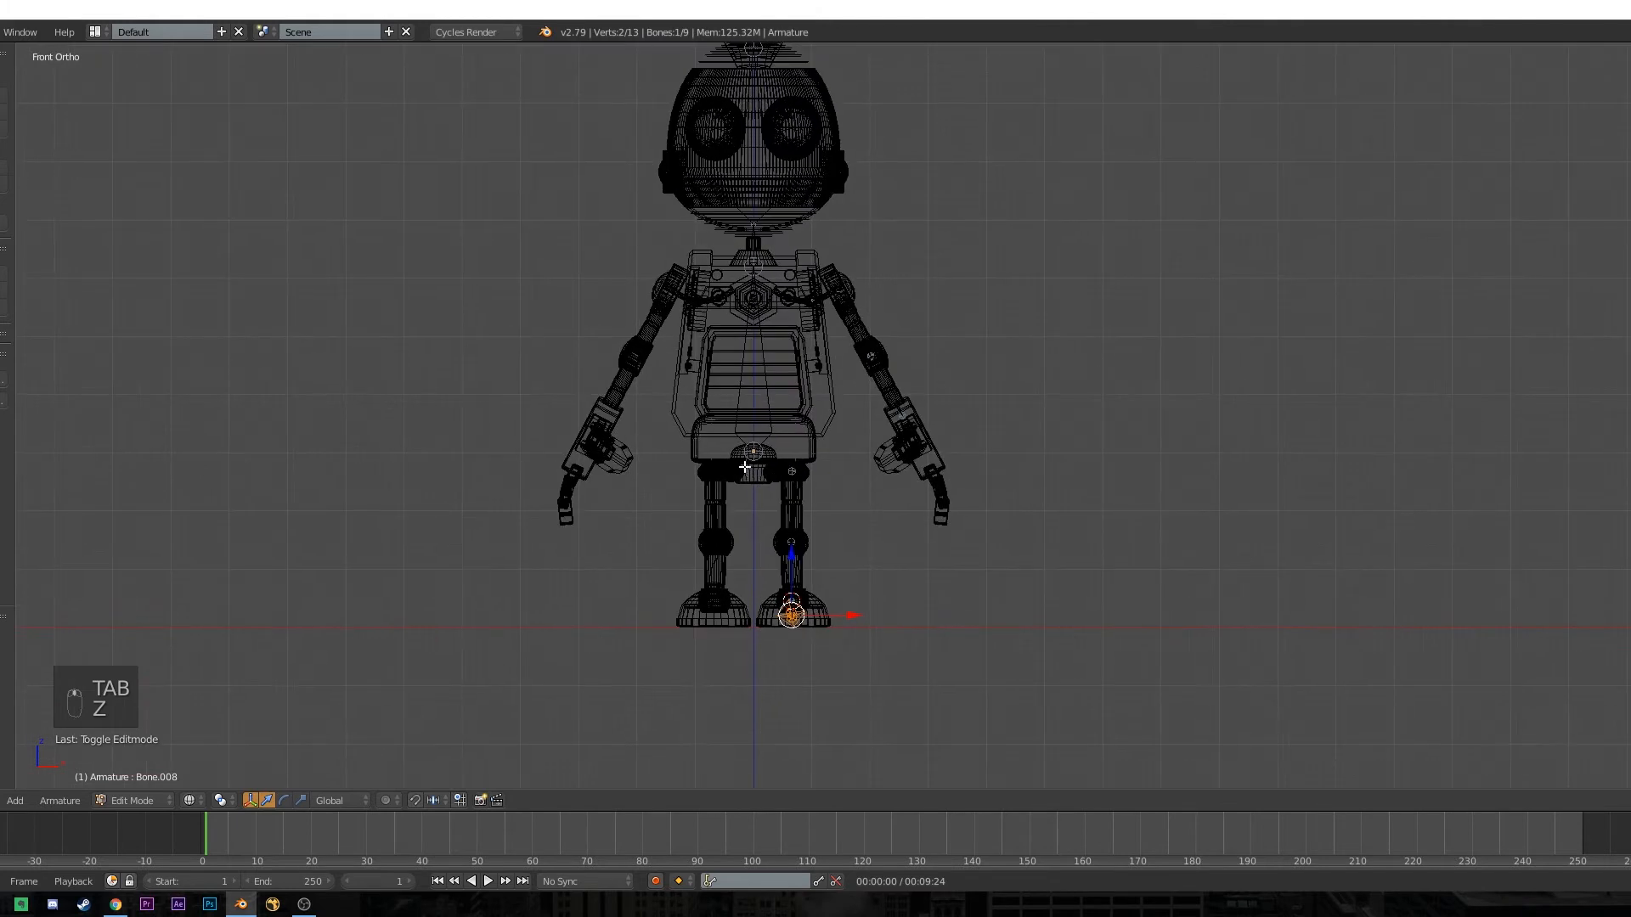
key(a)
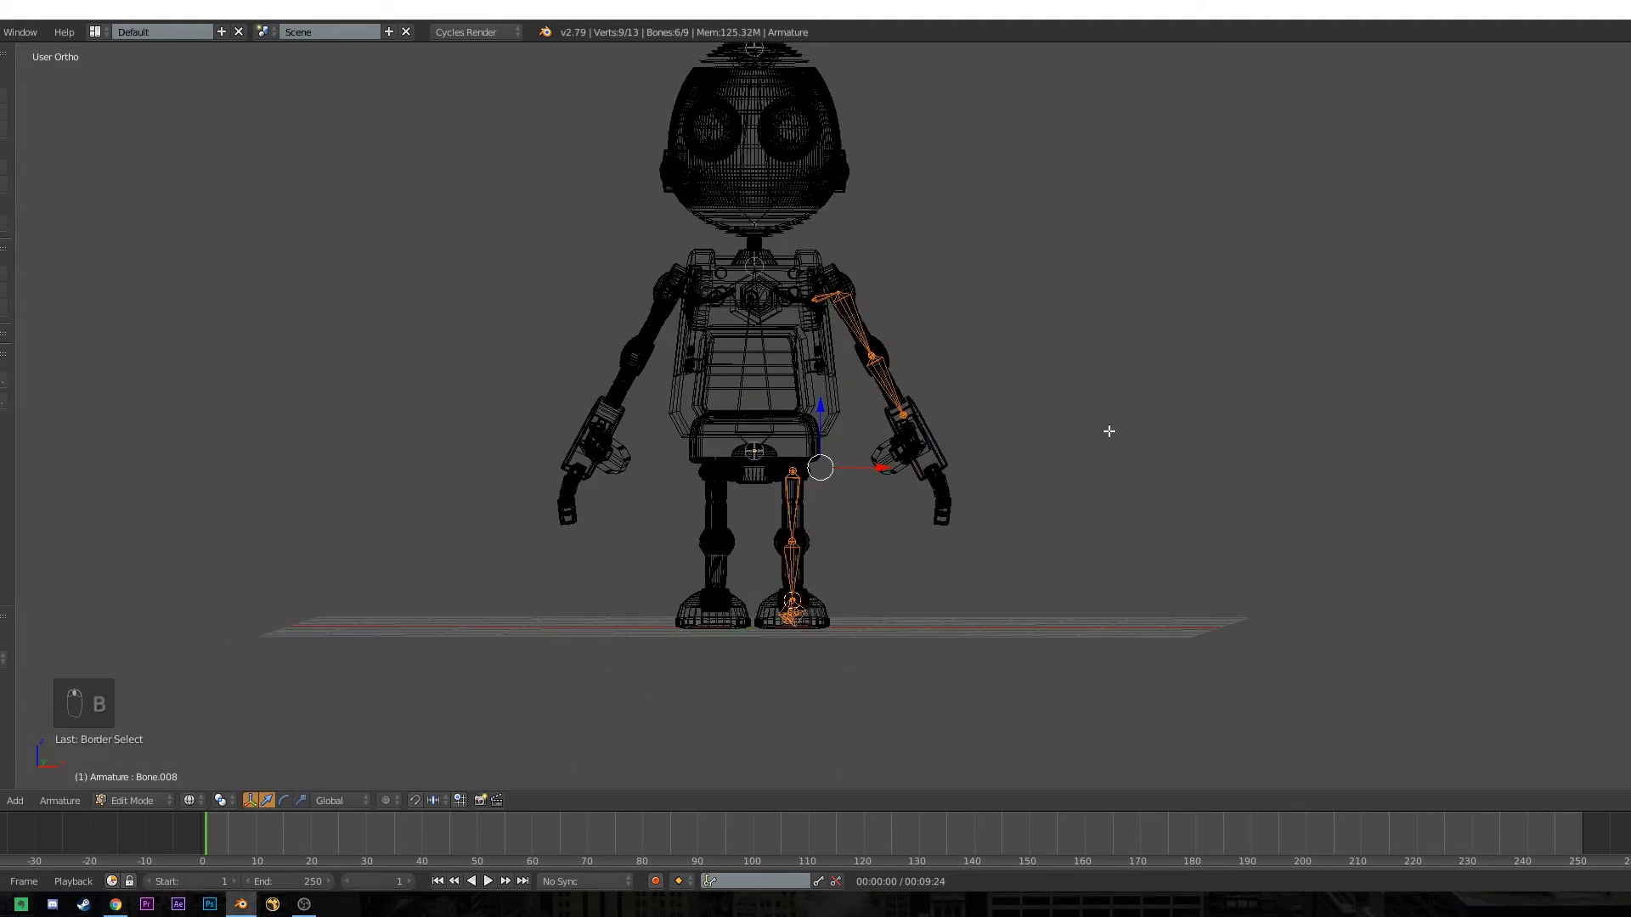
key(KP_1)
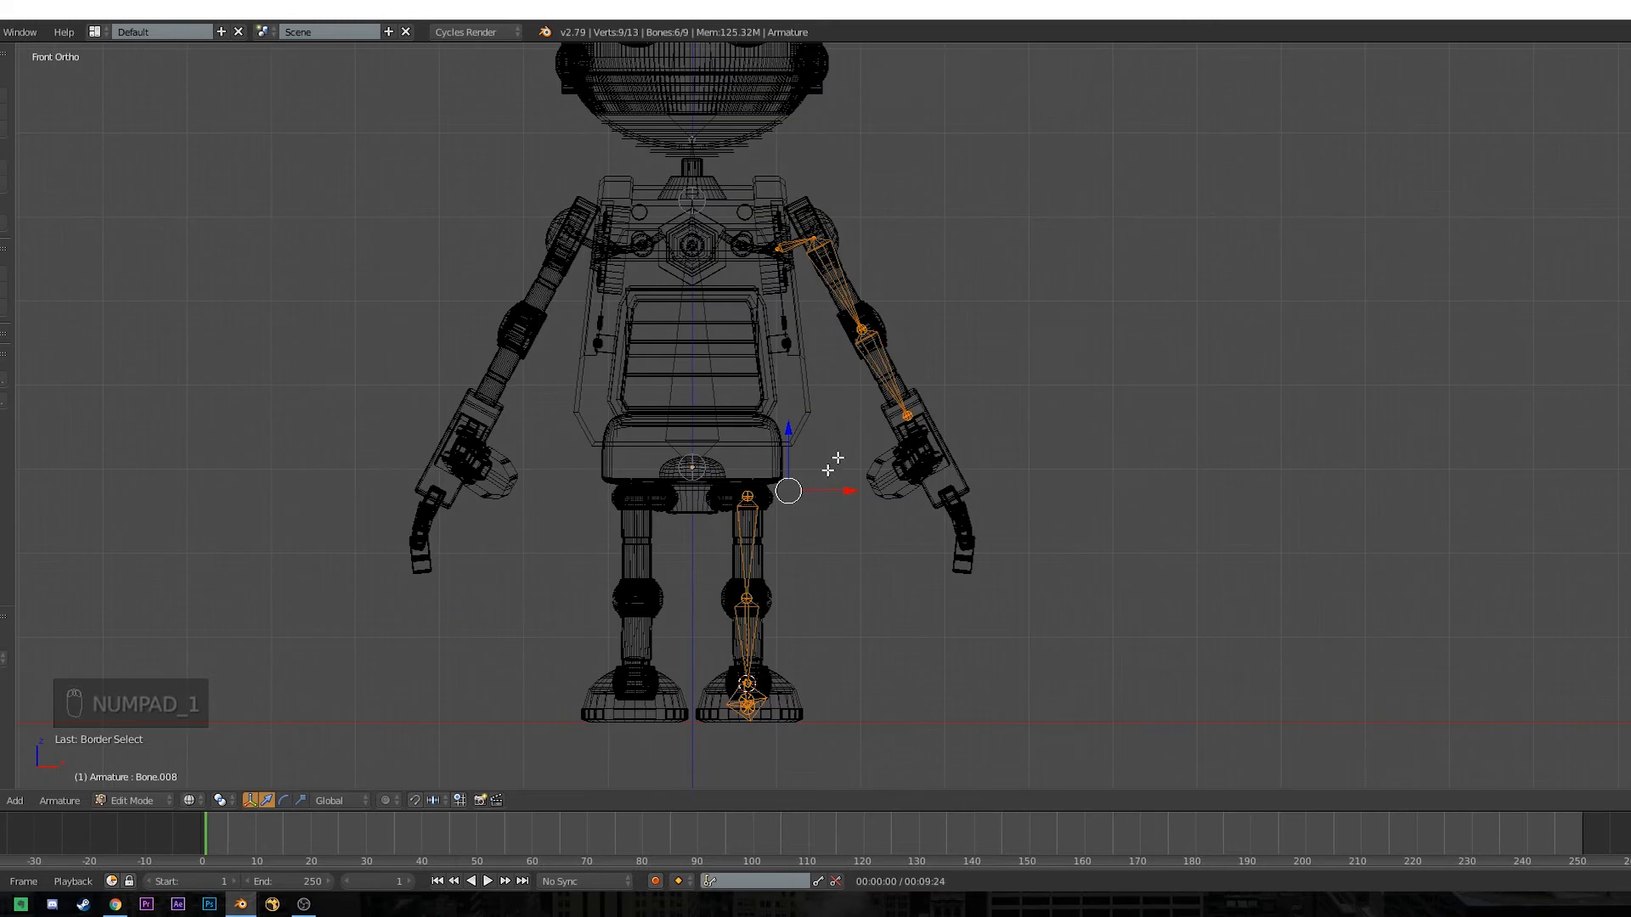
key(shift+c)
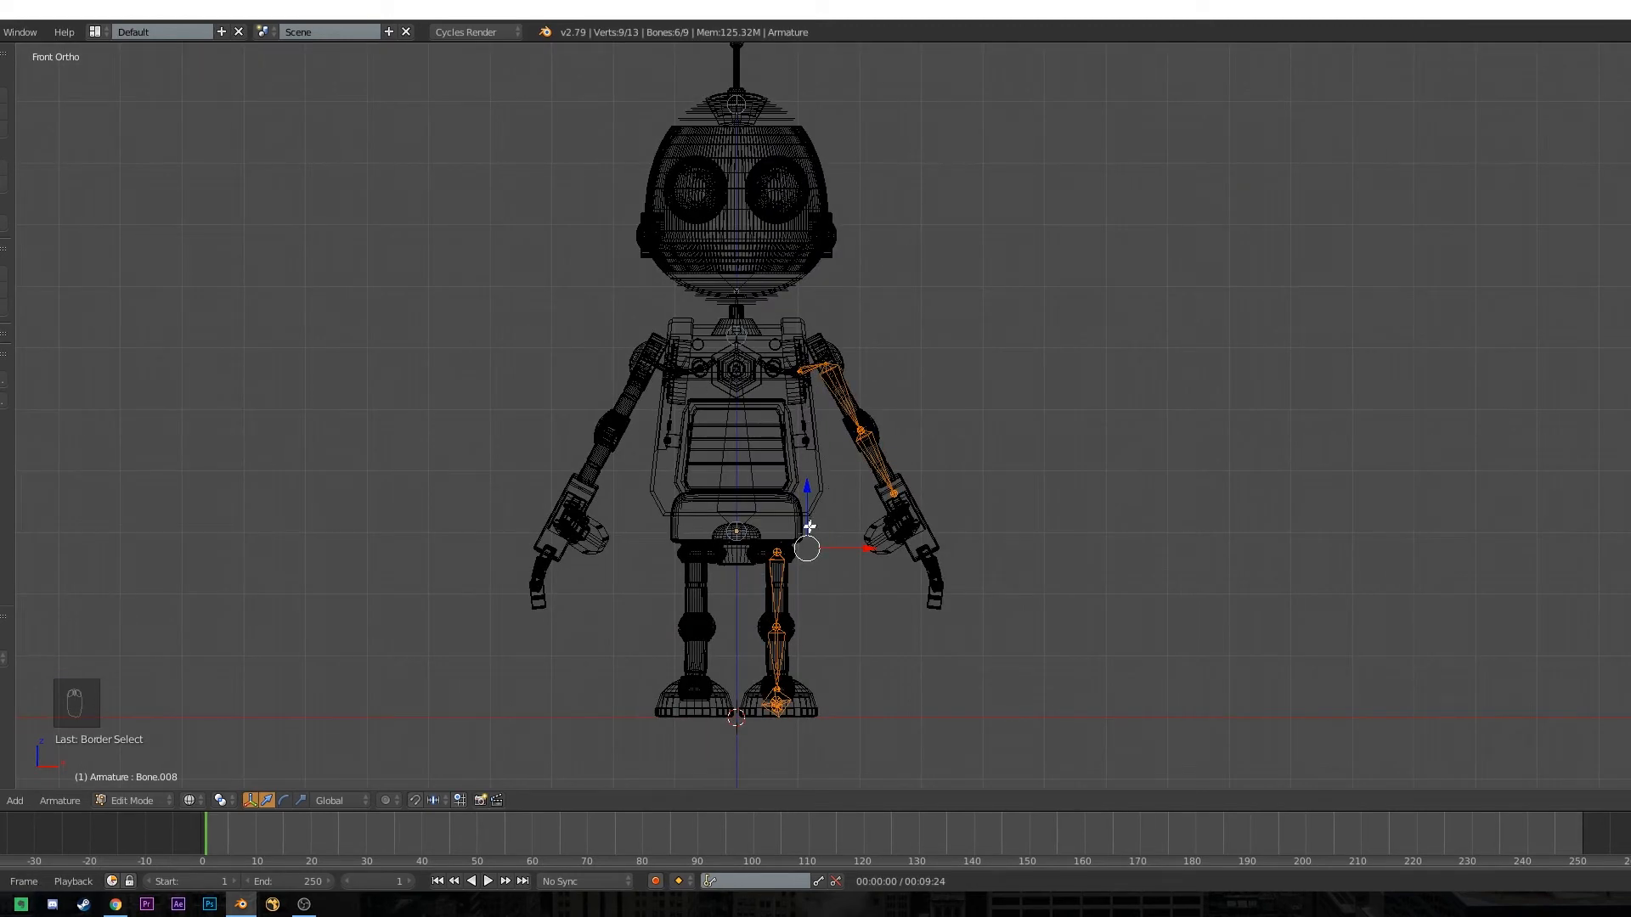
Duplicate the selected bones and mirror them by -1 on X onto the other side, then leave Edit Mode.
key(shift+d)
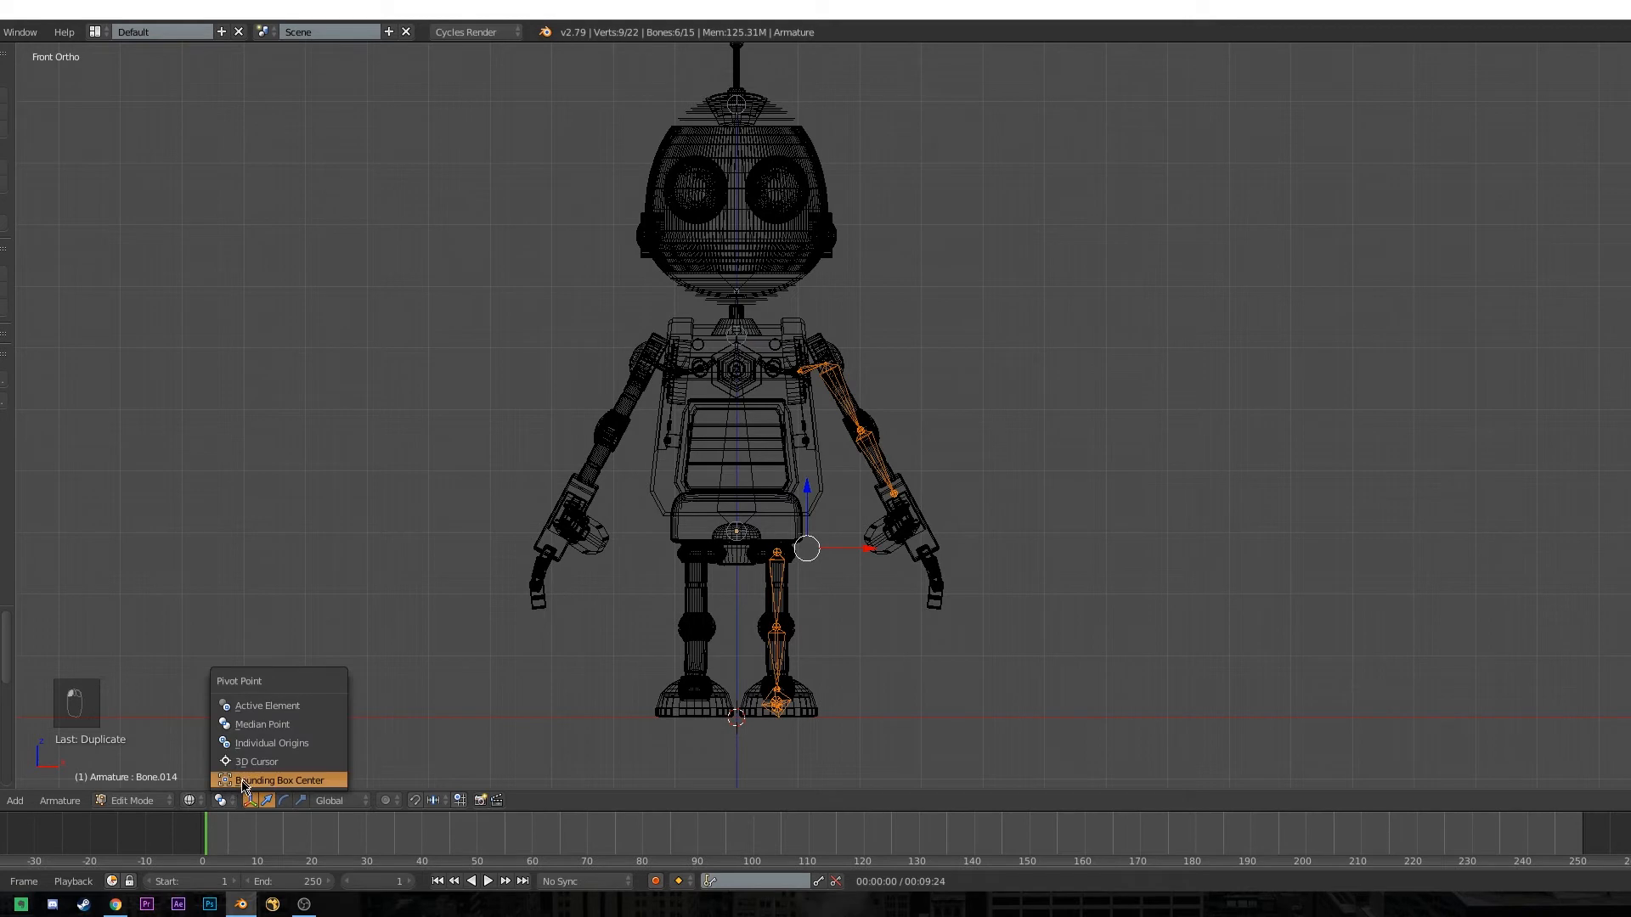
mouse_move(255, 761)
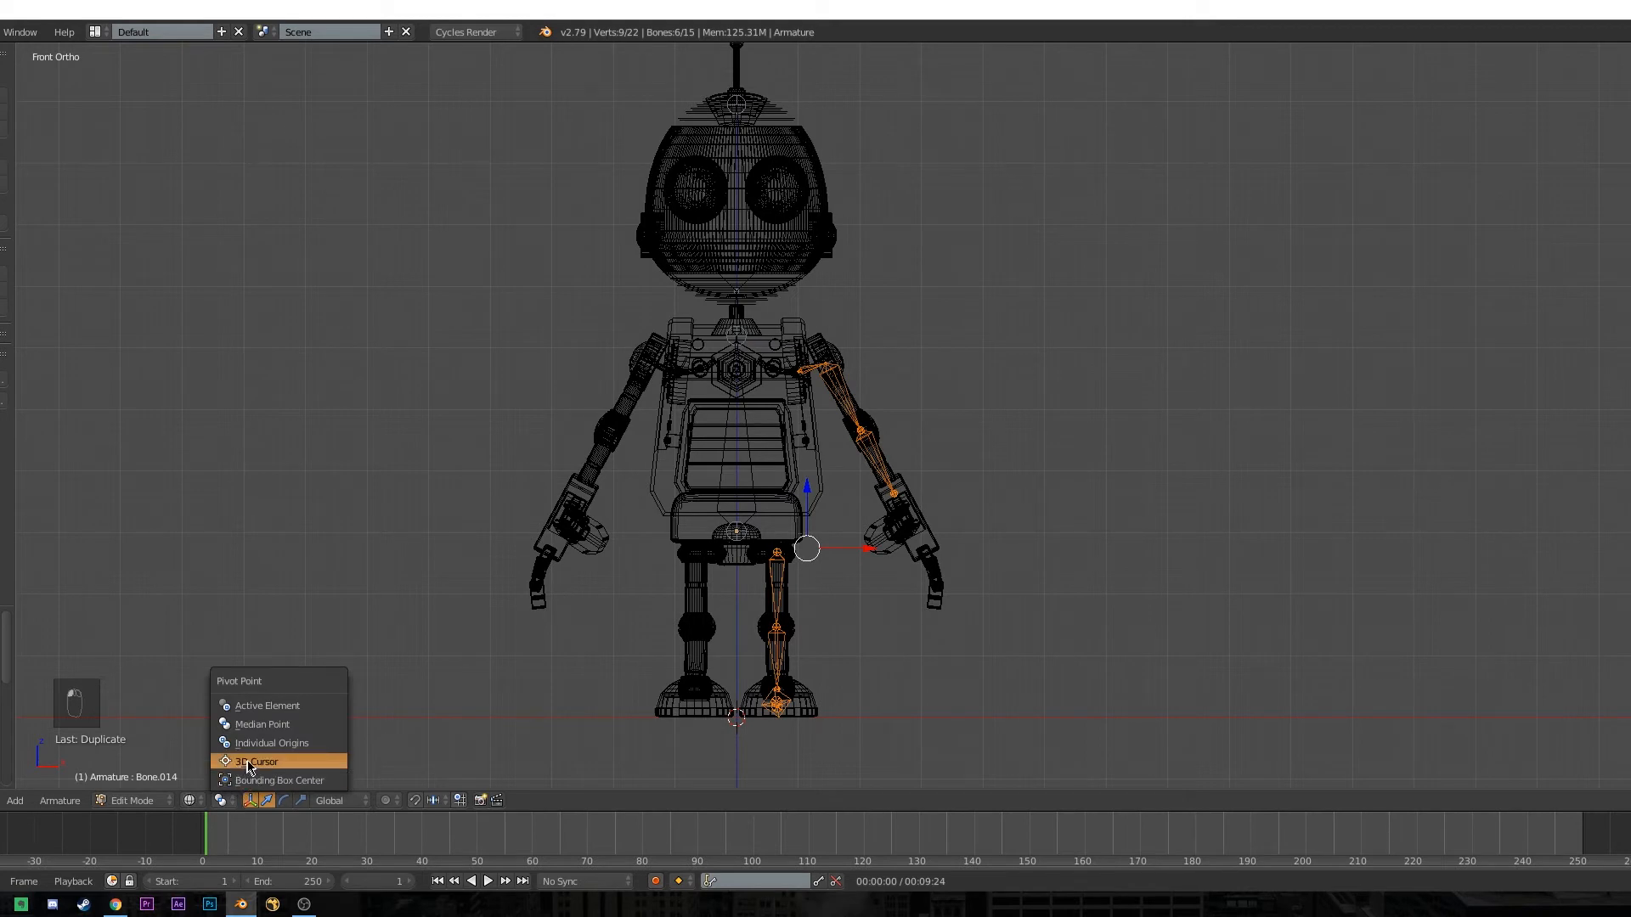
click(255, 761)
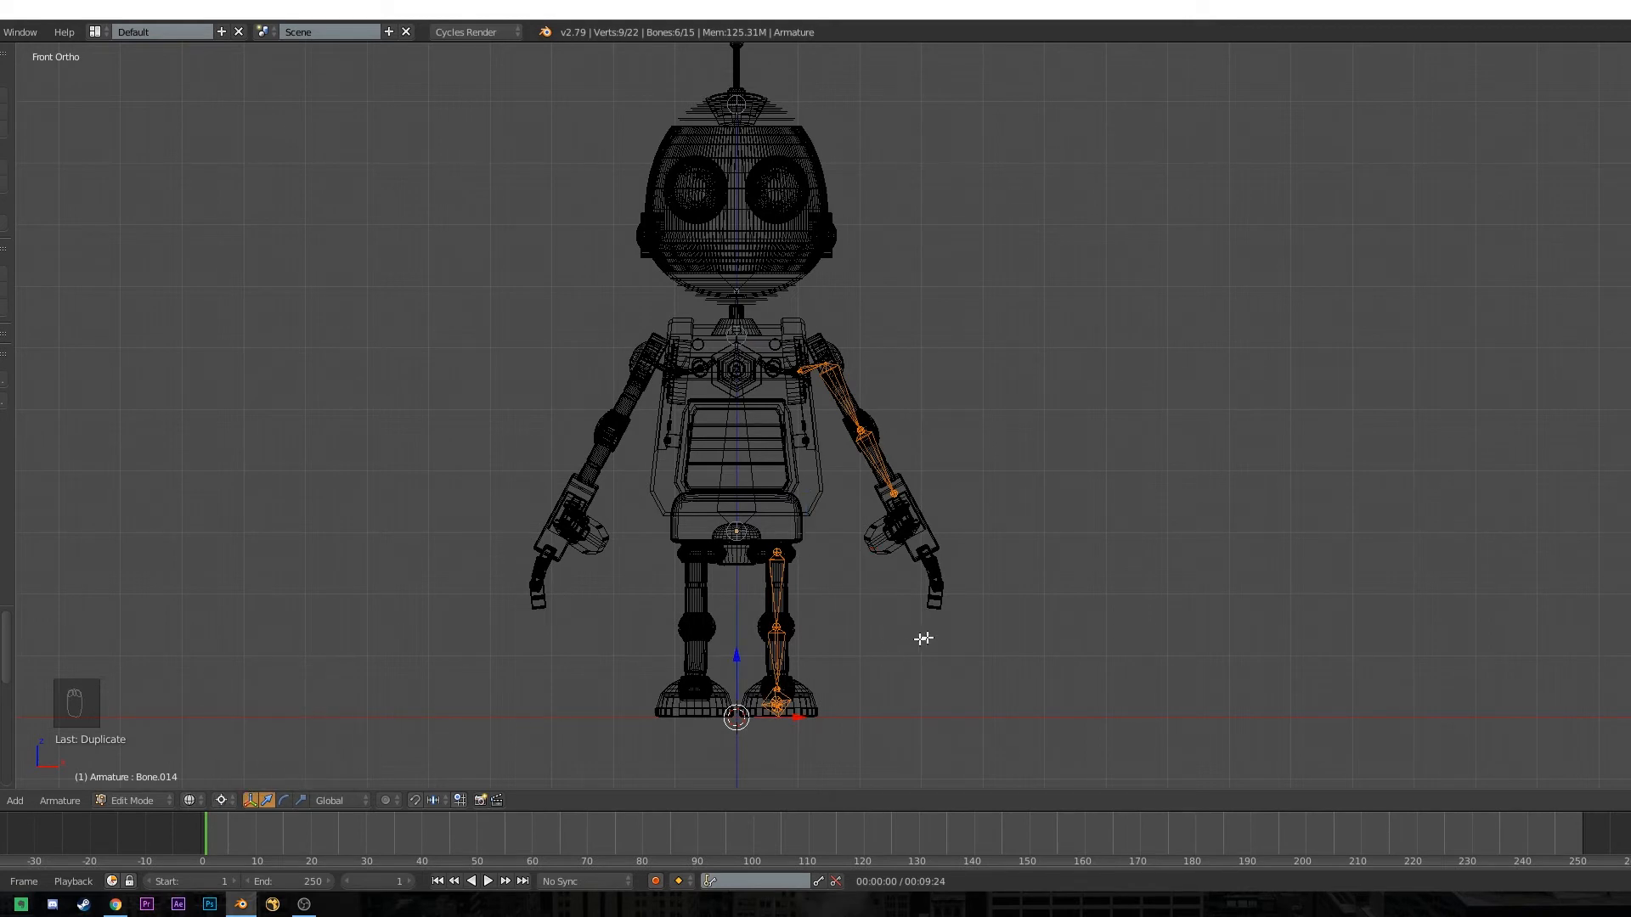
key(s)
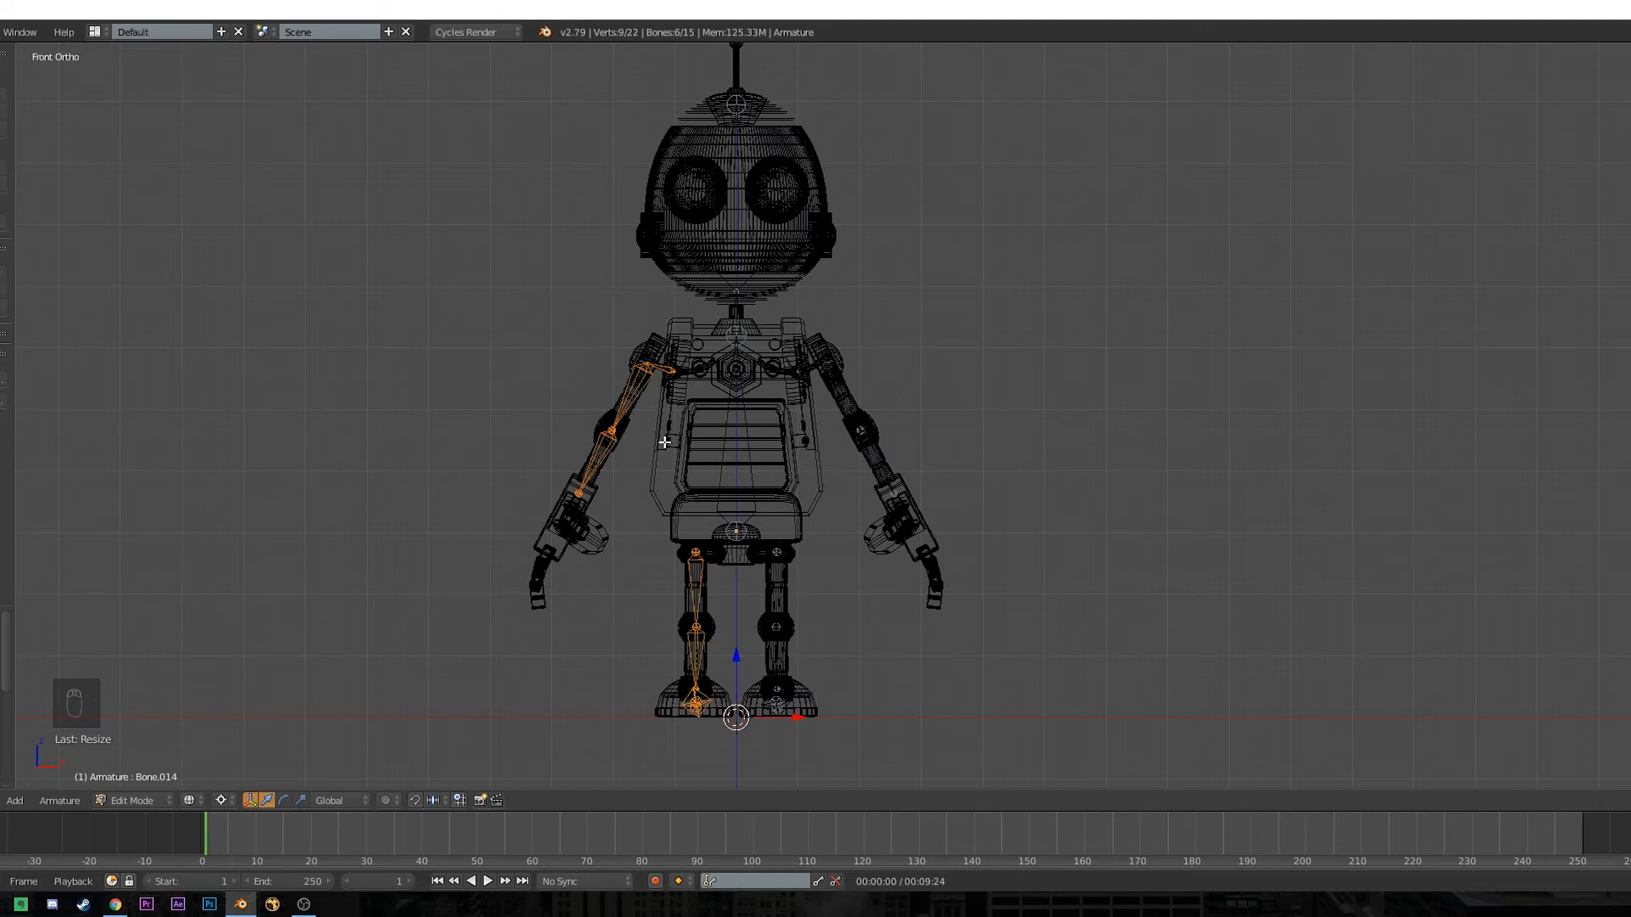
key(Tab)
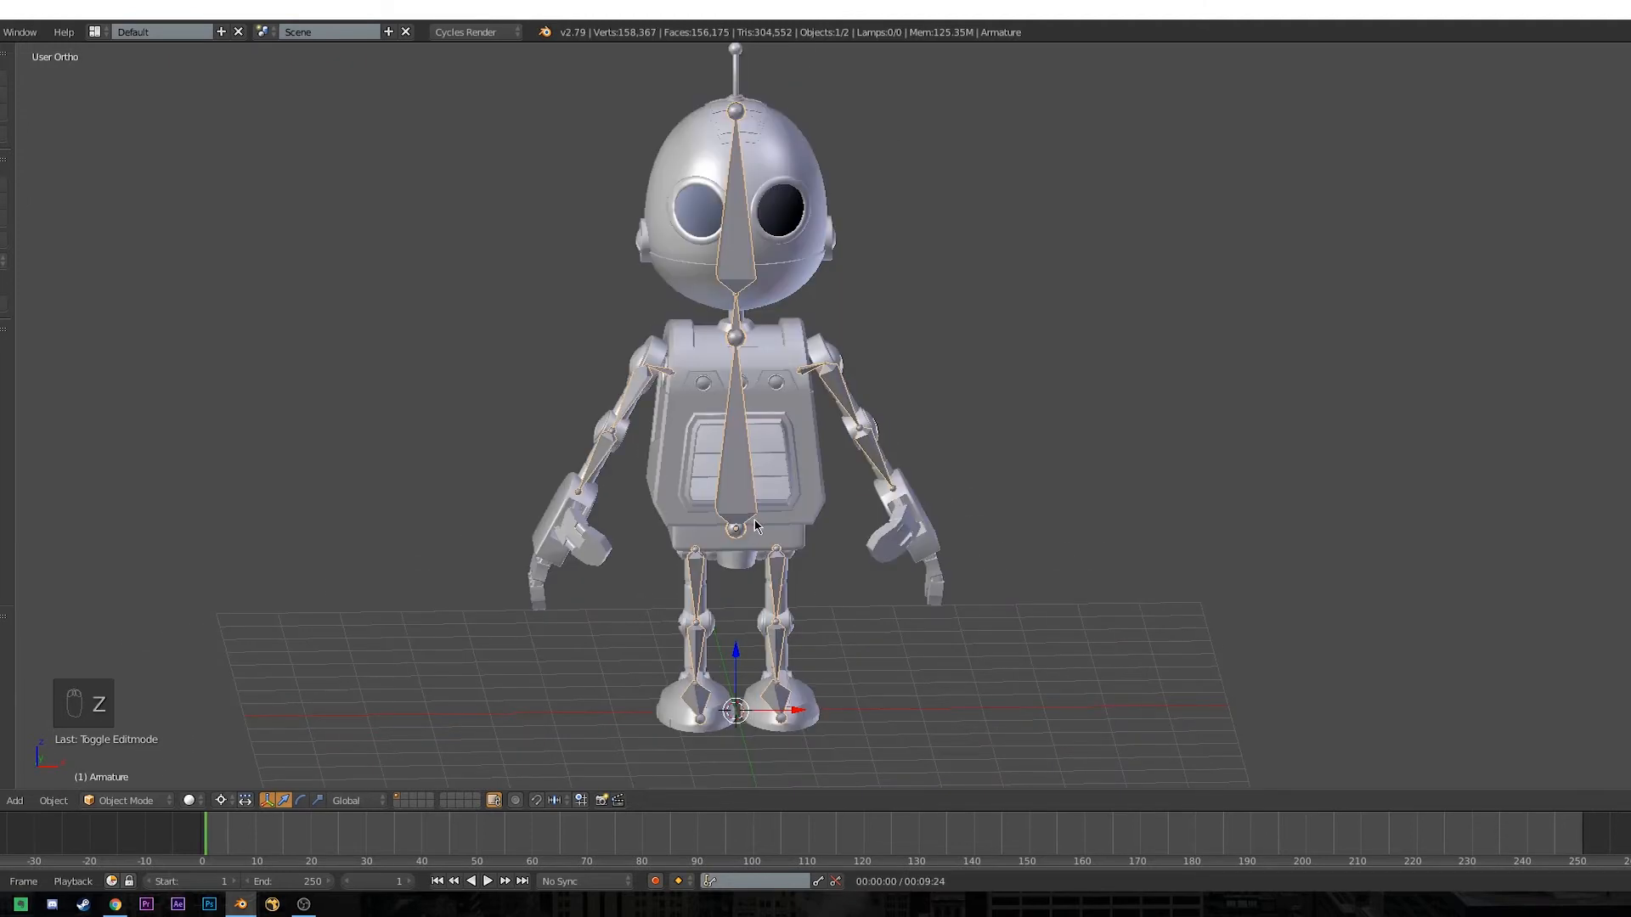
Select the linked torso pieces in the mesh and separate them into their own object via P > Selection.
scroll(down, 3)
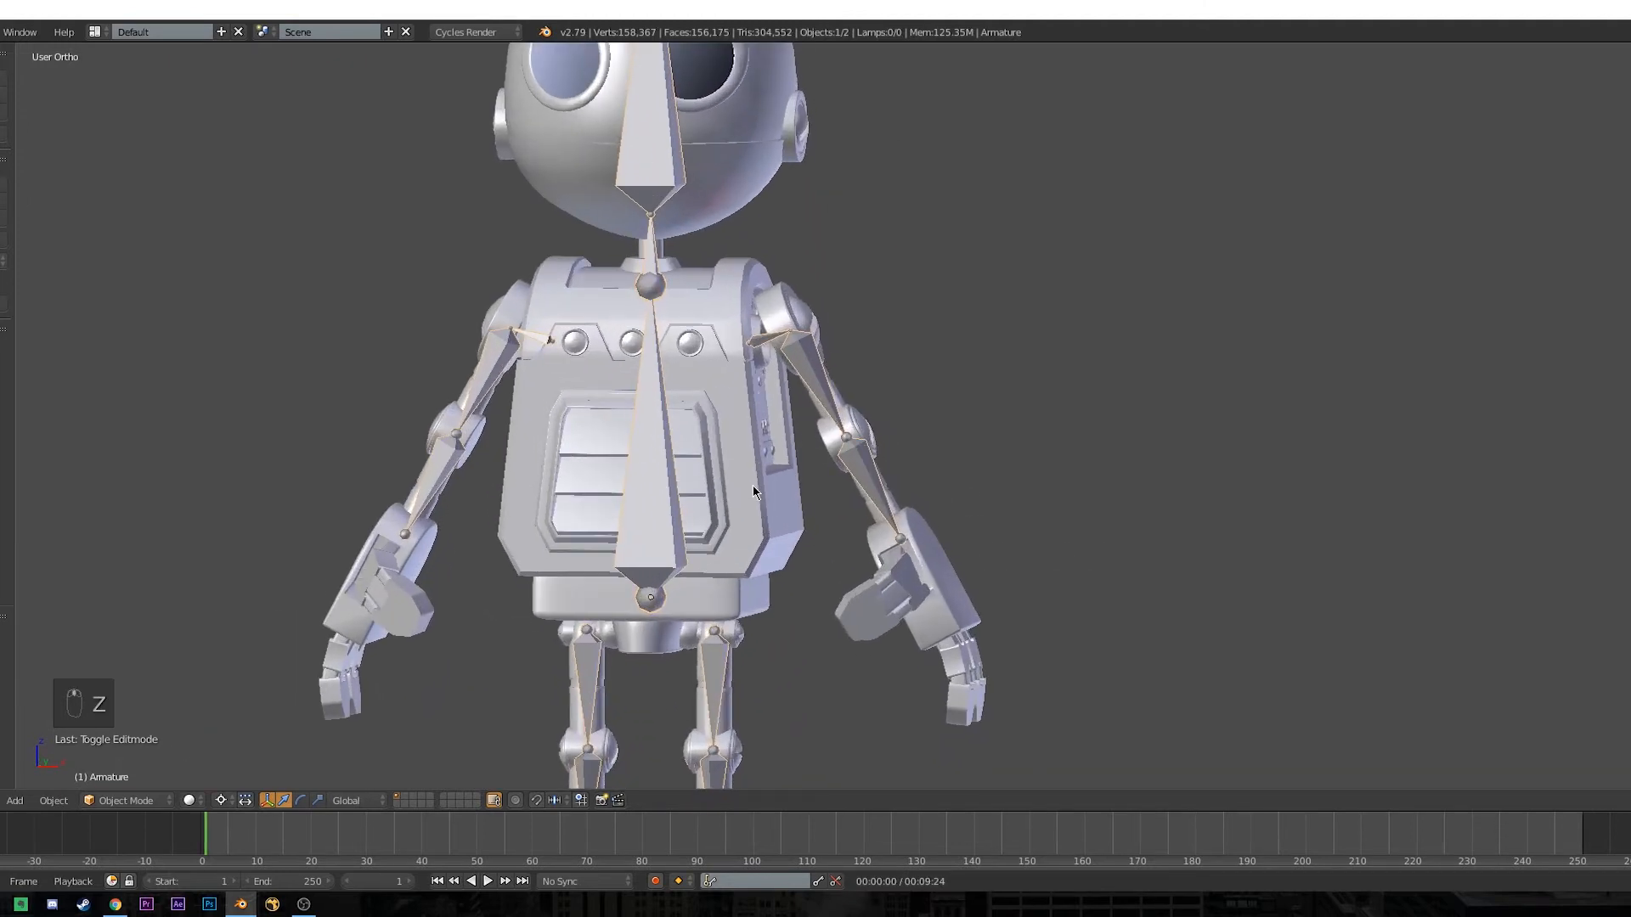
key(Tab)
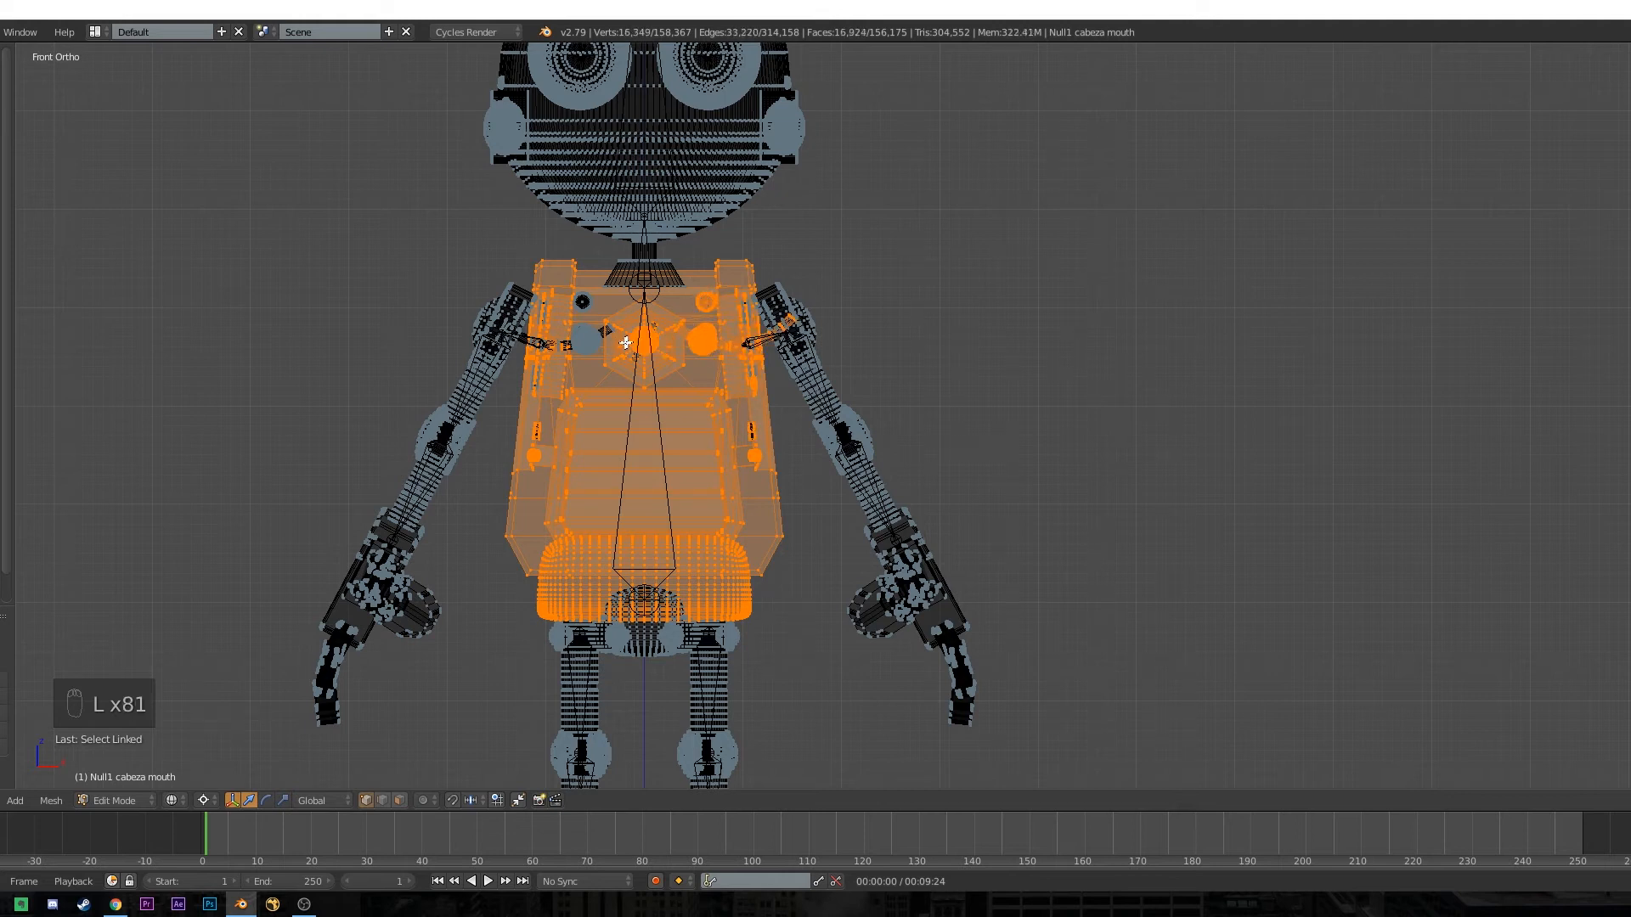
click(581, 307)
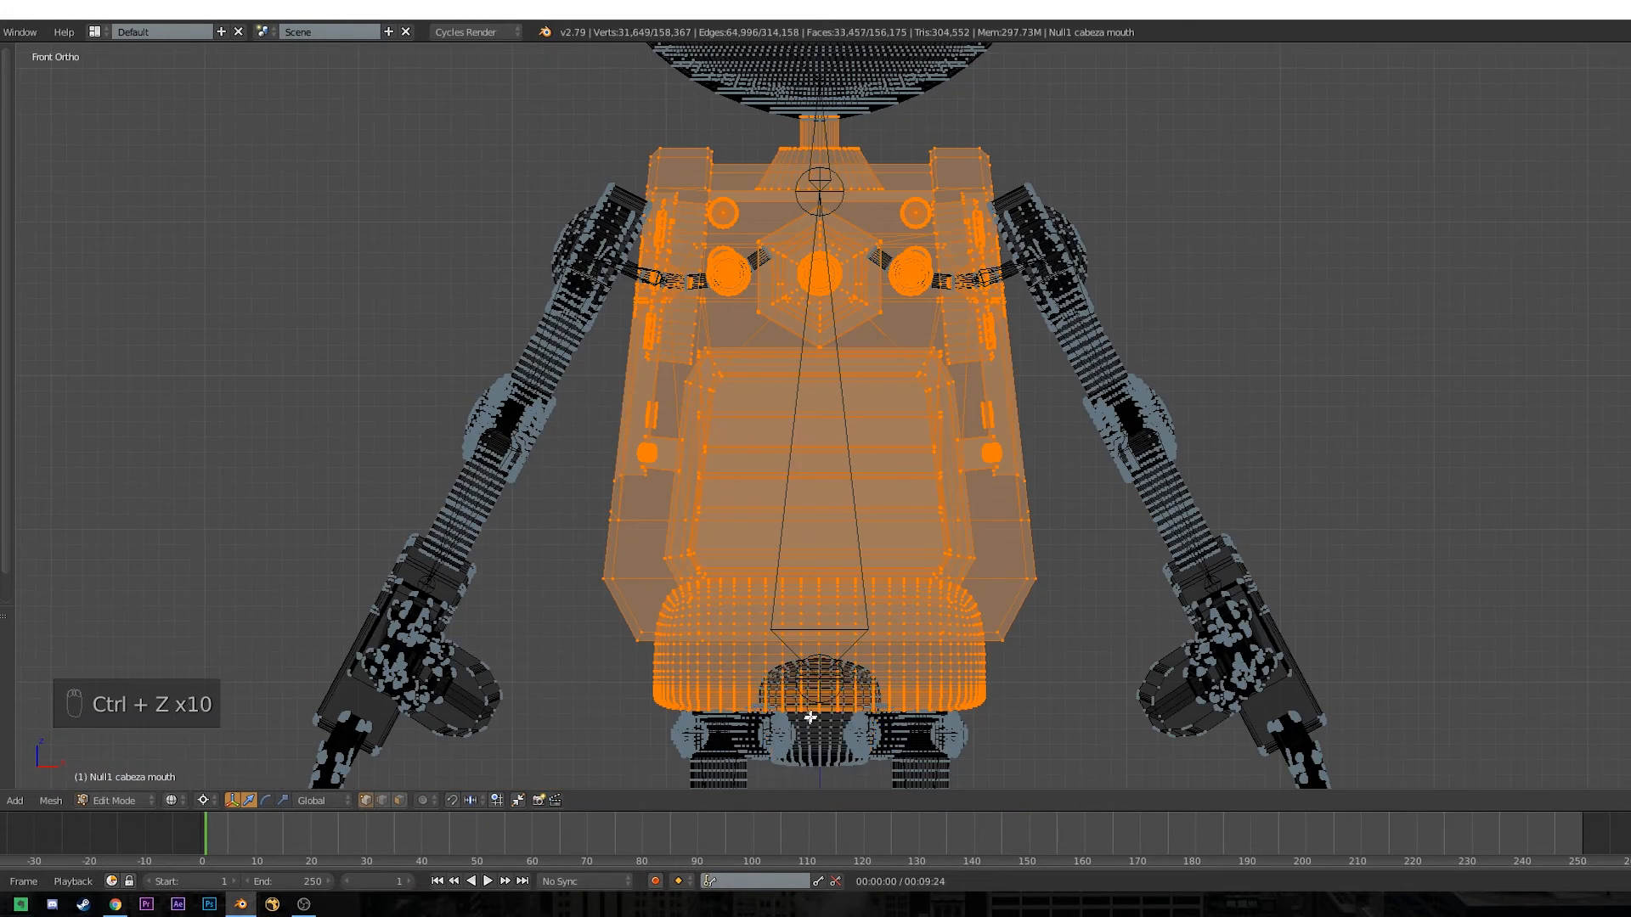
key(p)
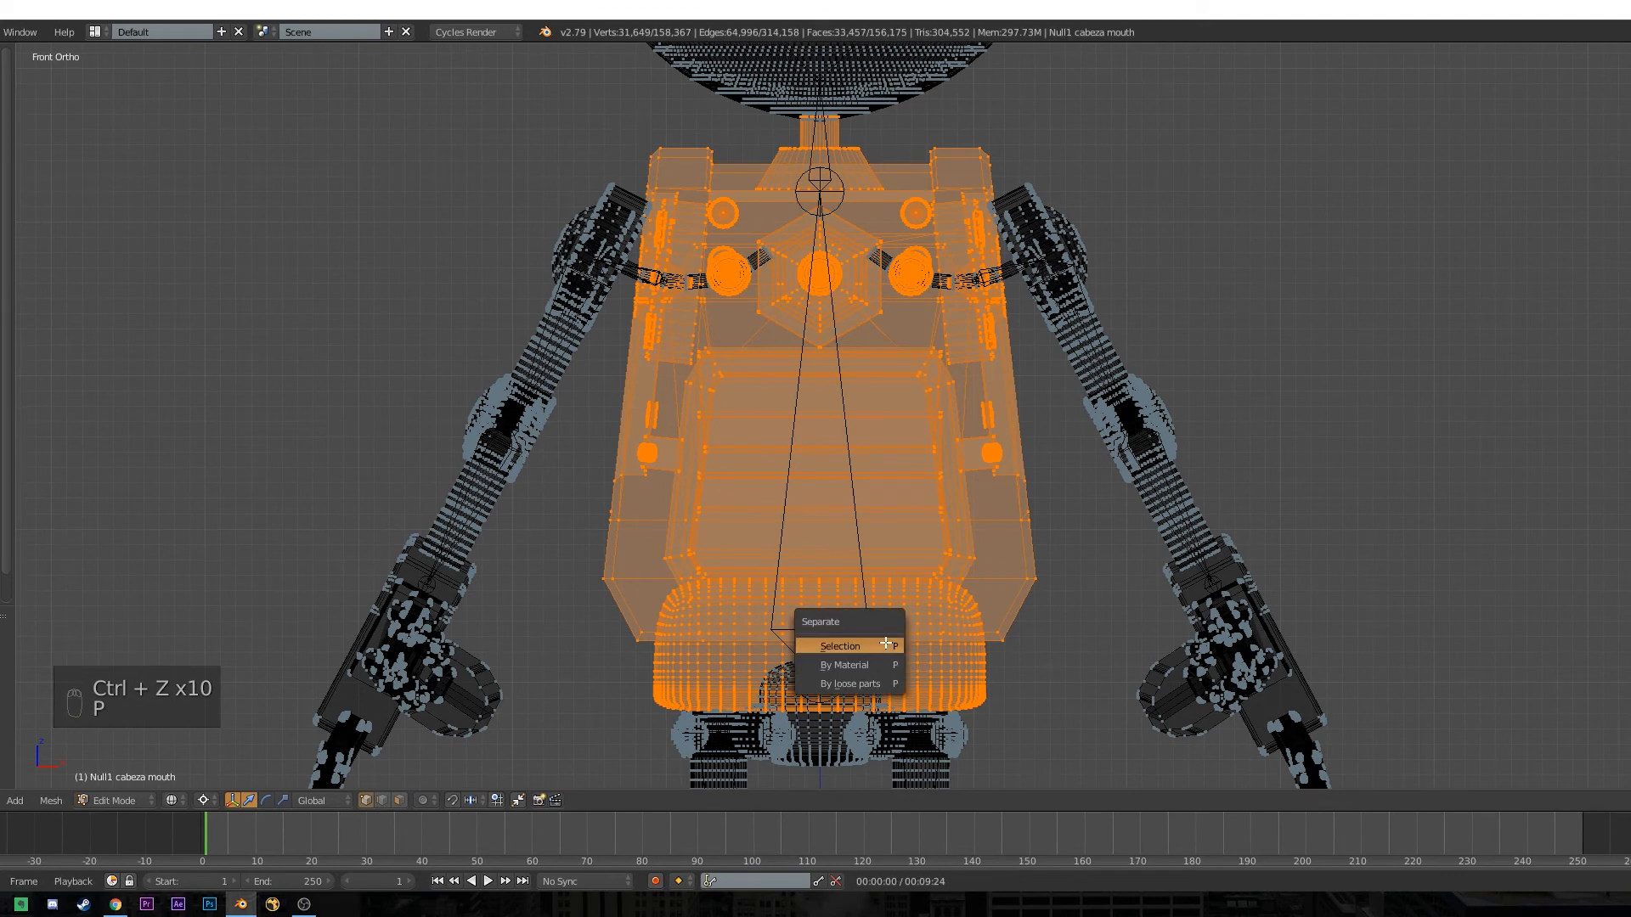
click(839, 646)
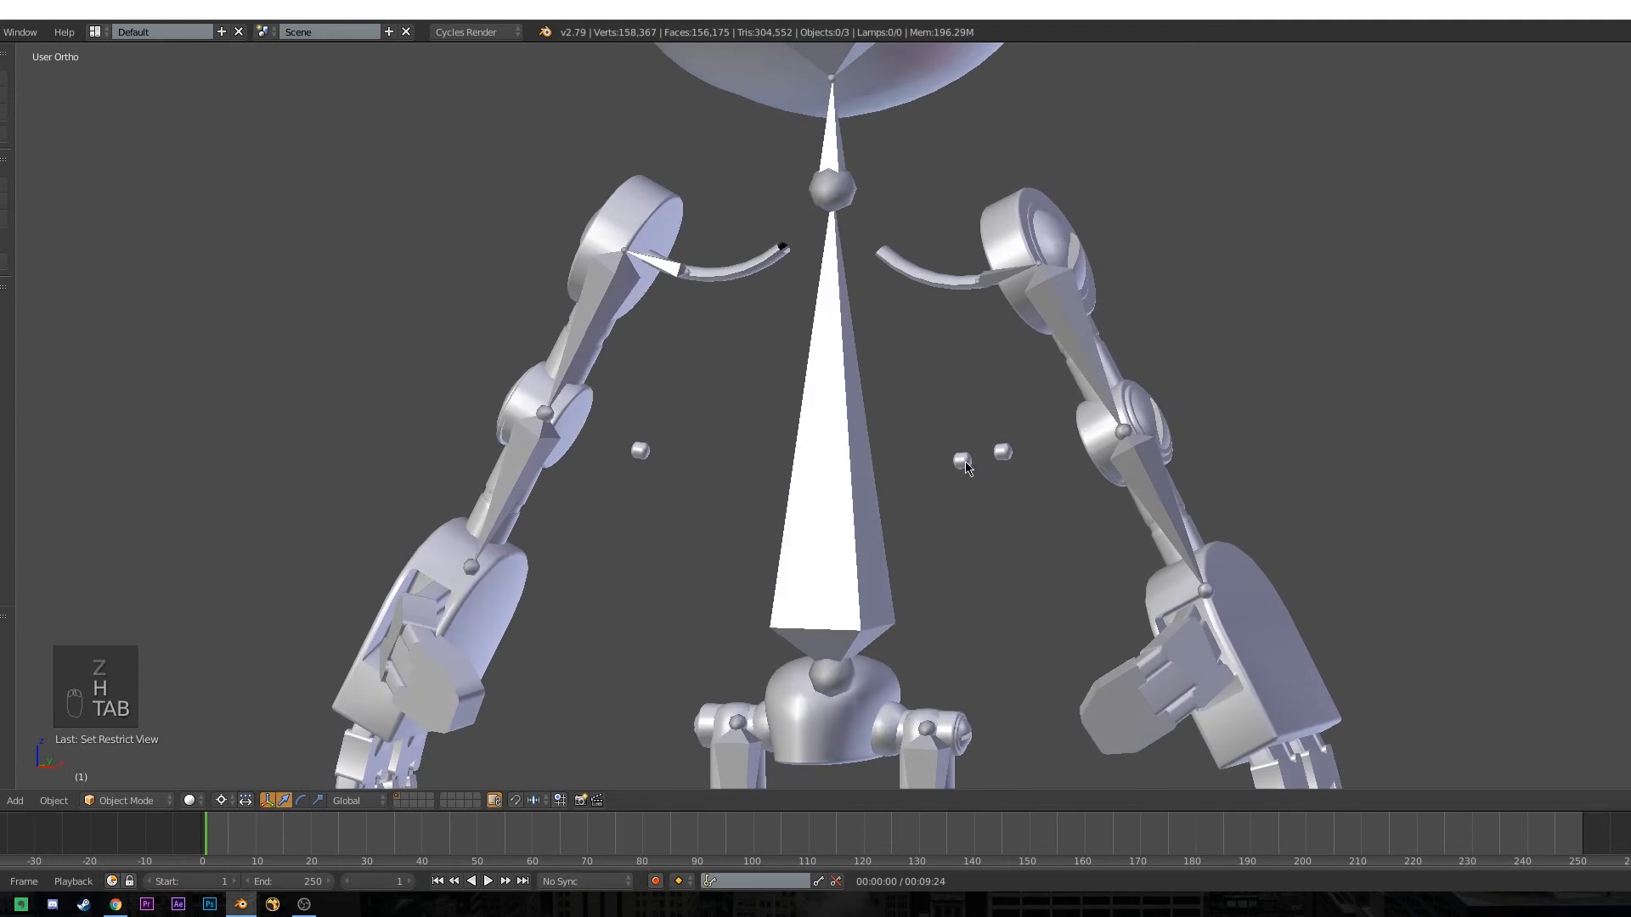
Unhide all parts, find the three stray chest studs in wireframe and join them into the torso object.
key(Tab)
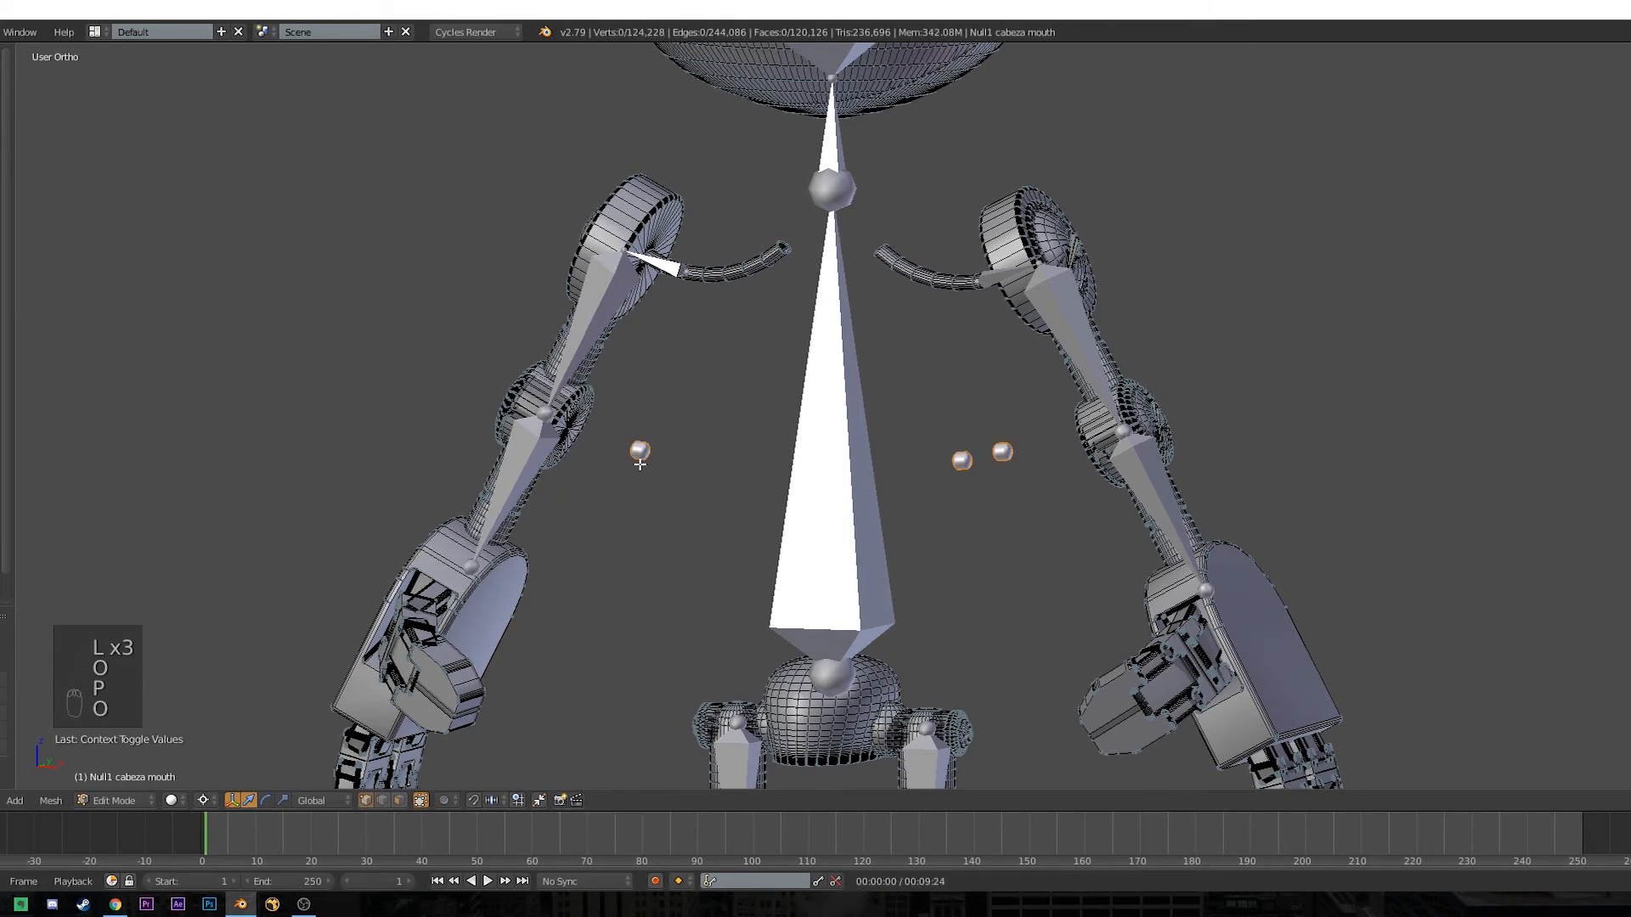
key(Tab)
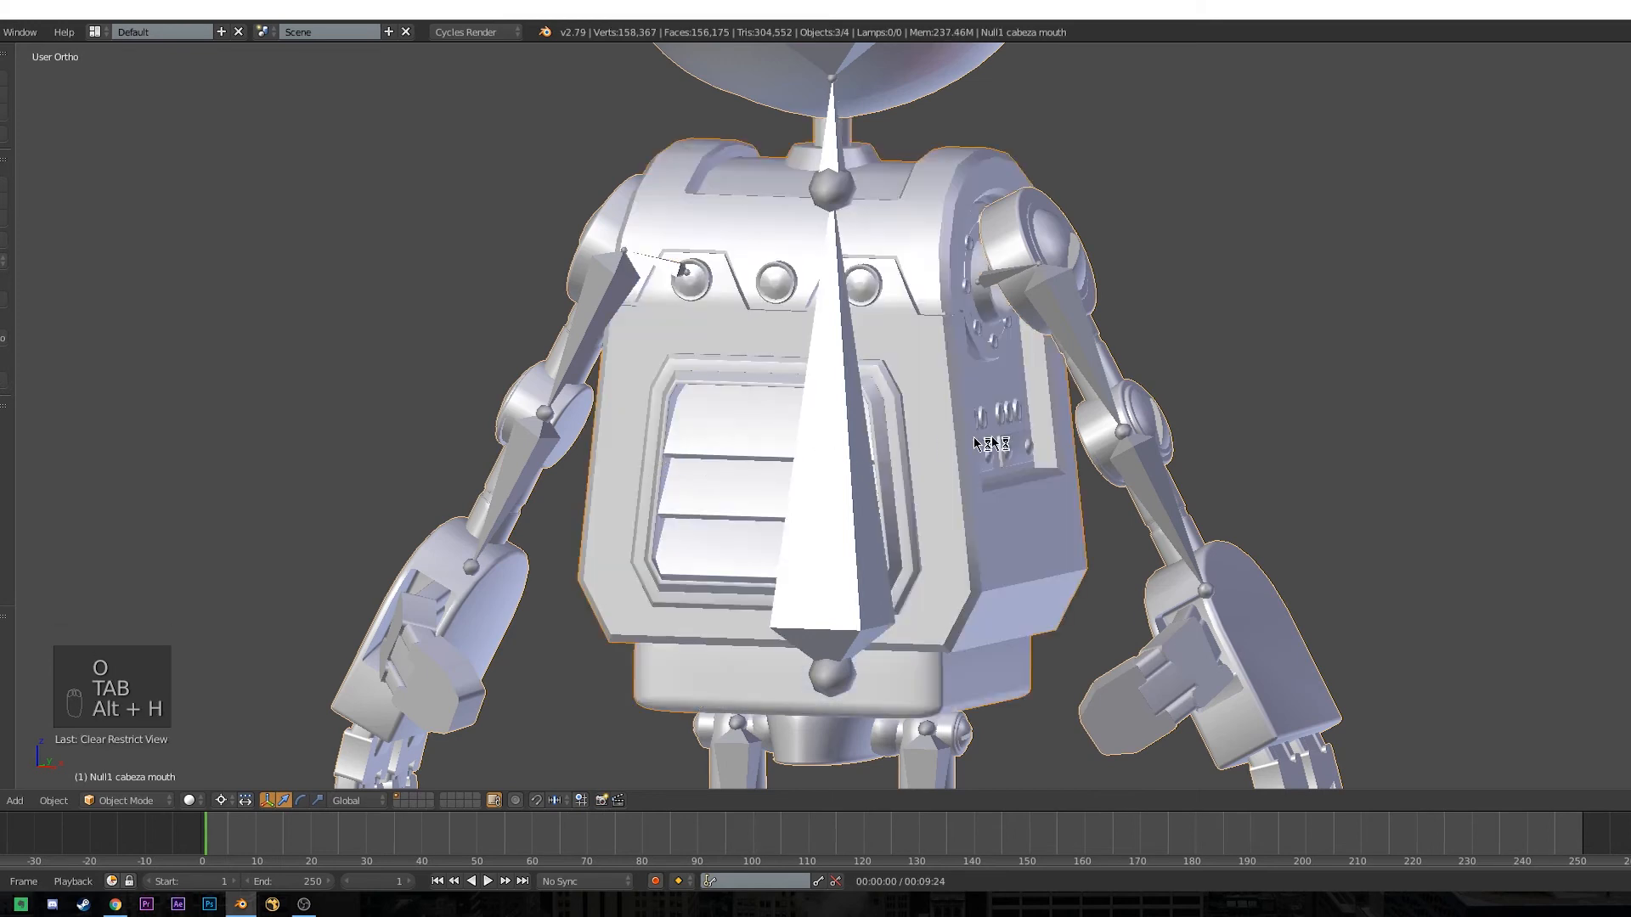
key(z)
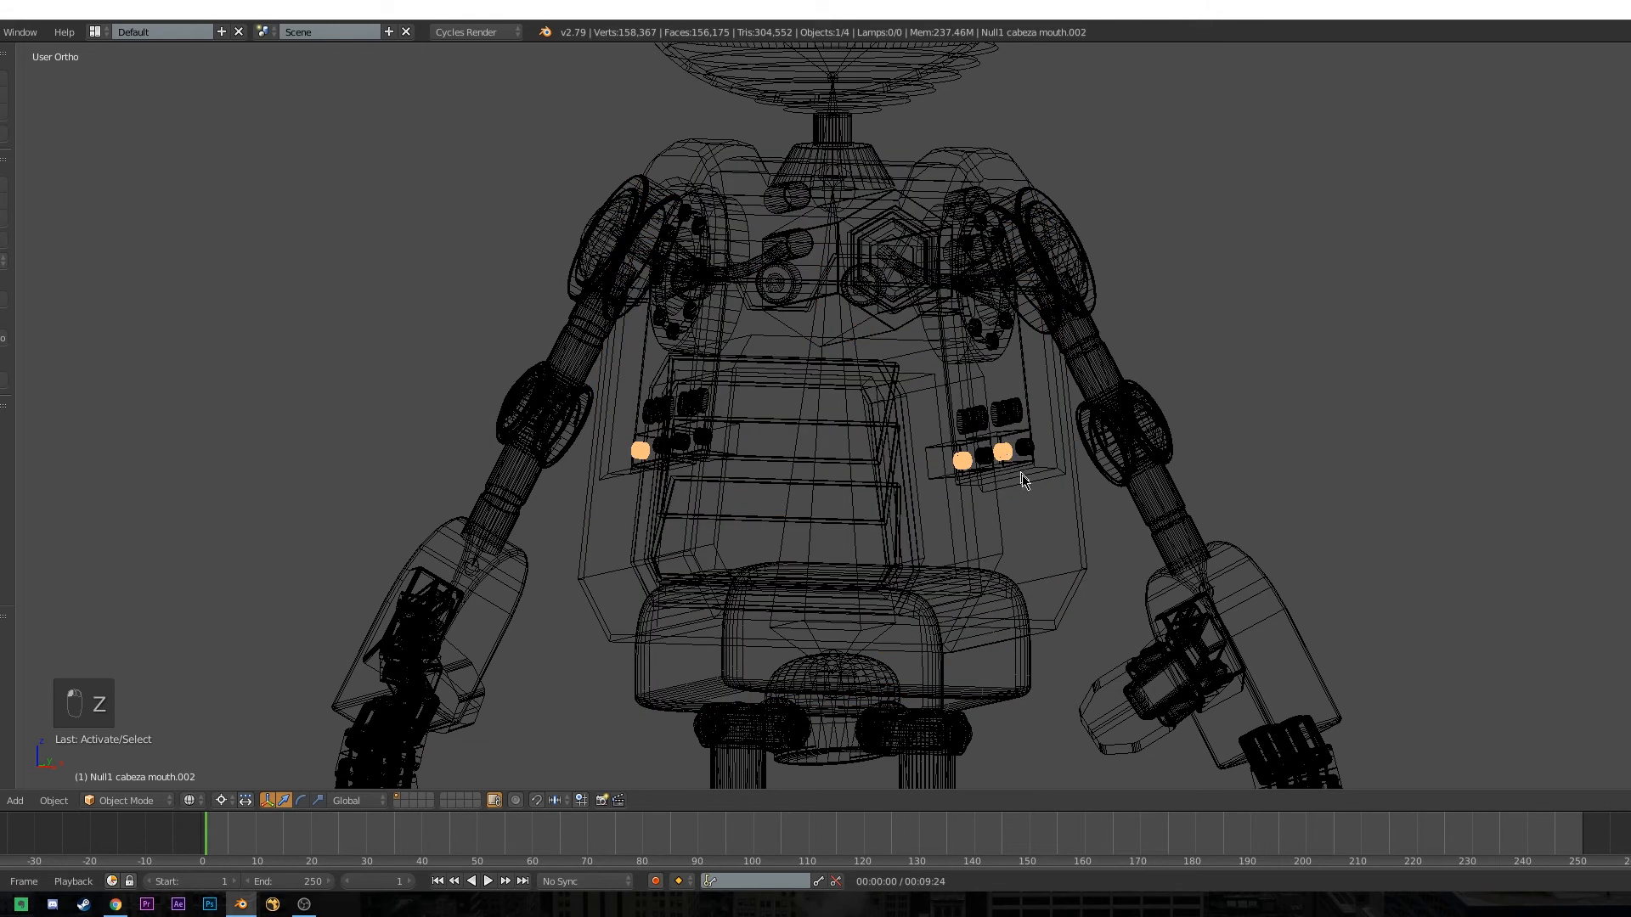
key(ctrl+j)
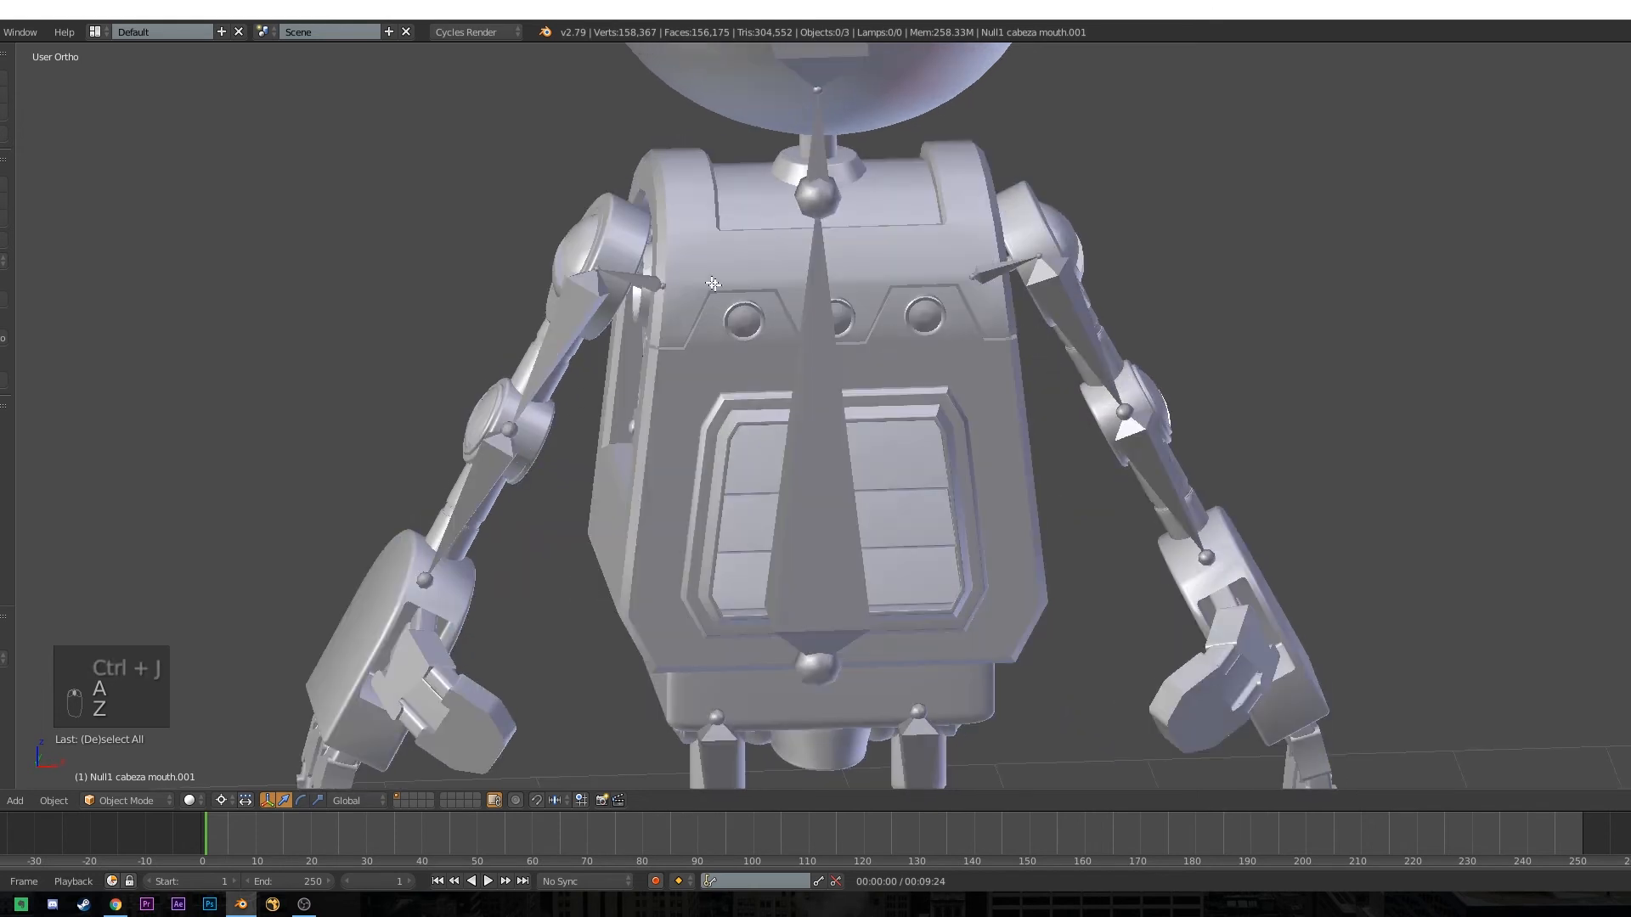
key(Tab)
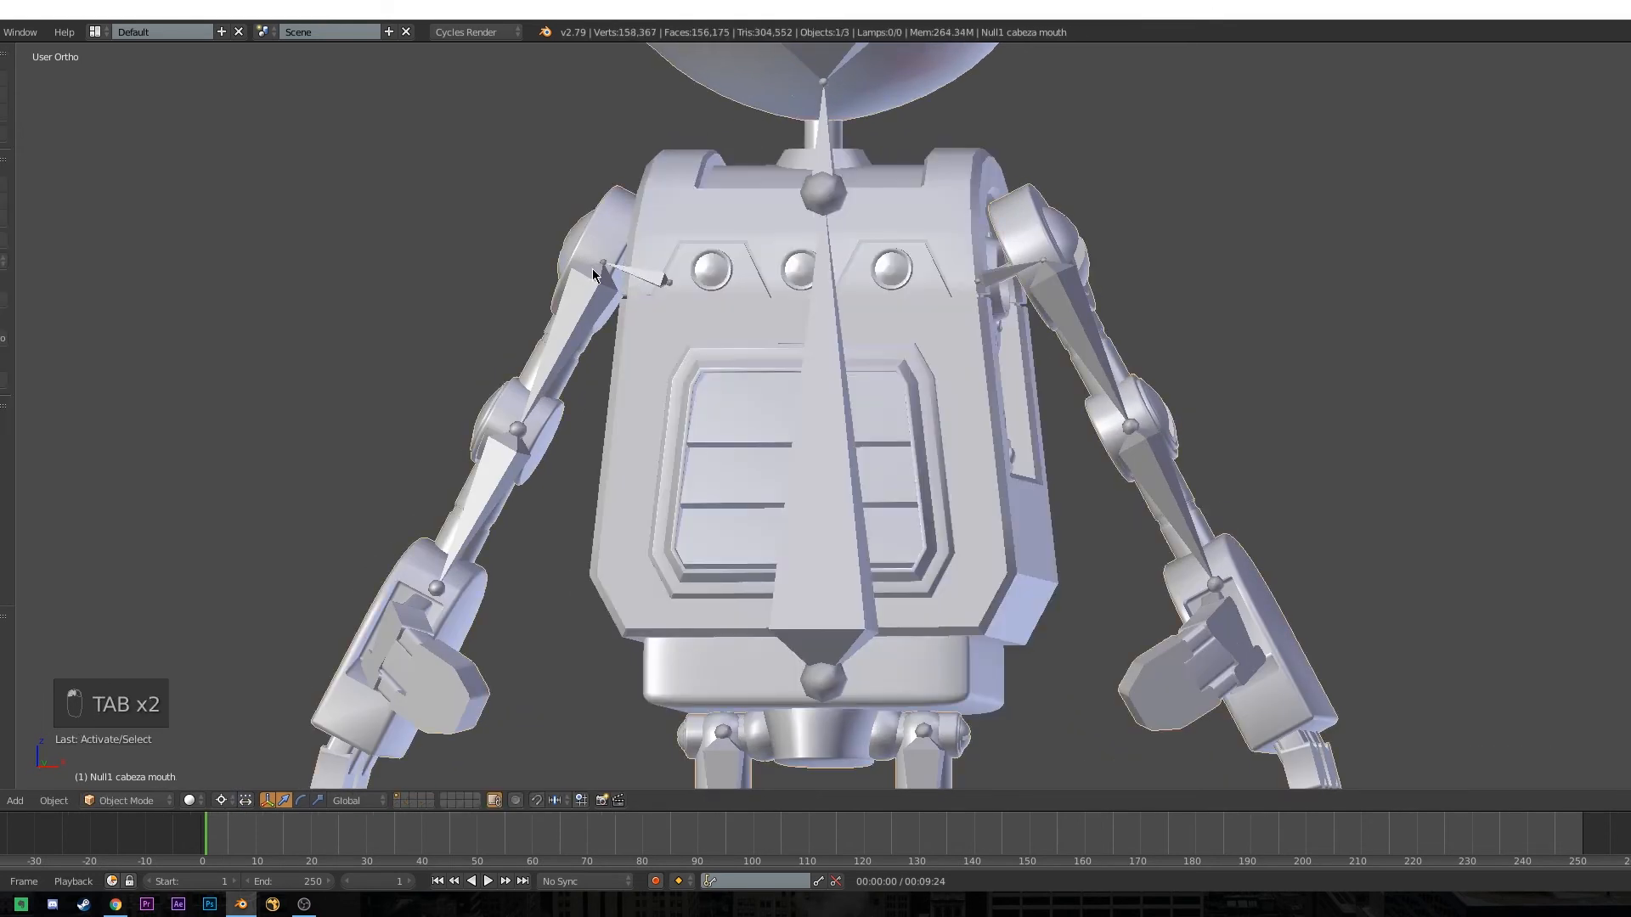
key(Tab)
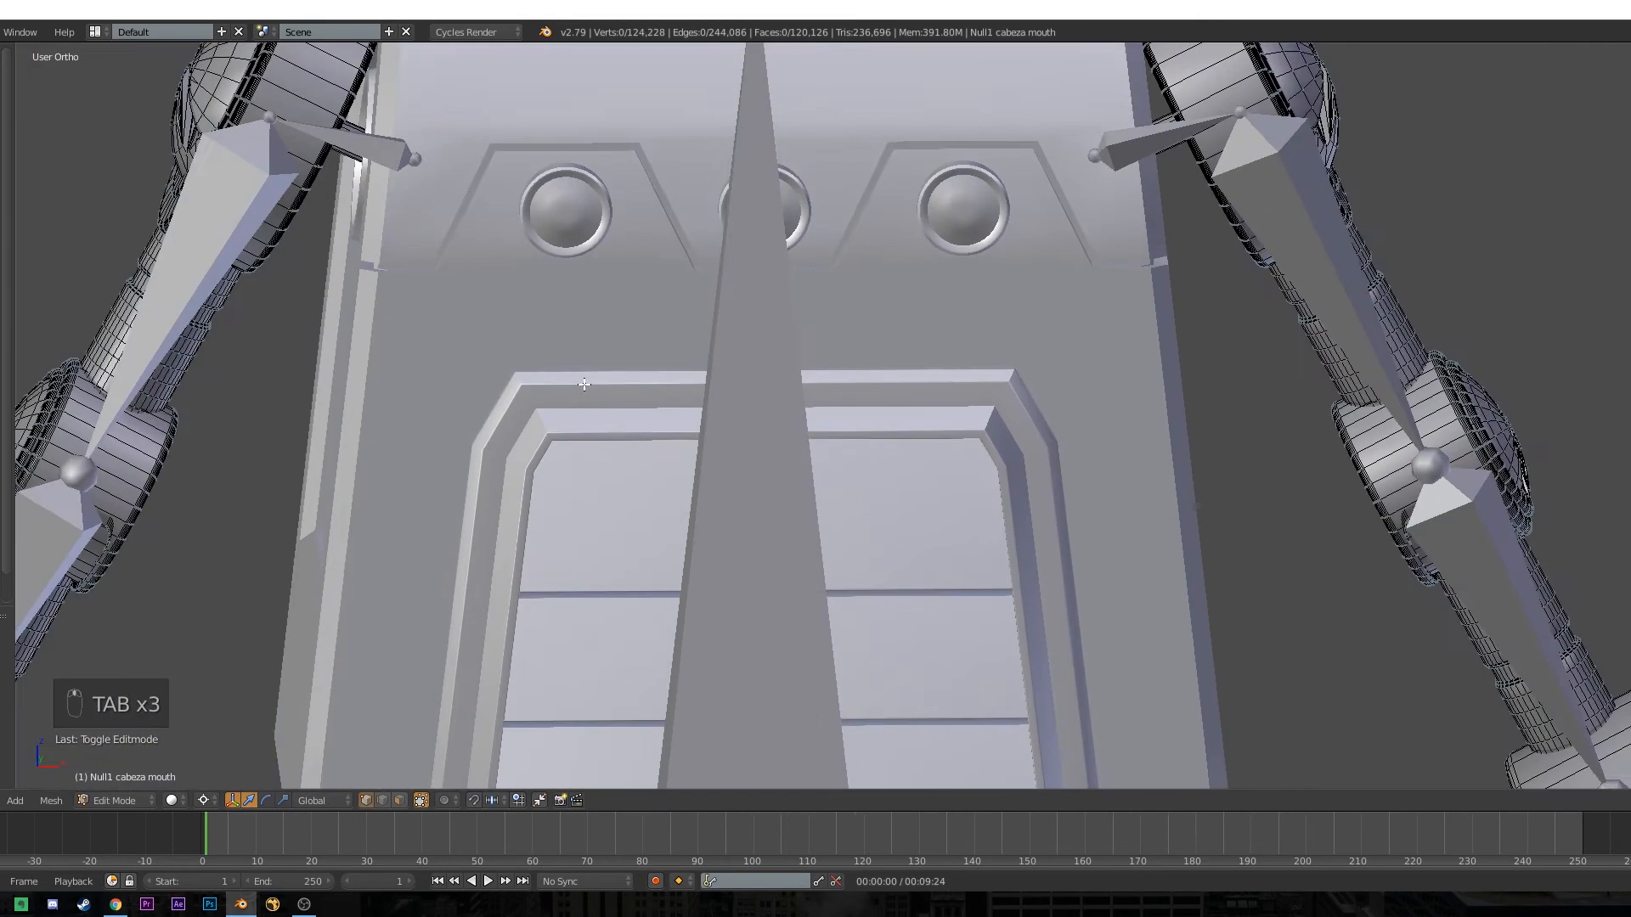
Separate the remaining limb pieces into their own objects and reveal every hidden part again.
scroll(down, 3)
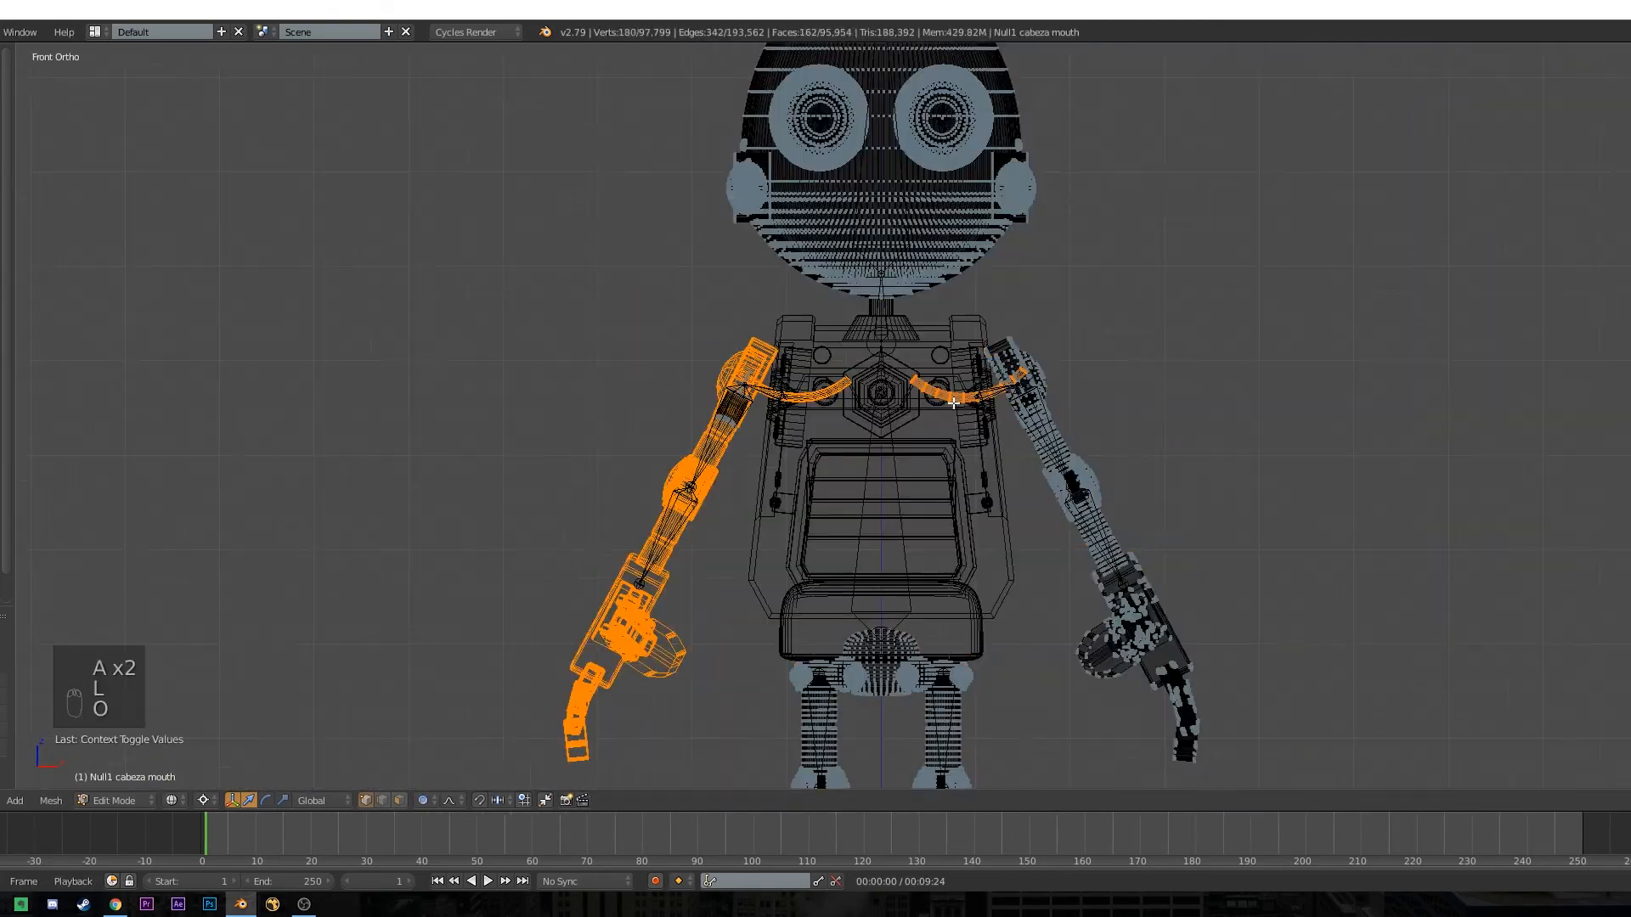
key(ctrl+z)
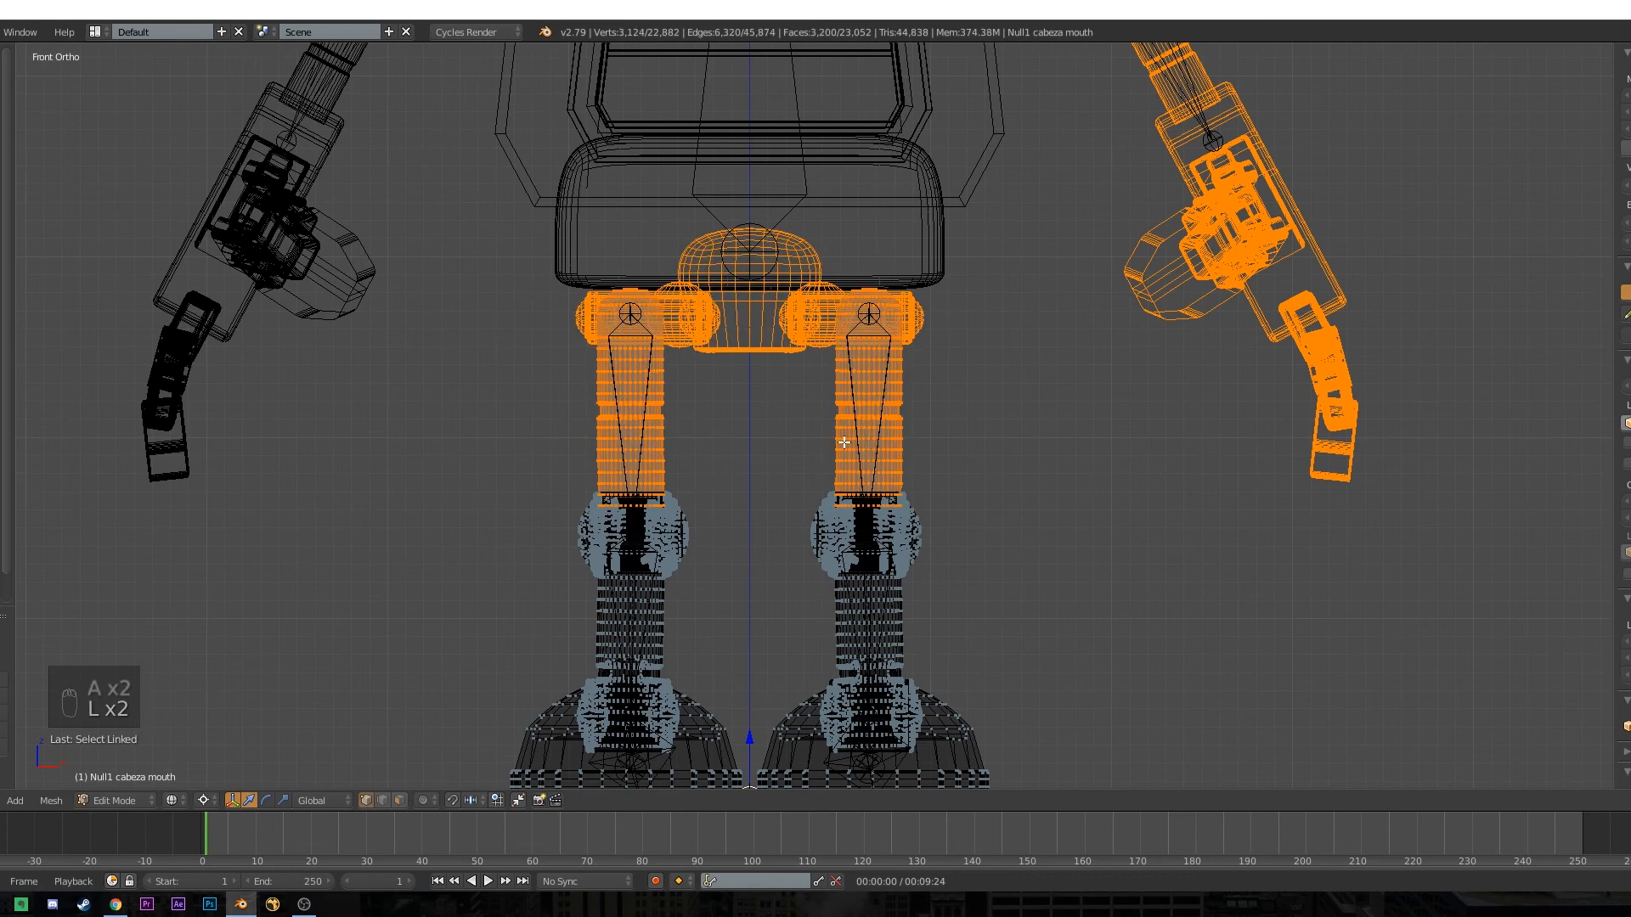
key(Tab)
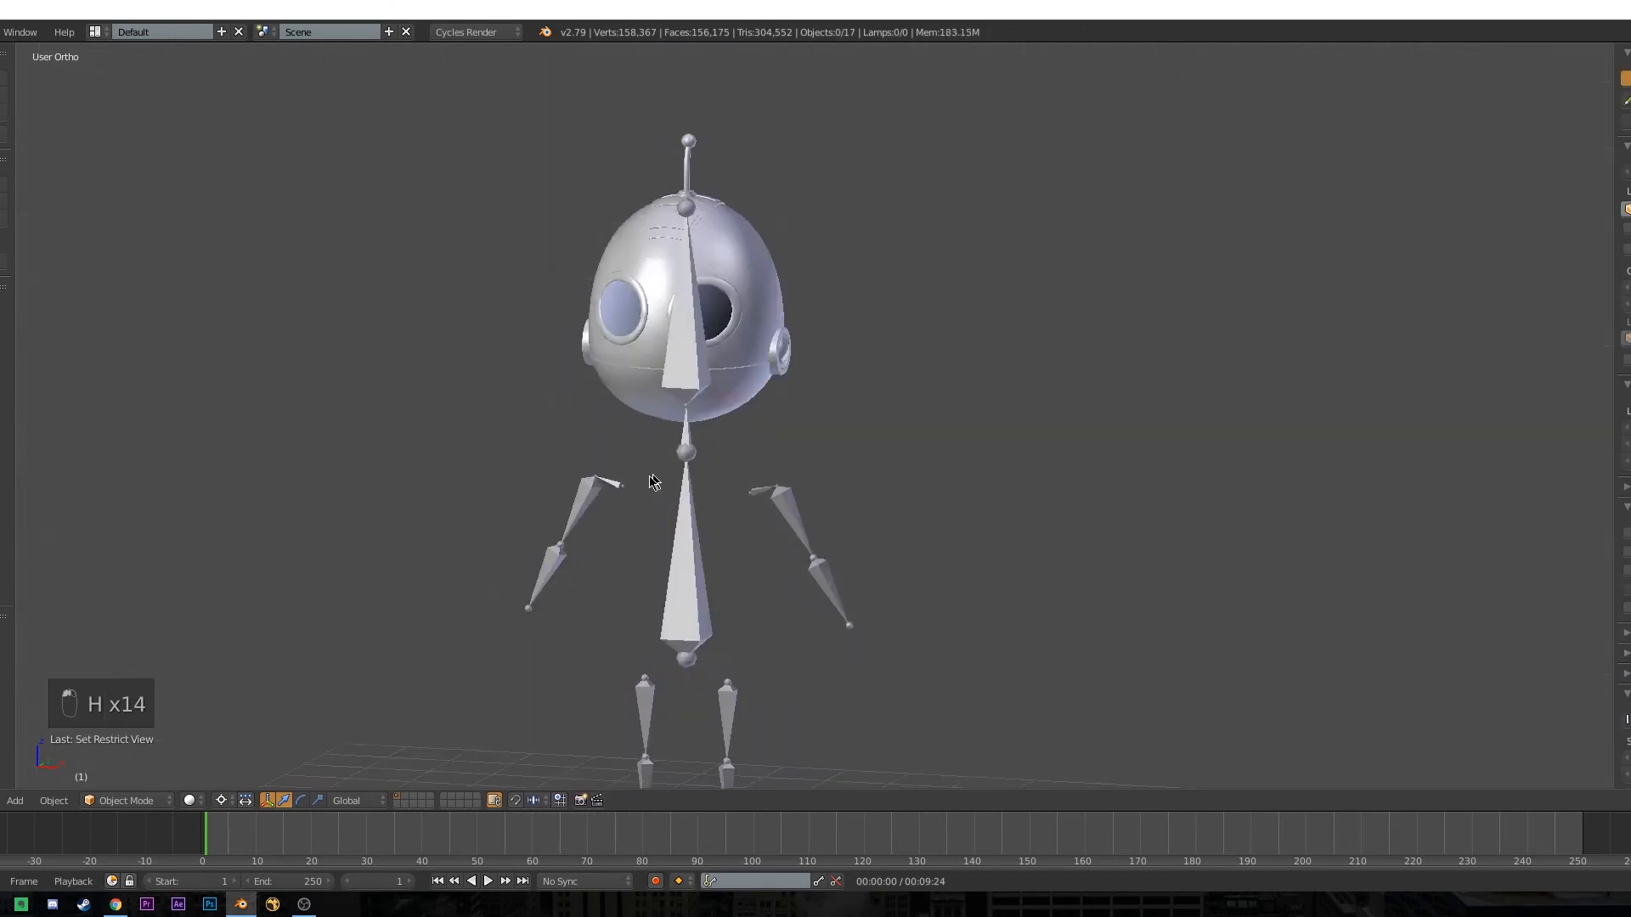
key(alt+h)
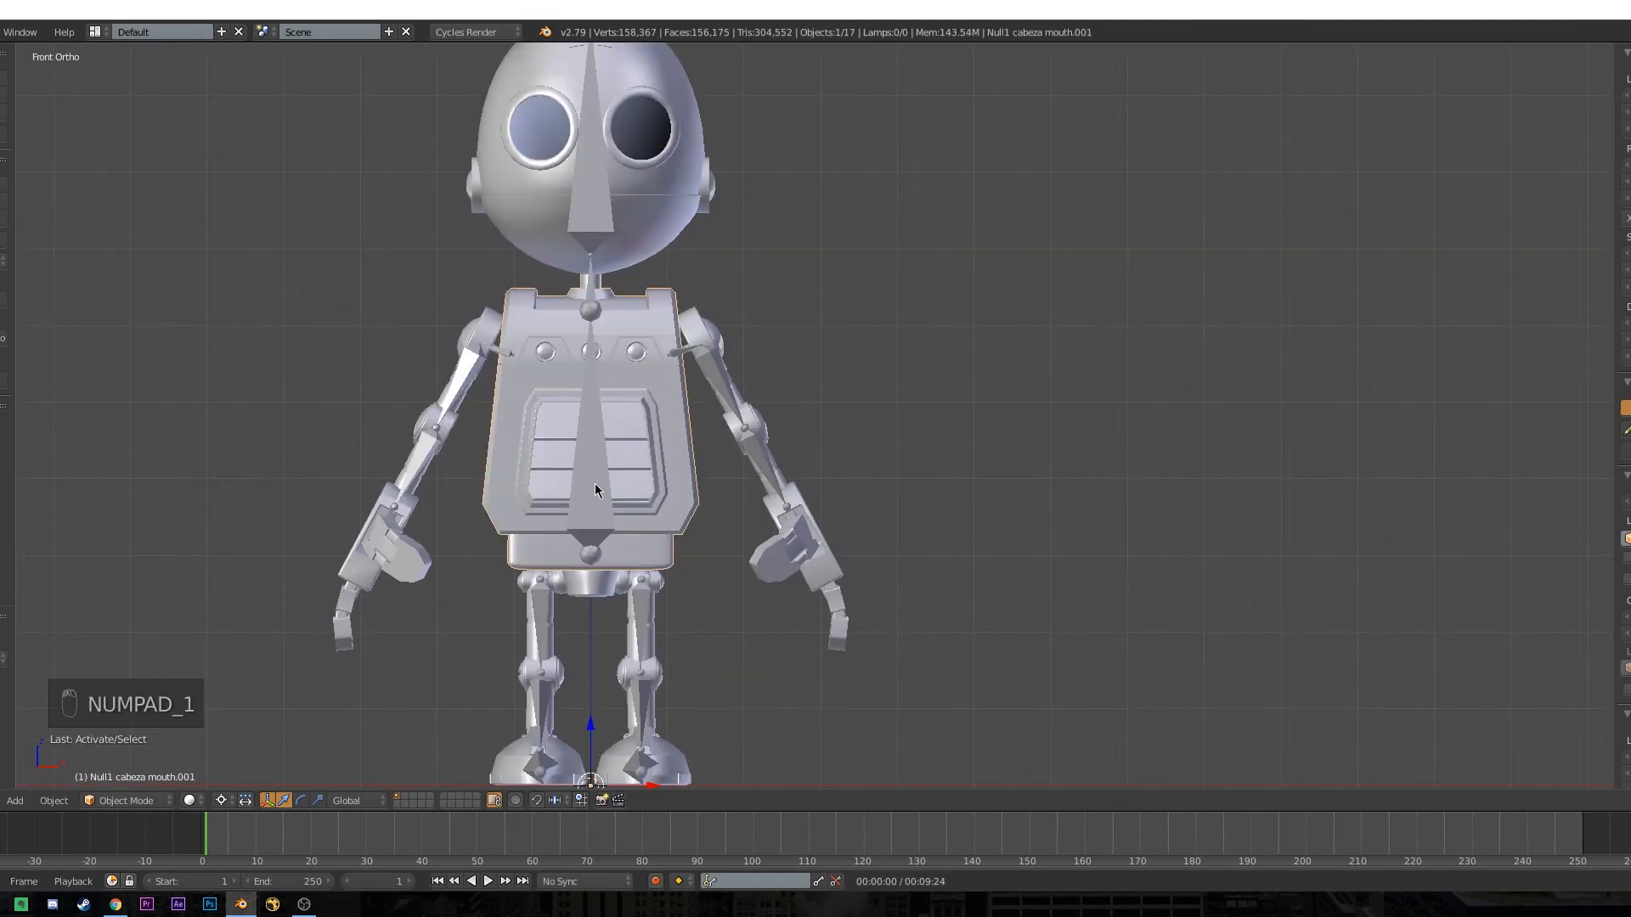
Parent both shoulder bones to the spine bone with Keep Offset in armature Edit Mode.
key(Tab)
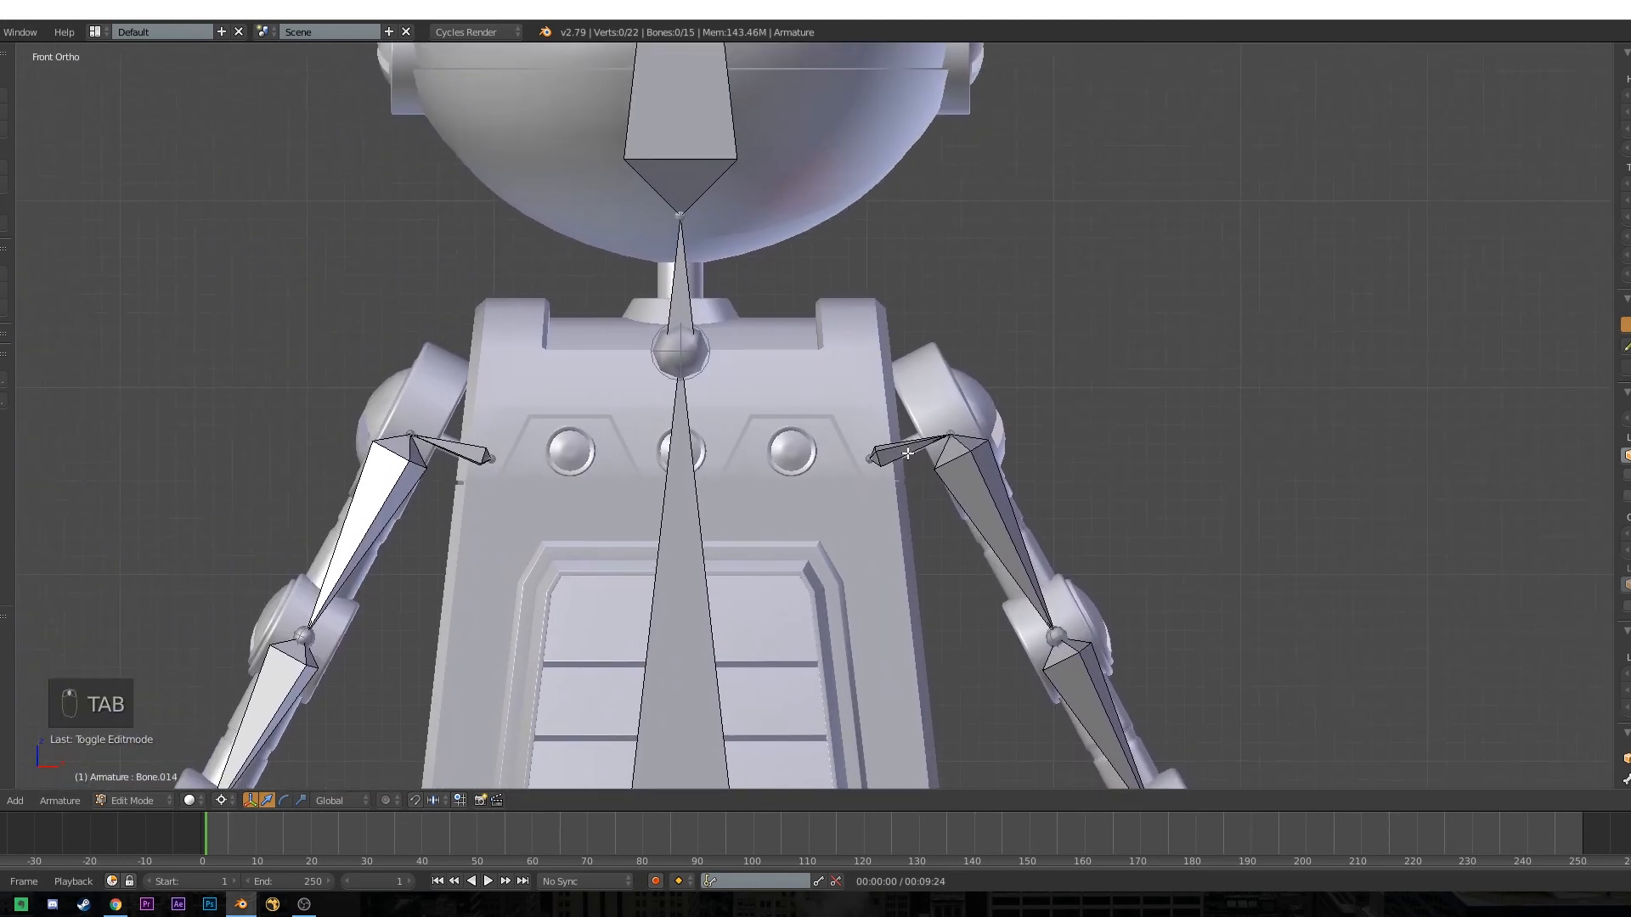
click(907, 454)
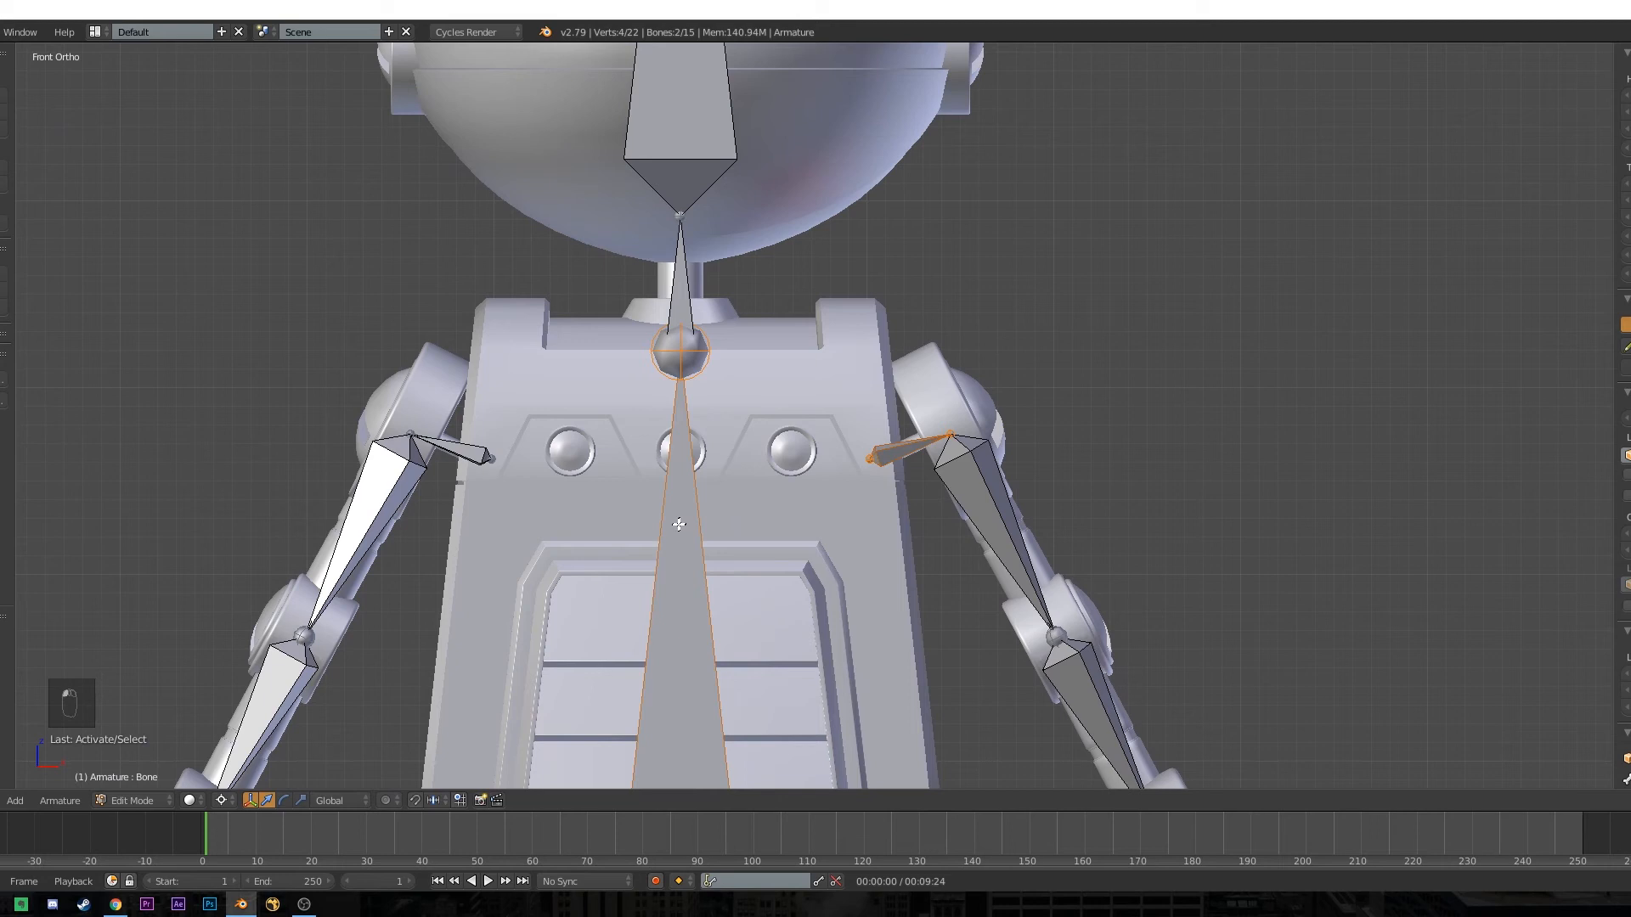
key(ctrl+p)
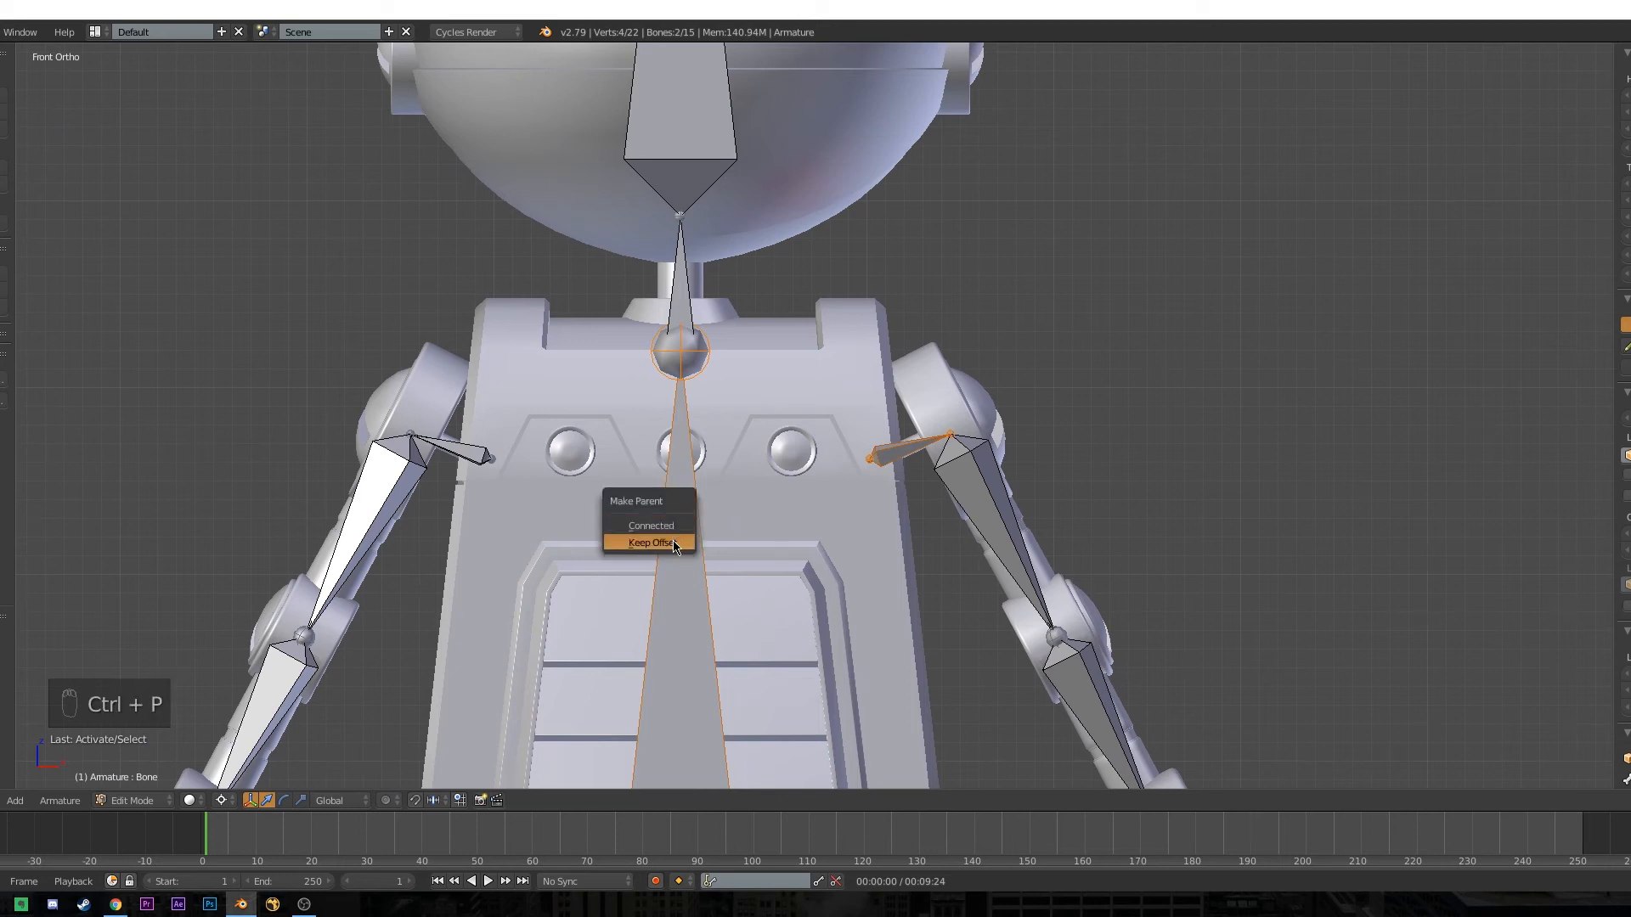
click(651, 542)
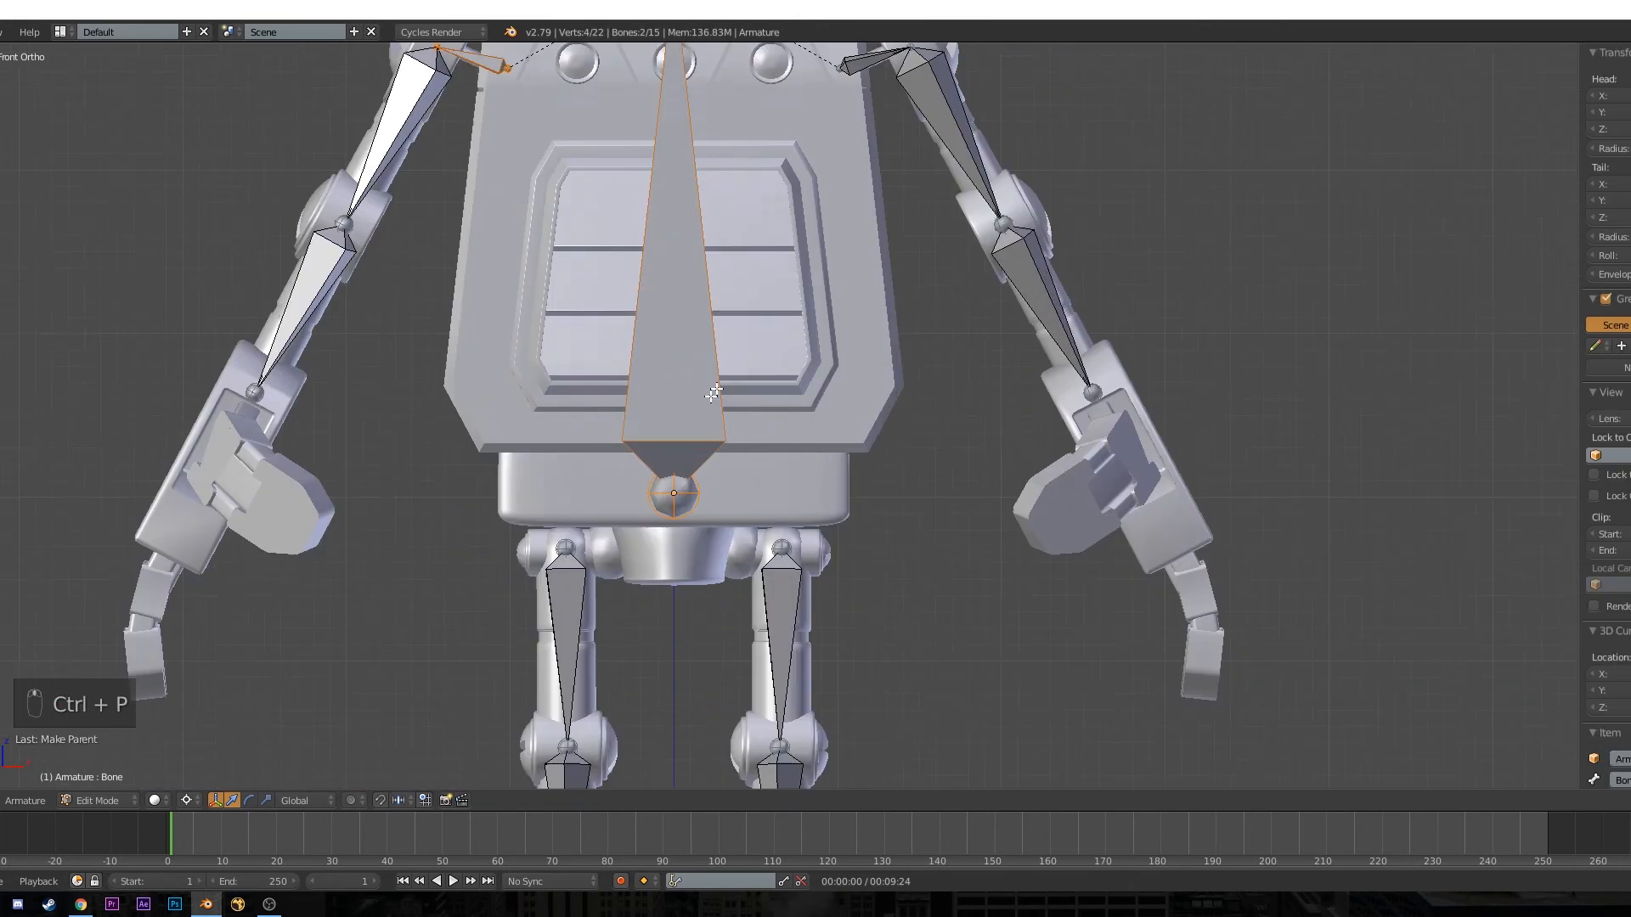
key(Tab)
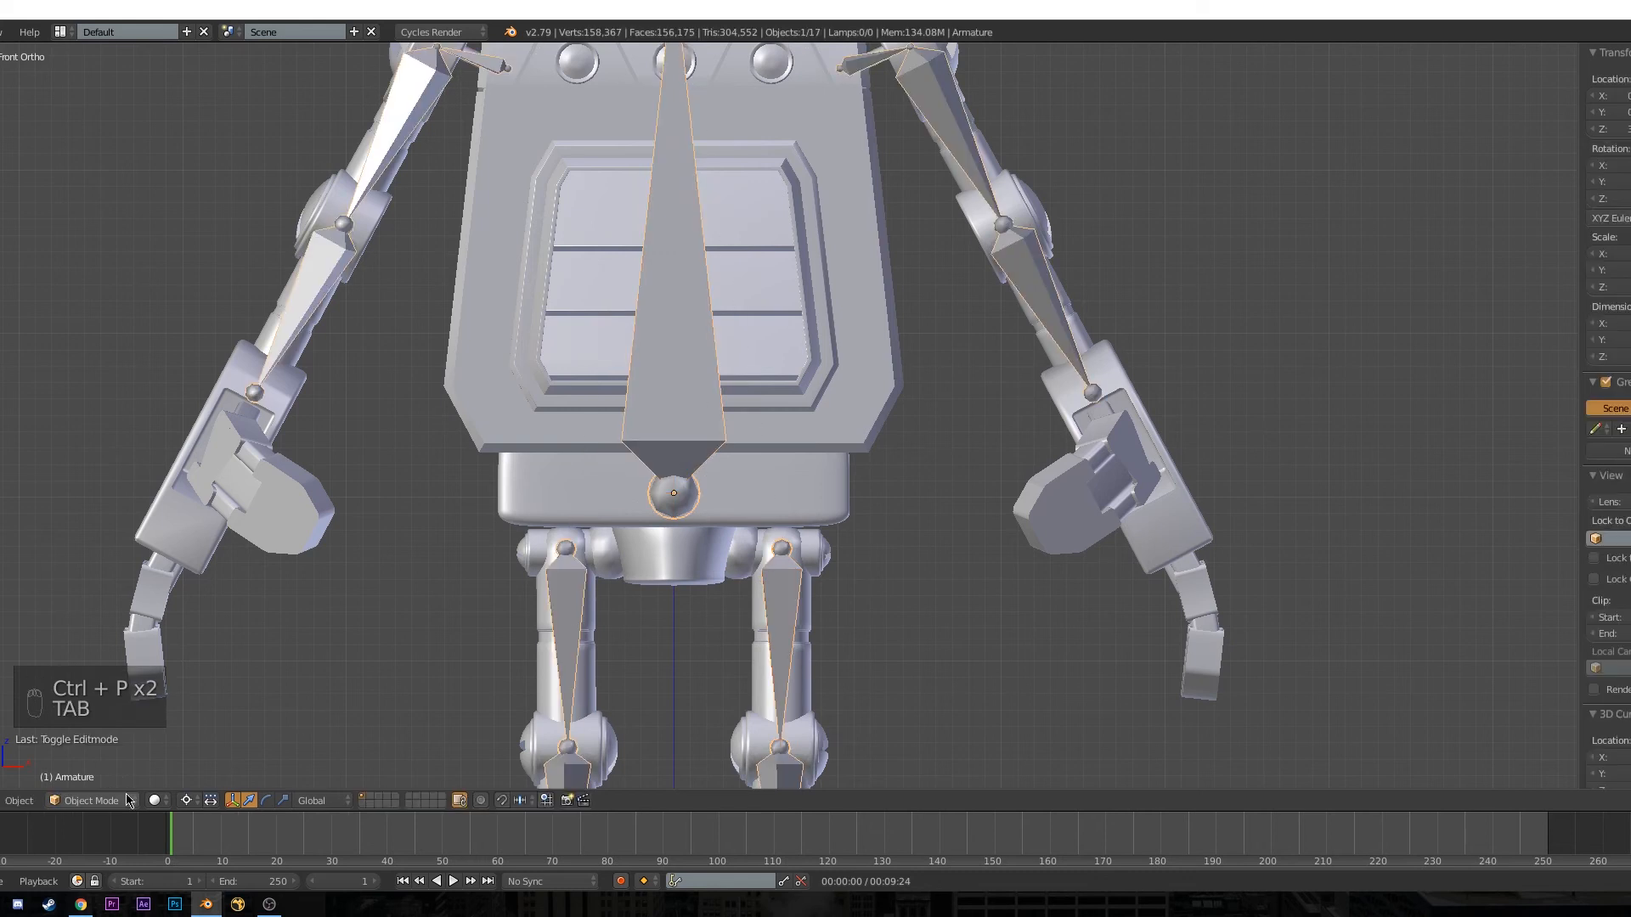
mouse_move(513, 636)
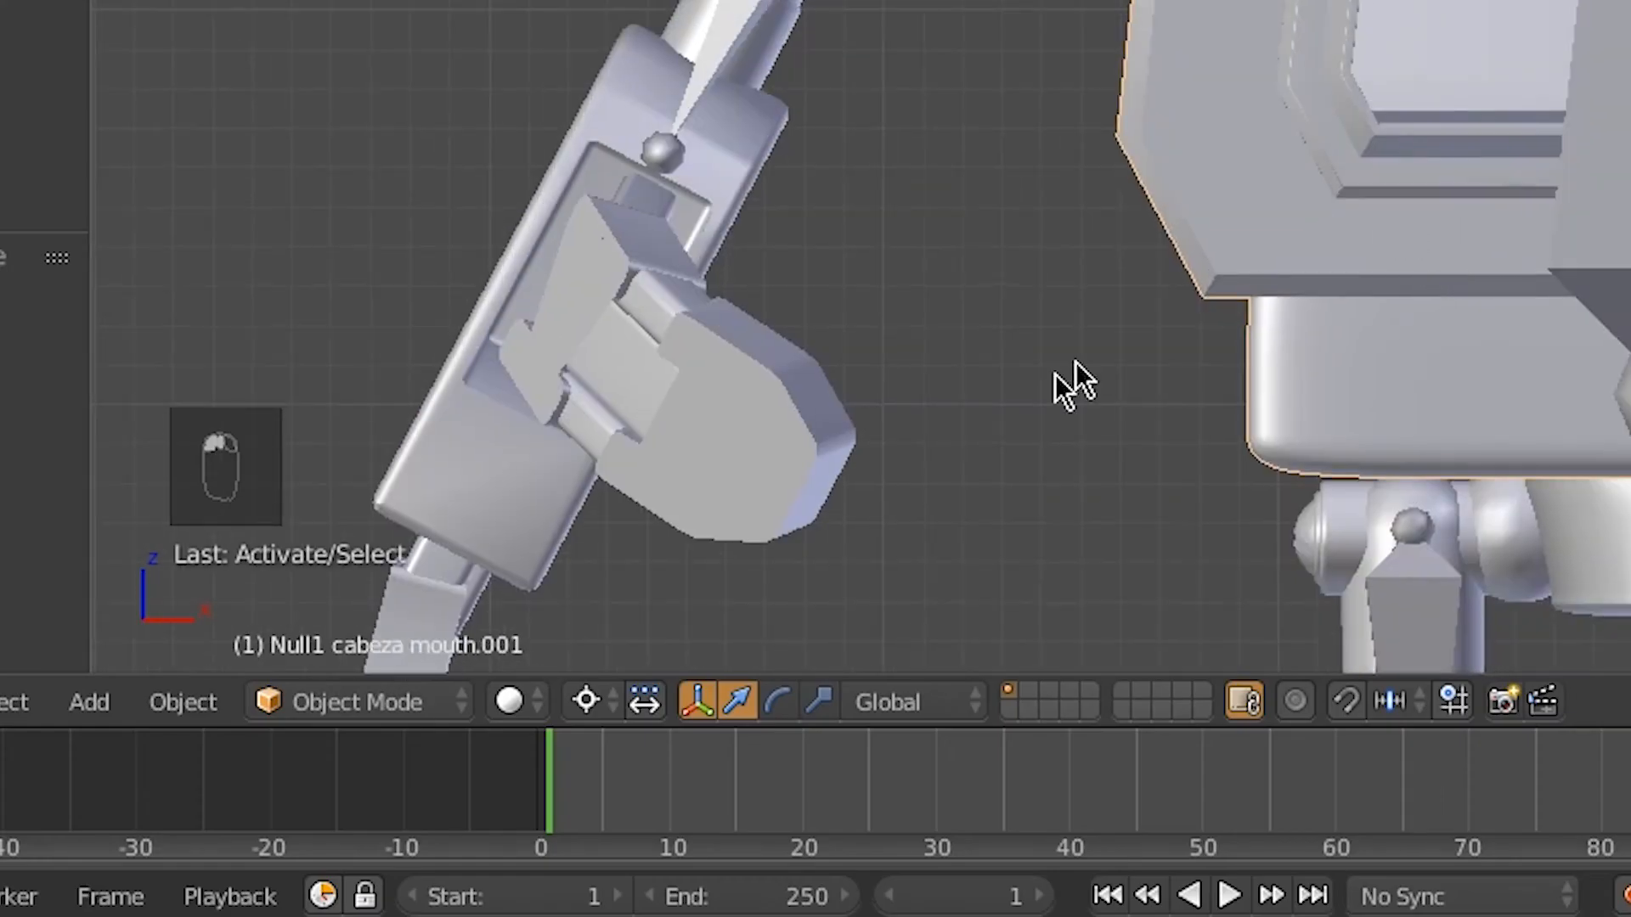
Parent the first arm part object to its shoulder bone with Ctrl+P > Bone.
click(1310, 276)
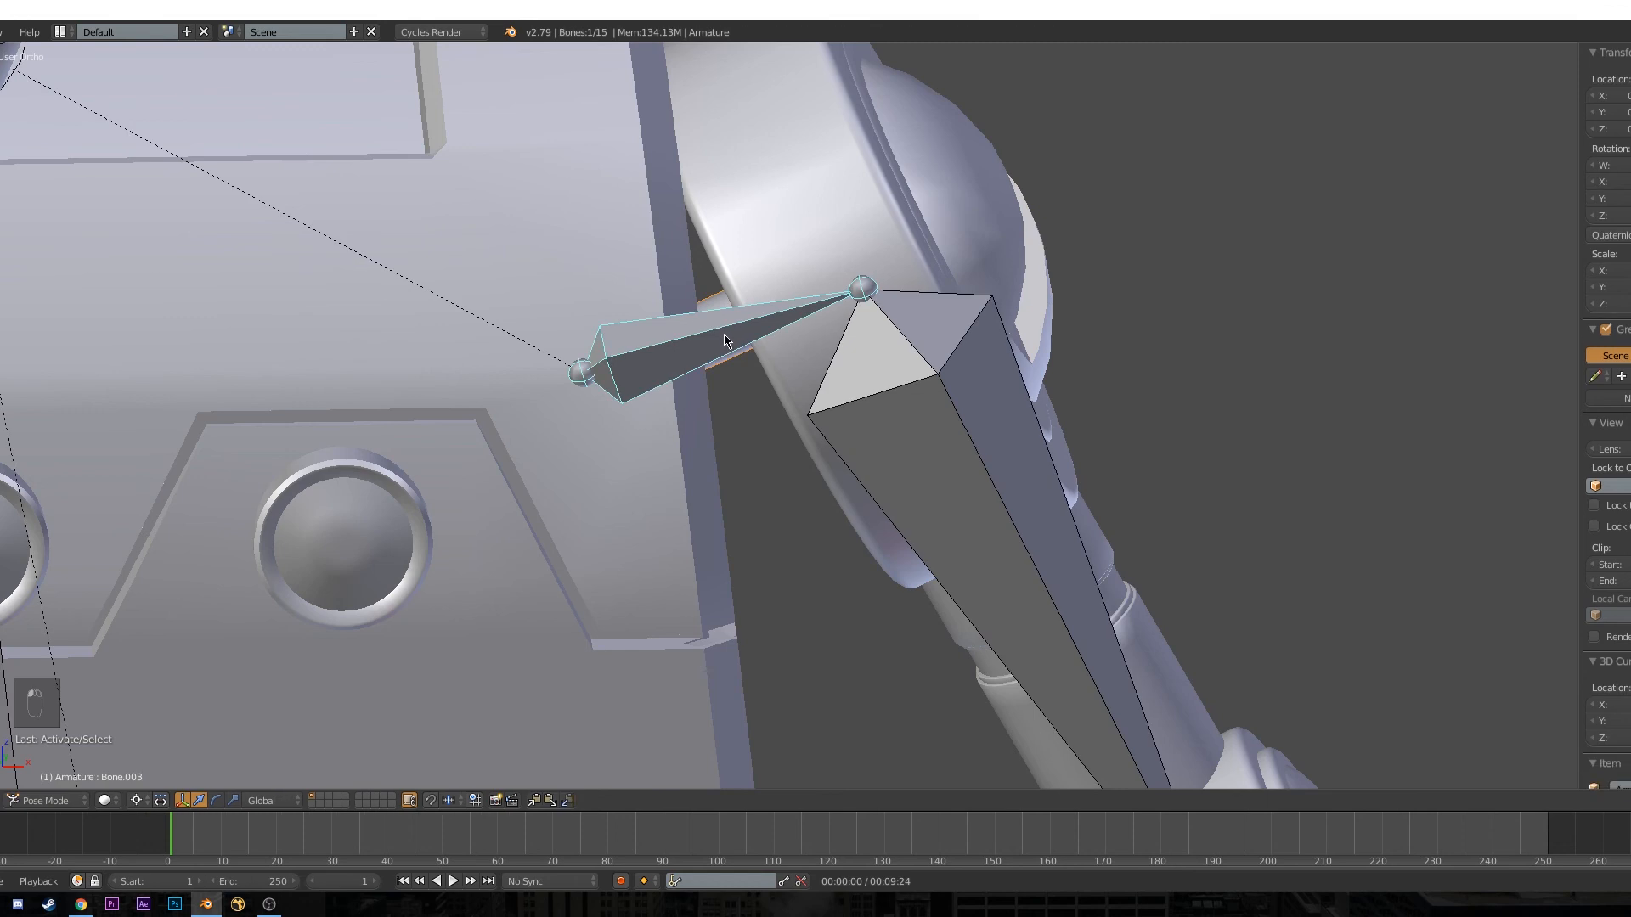
key(ctrl+p)
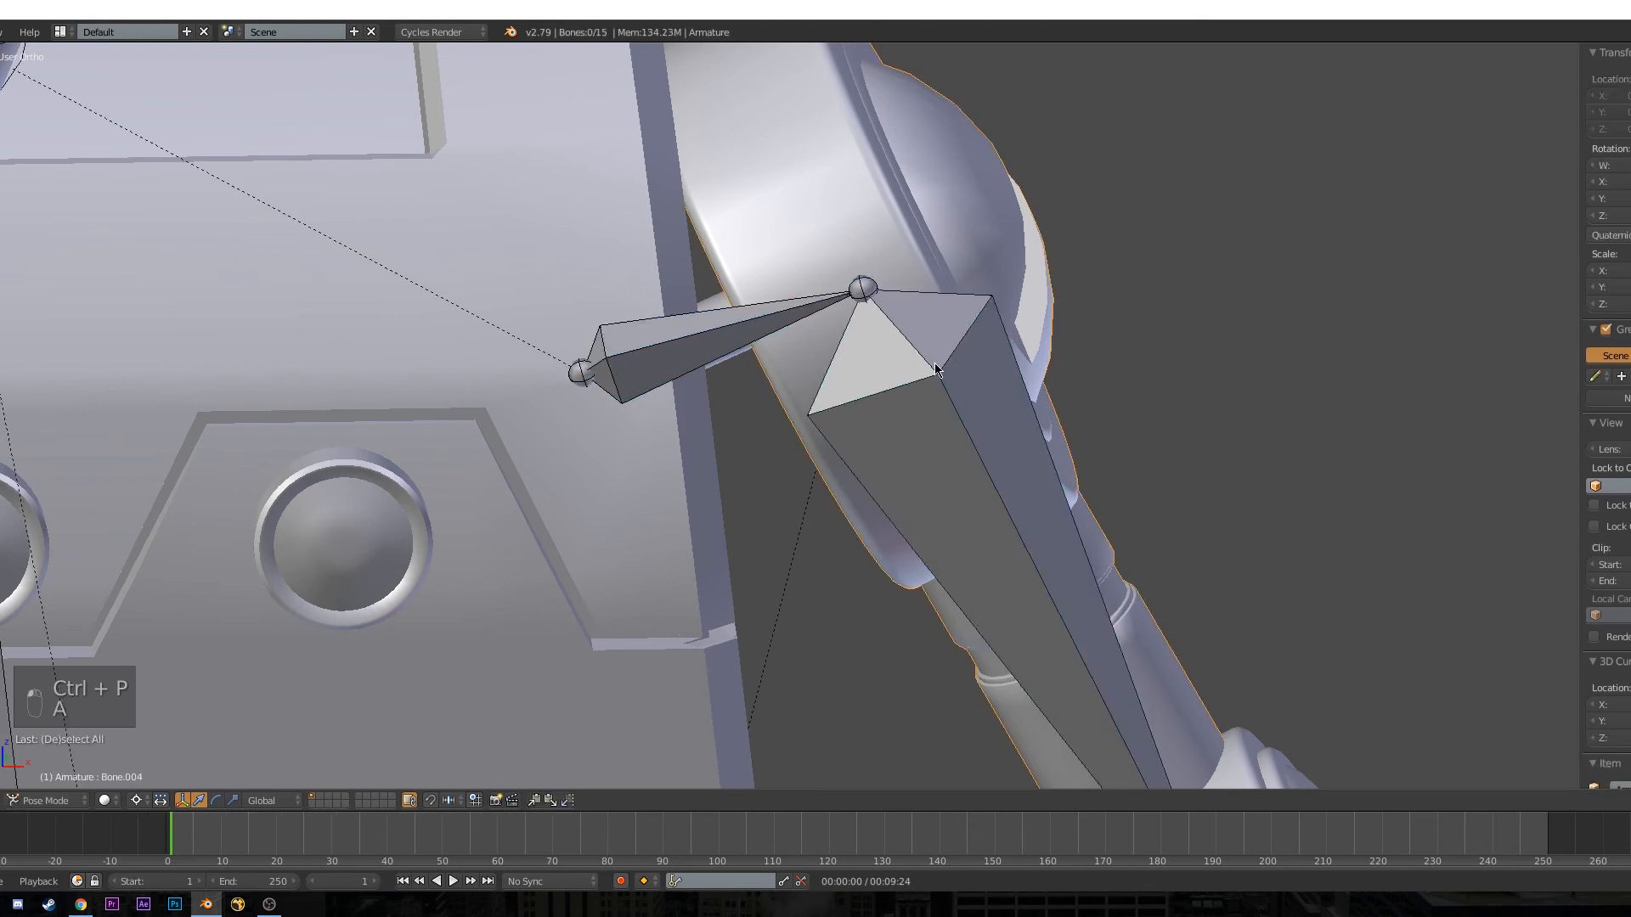
key(ctrl+p)
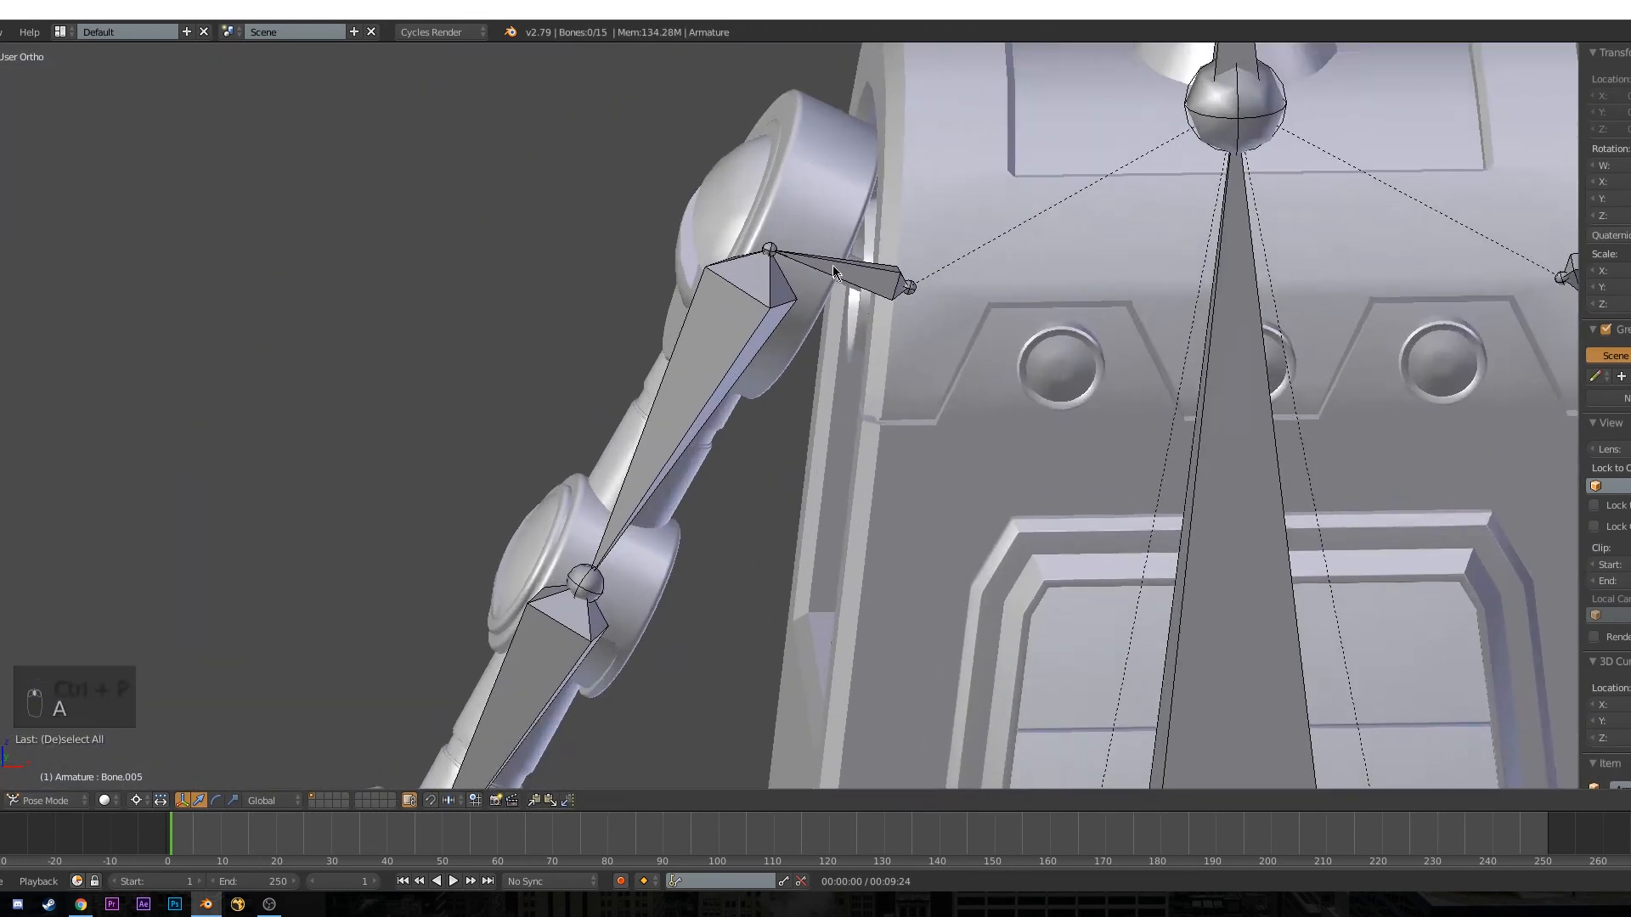
Parent the other arm's part object to its matching shoulder bone the same way.
click(843, 276)
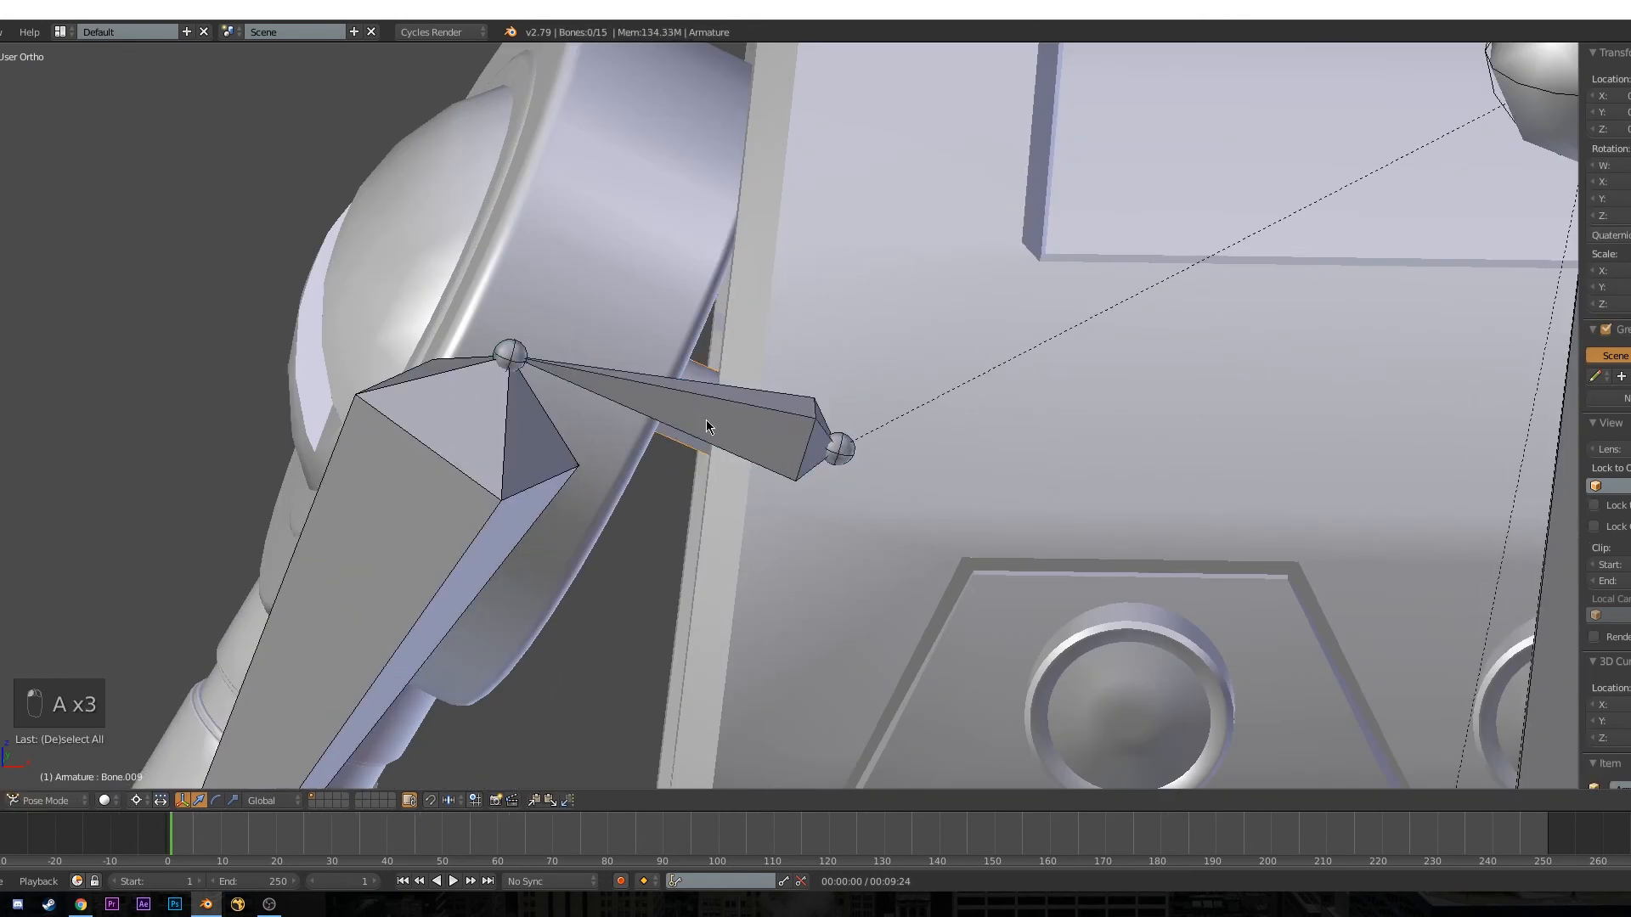
click(717, 427)
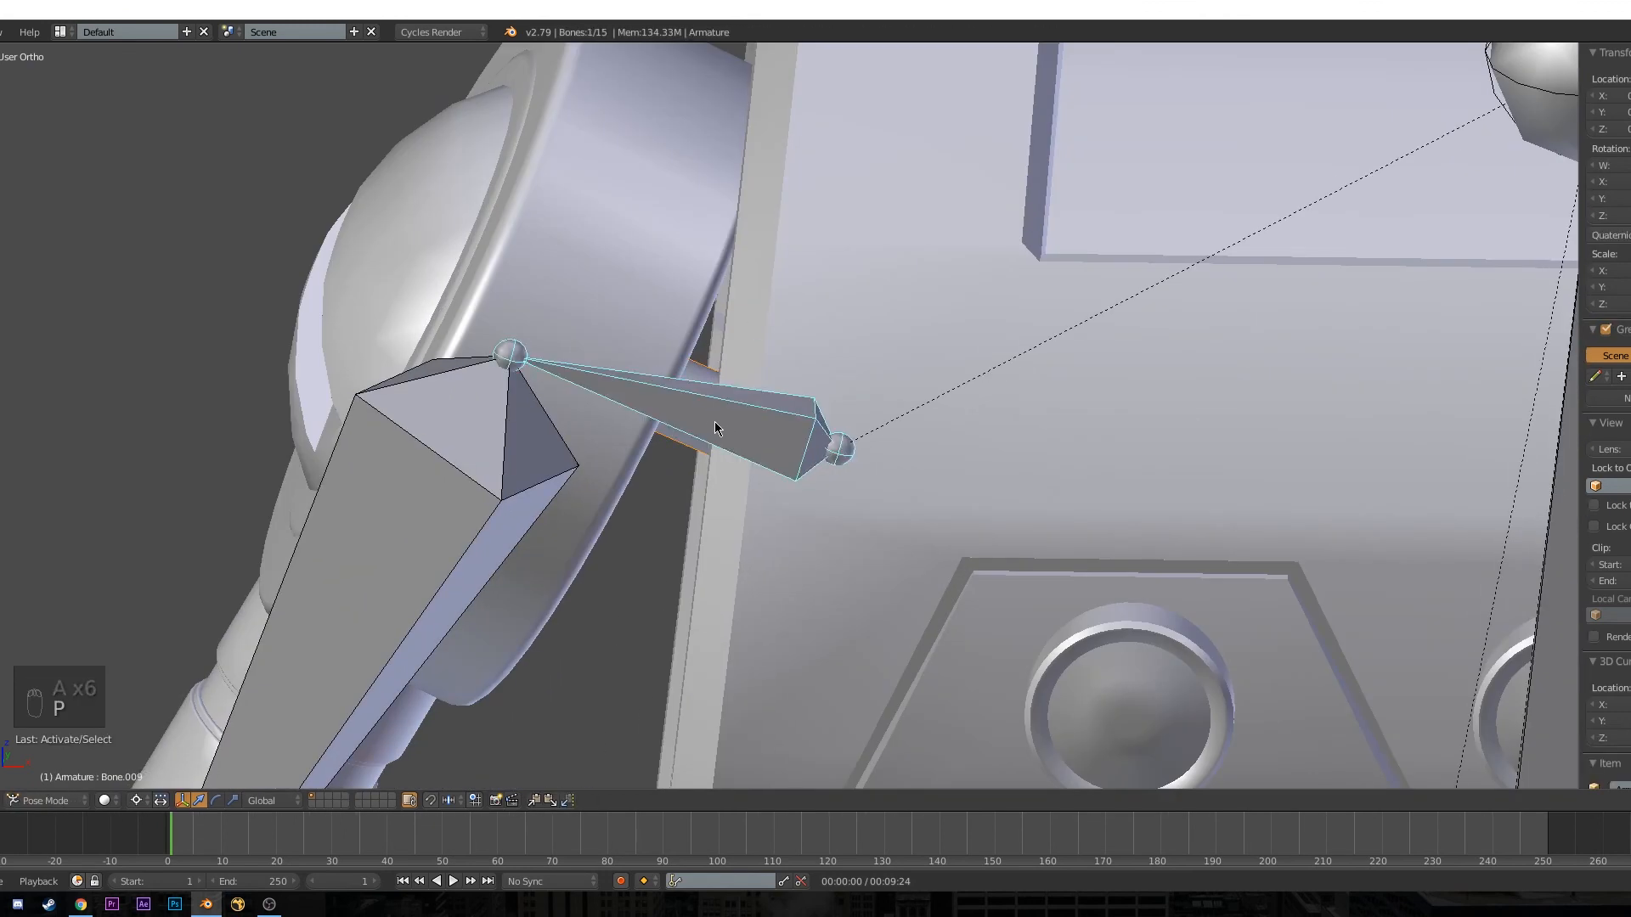
key(ctrl+p)
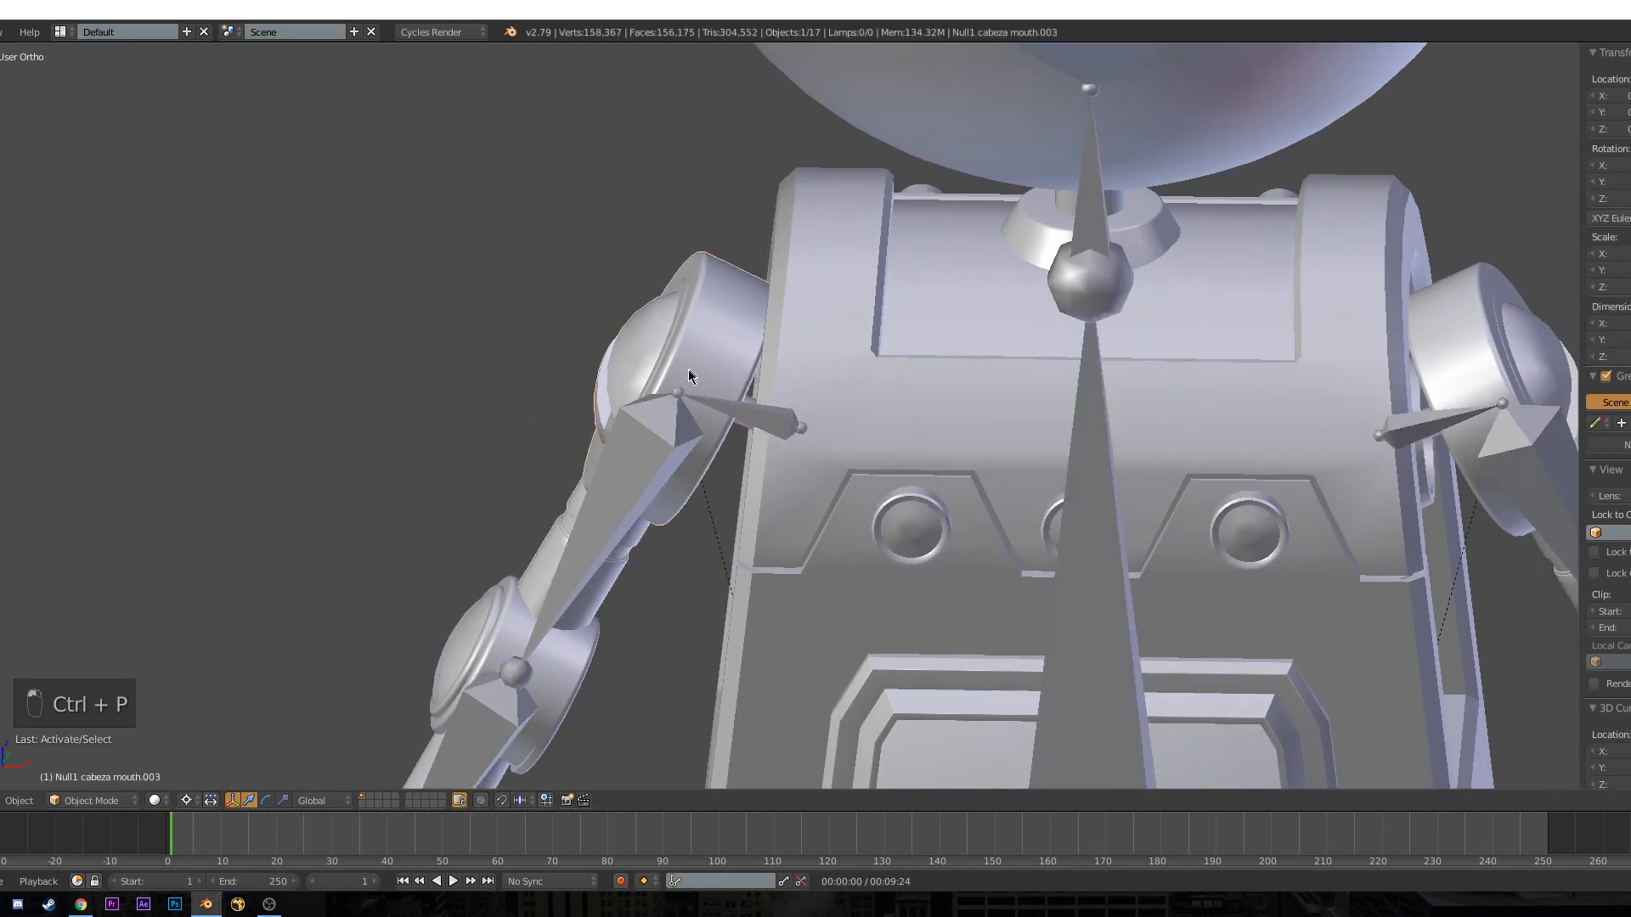